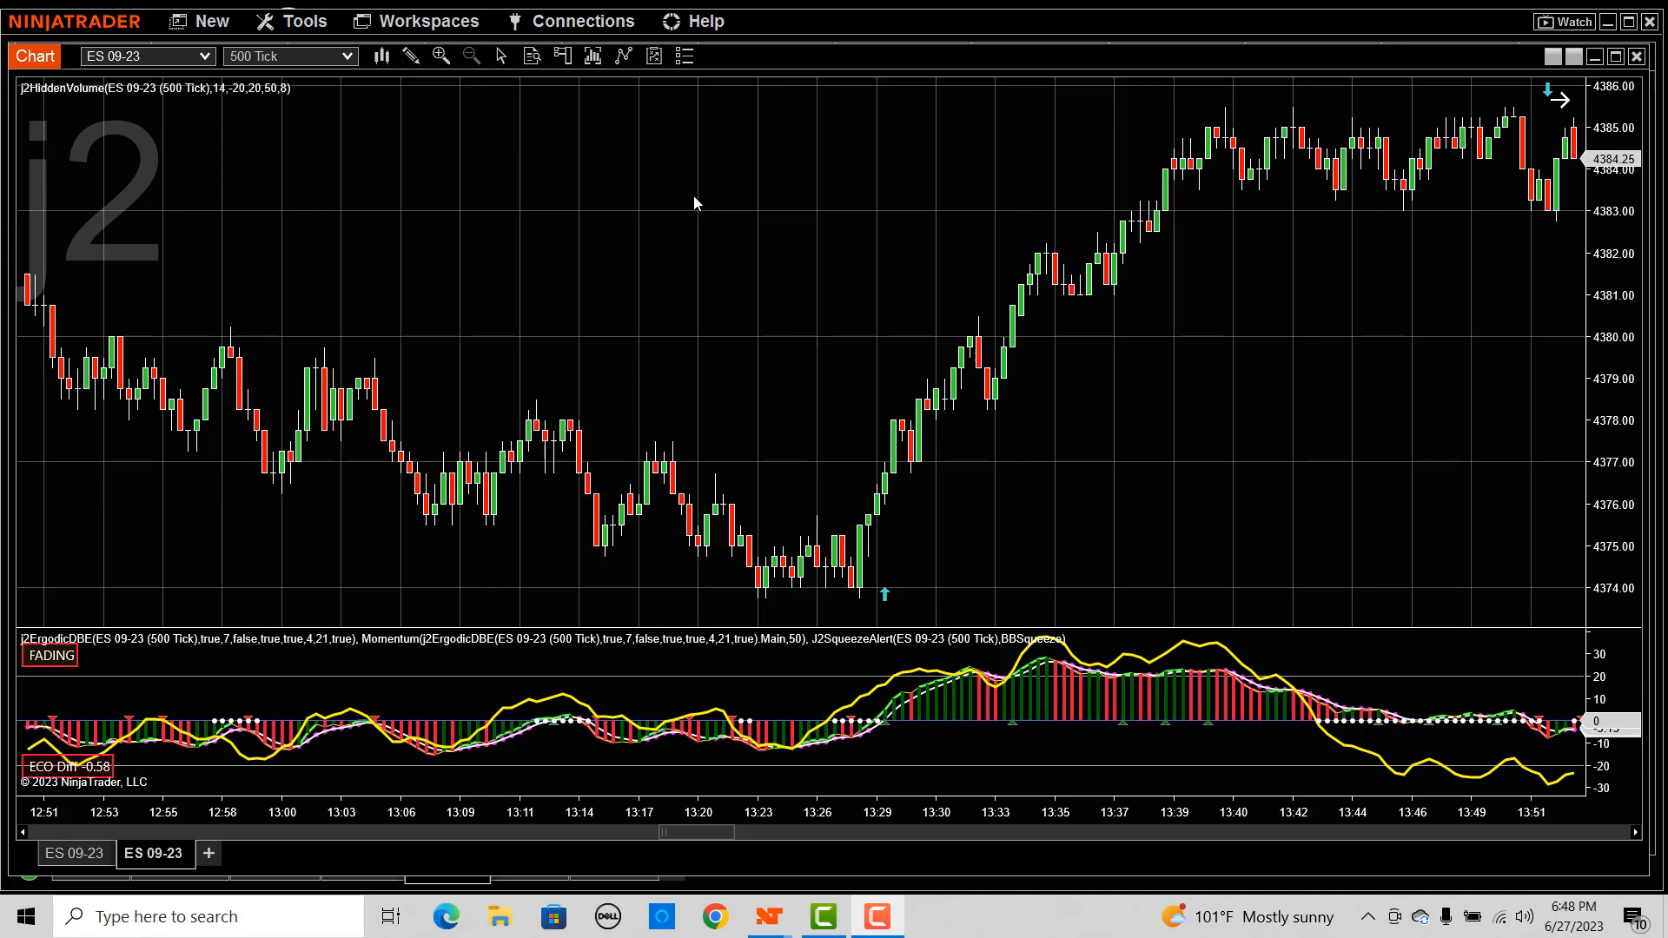
{"action": "mouse_move", "coordinate": [702, 196]}
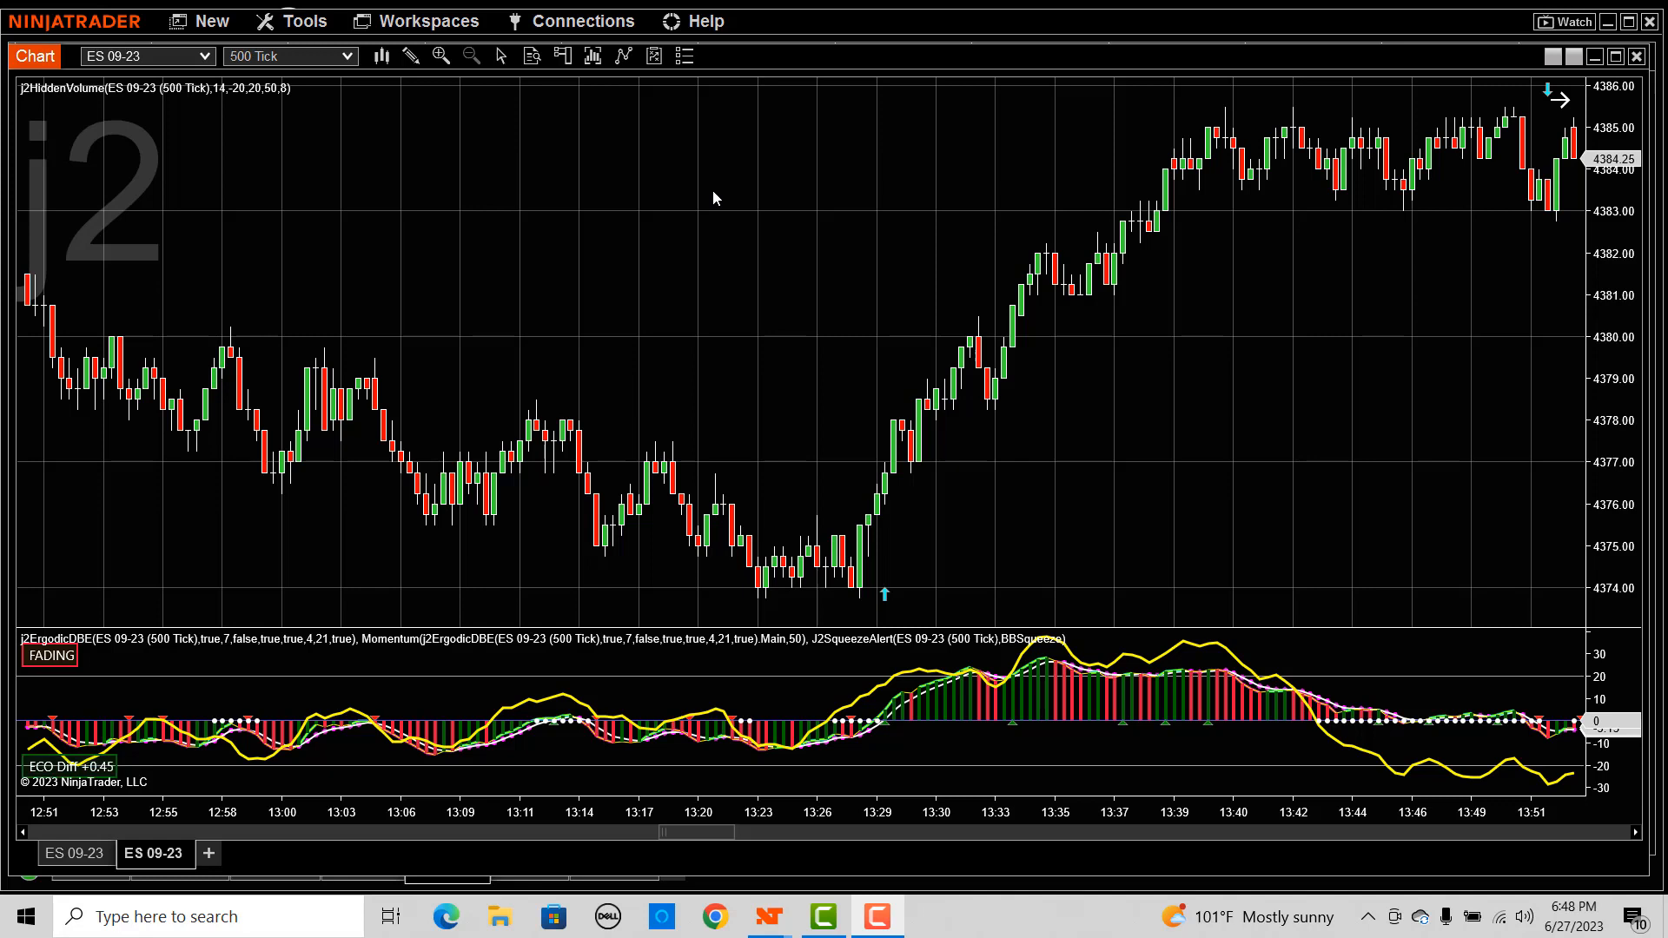
{"action": "mouse_move", "coordinate": [672, 176]}
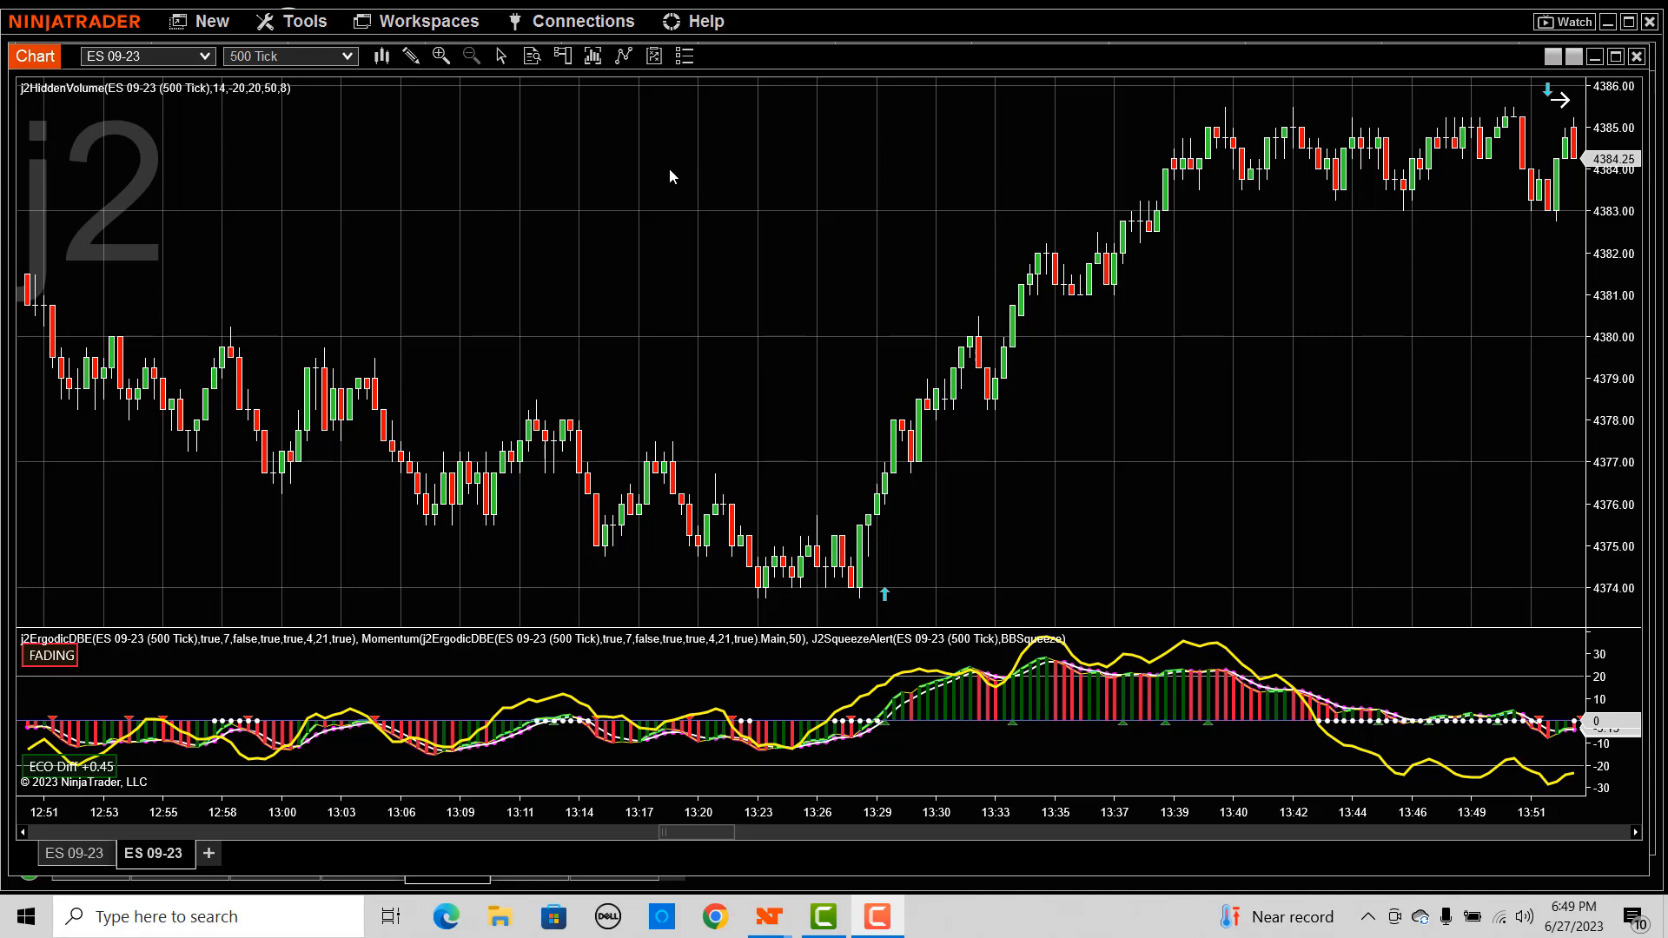
{"action": "mouse_move", "coordinate": [657, 174]}
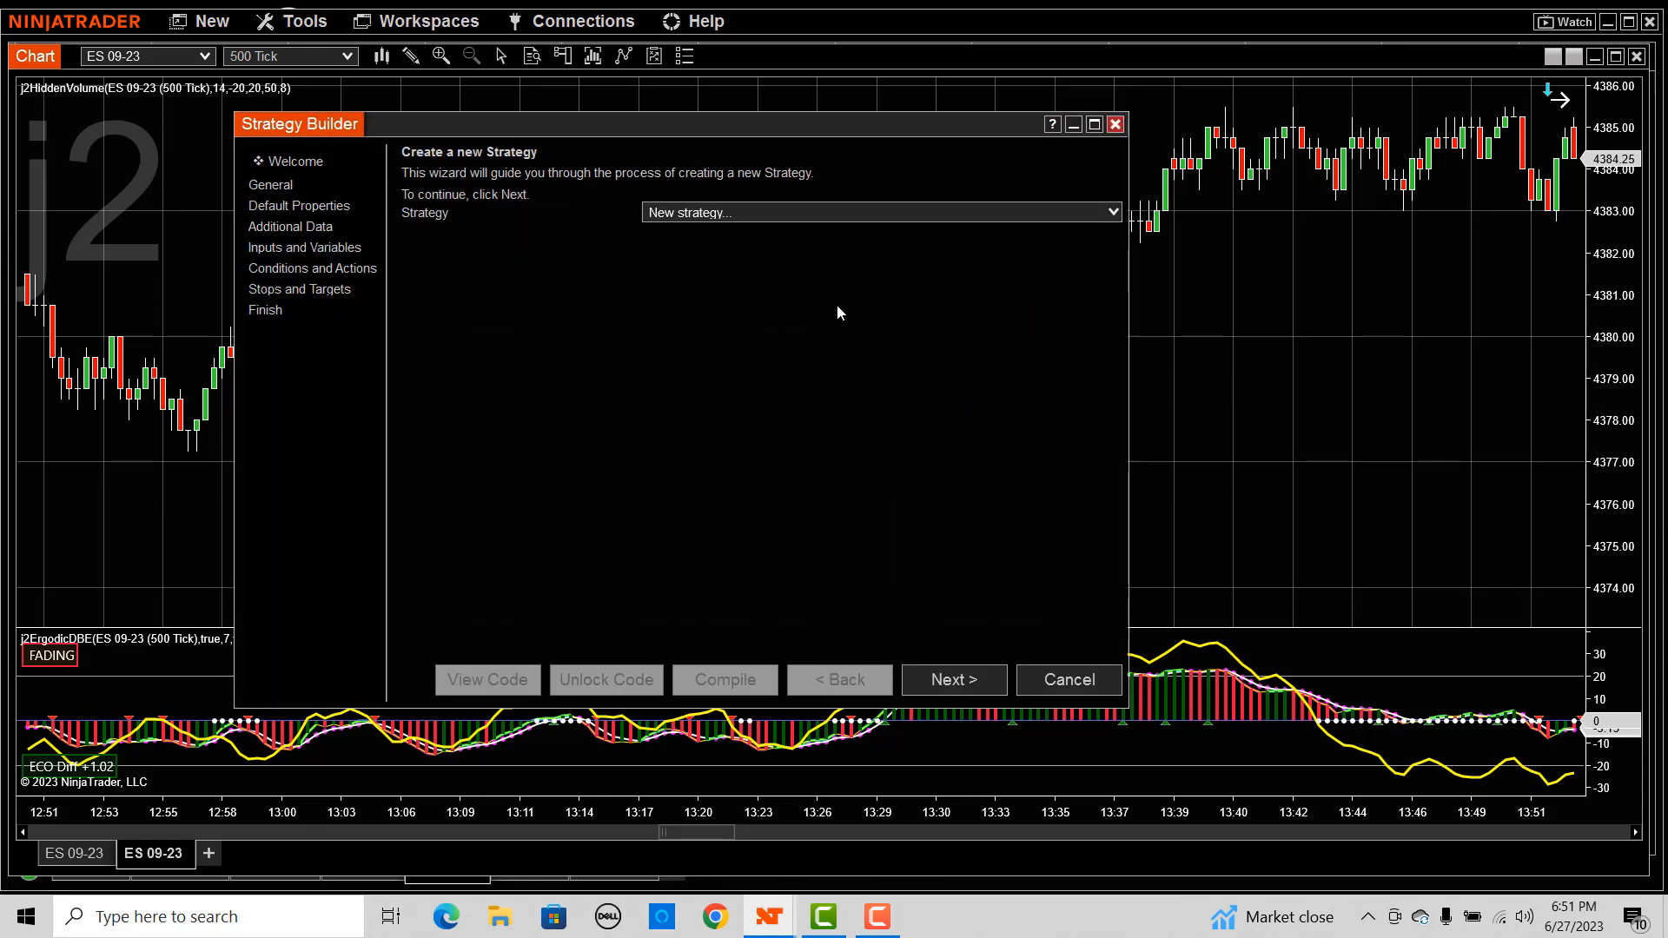
Pick HiddenVolumeStrategy on the Welcome page and move the Strategy Builder window into place.
{"action": "left_click", "coordinate": [1111, 211]}
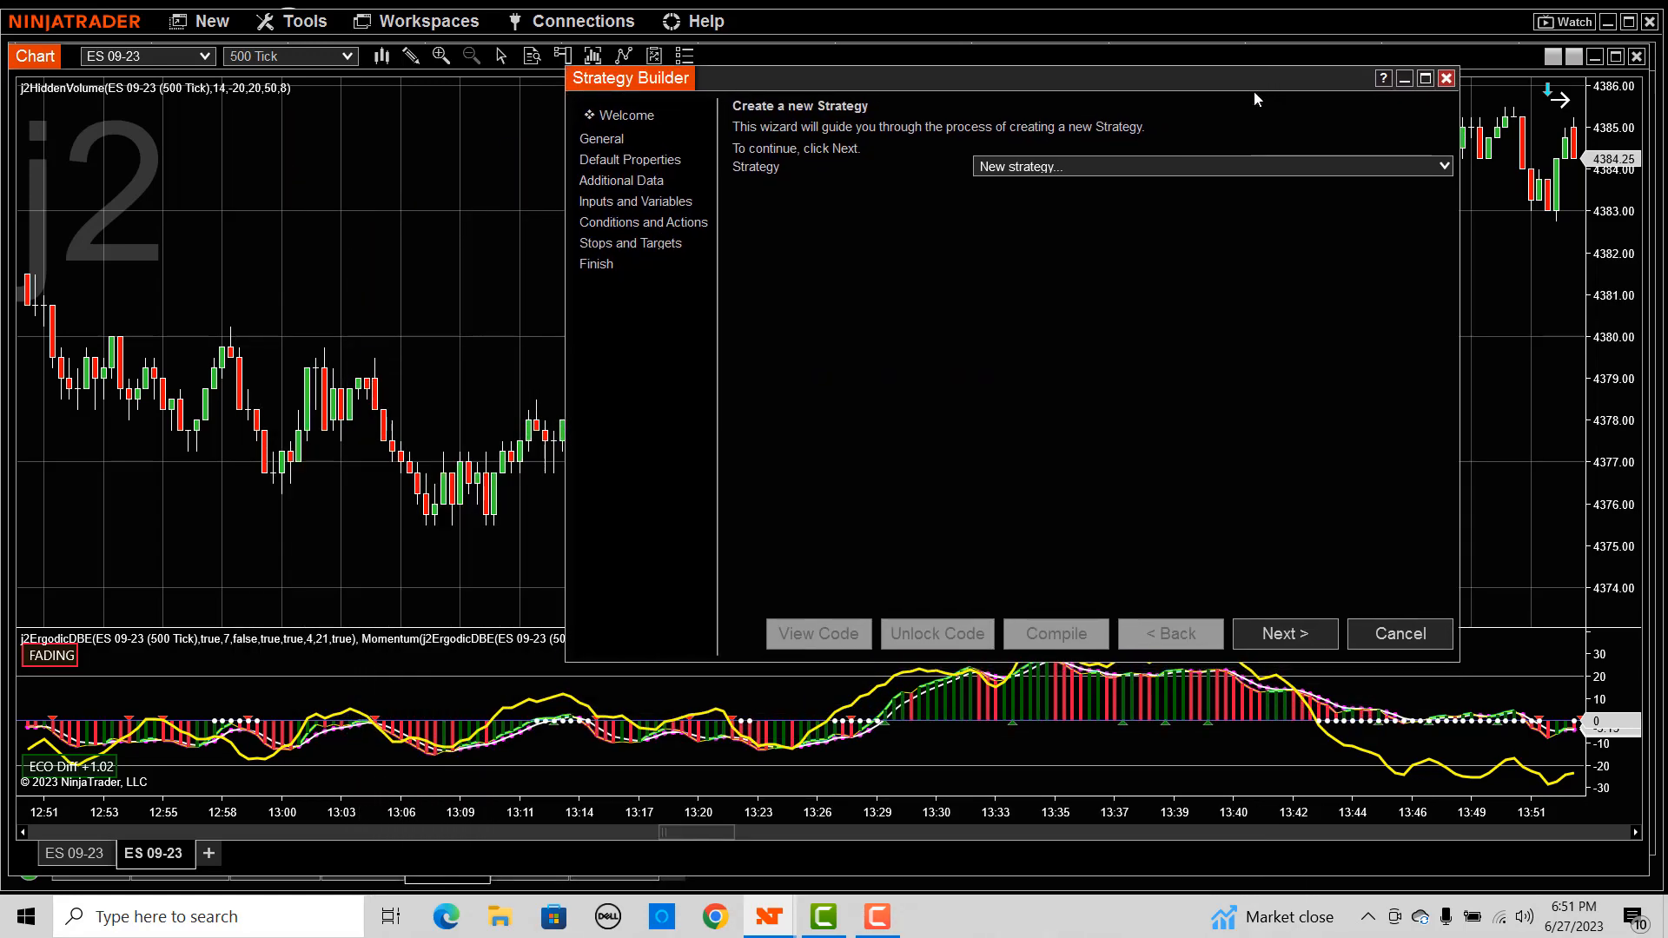
{"action": "left_click_drag", "start_coordinate": [630, 77], "coordinate": [435, 681]}
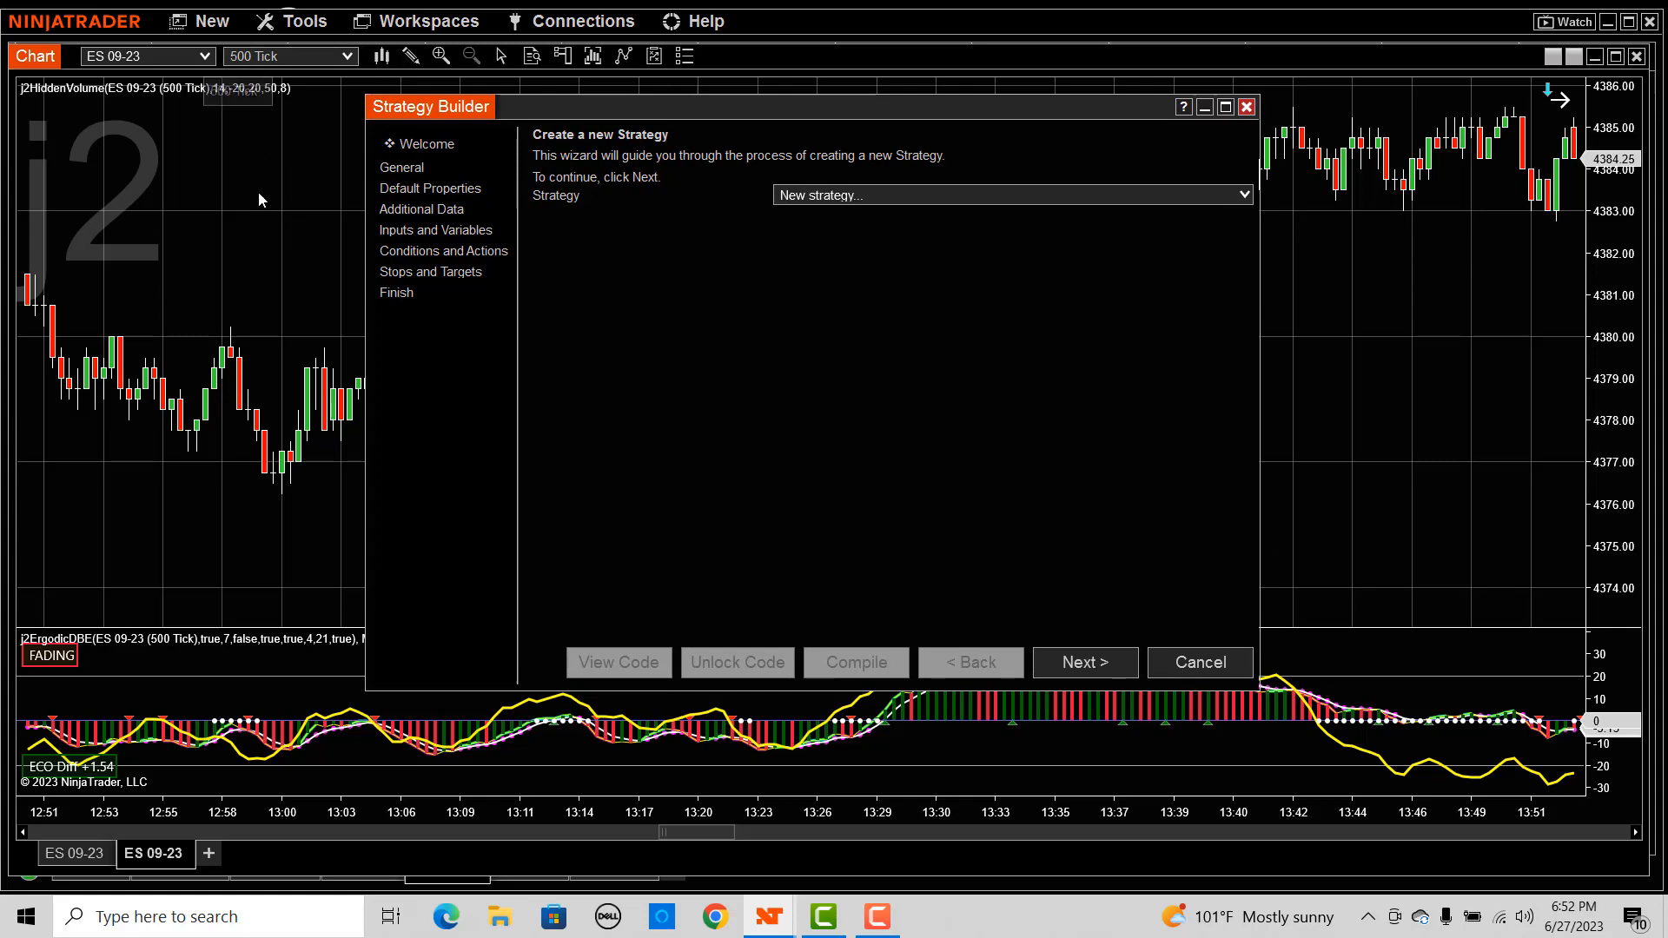
{"action": "mouse_move", "coordinate": [264, 225]}
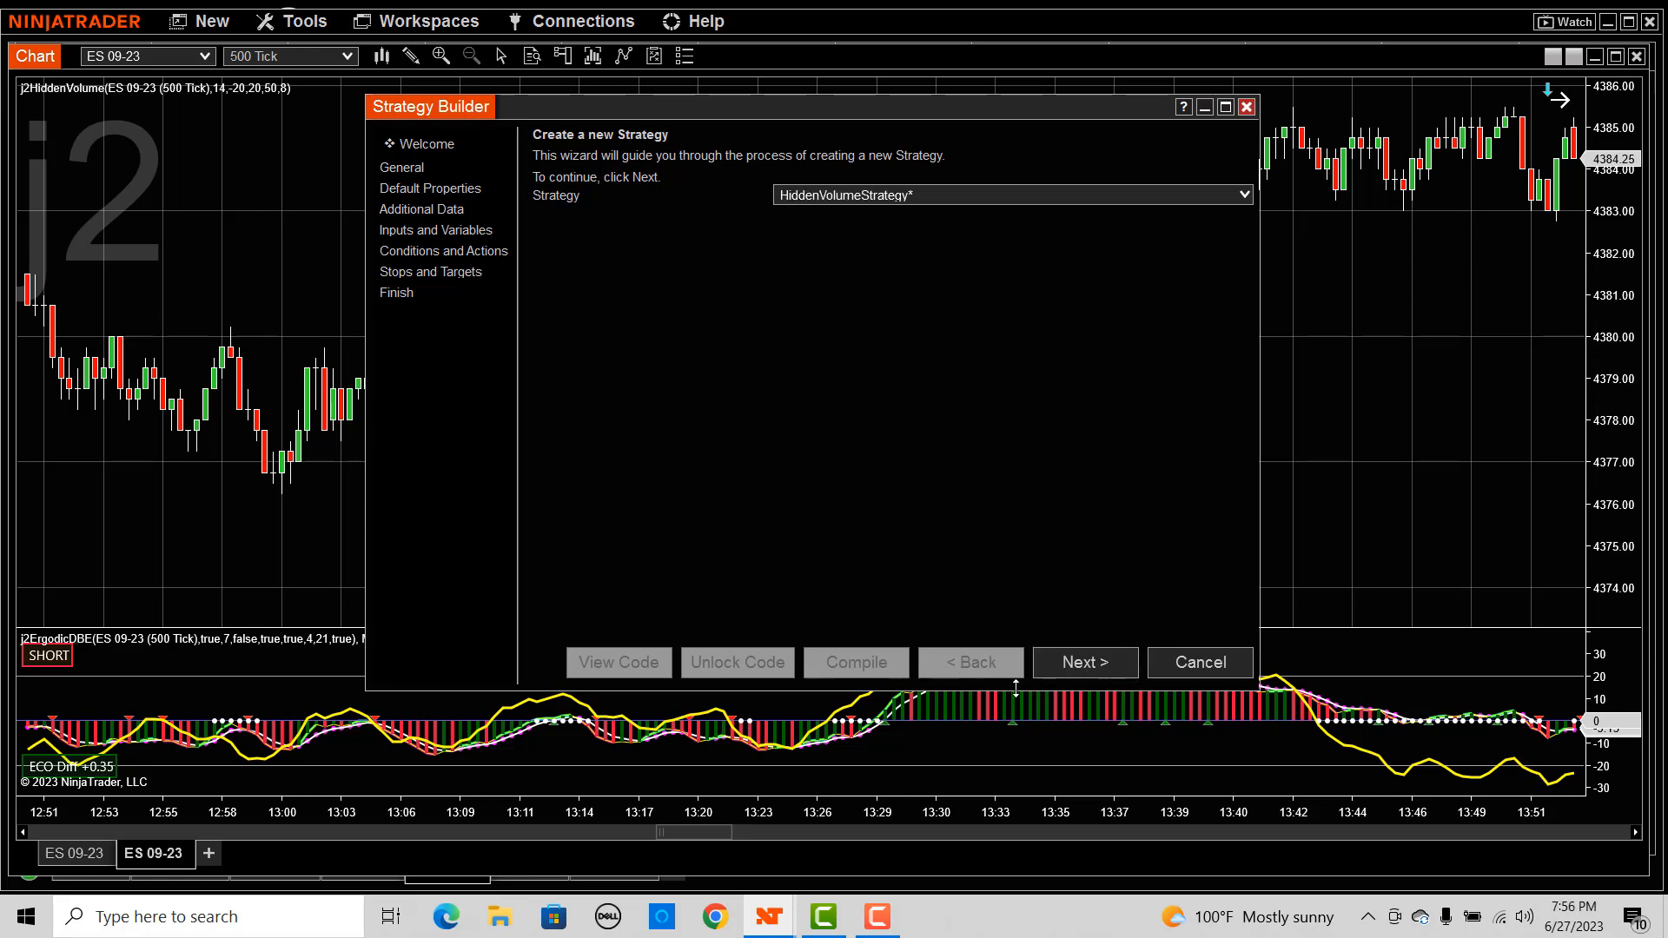
Add a 5-minute data series based on the primary instrument.
{"action": "left_click", "coordinate": [1084, 662]}
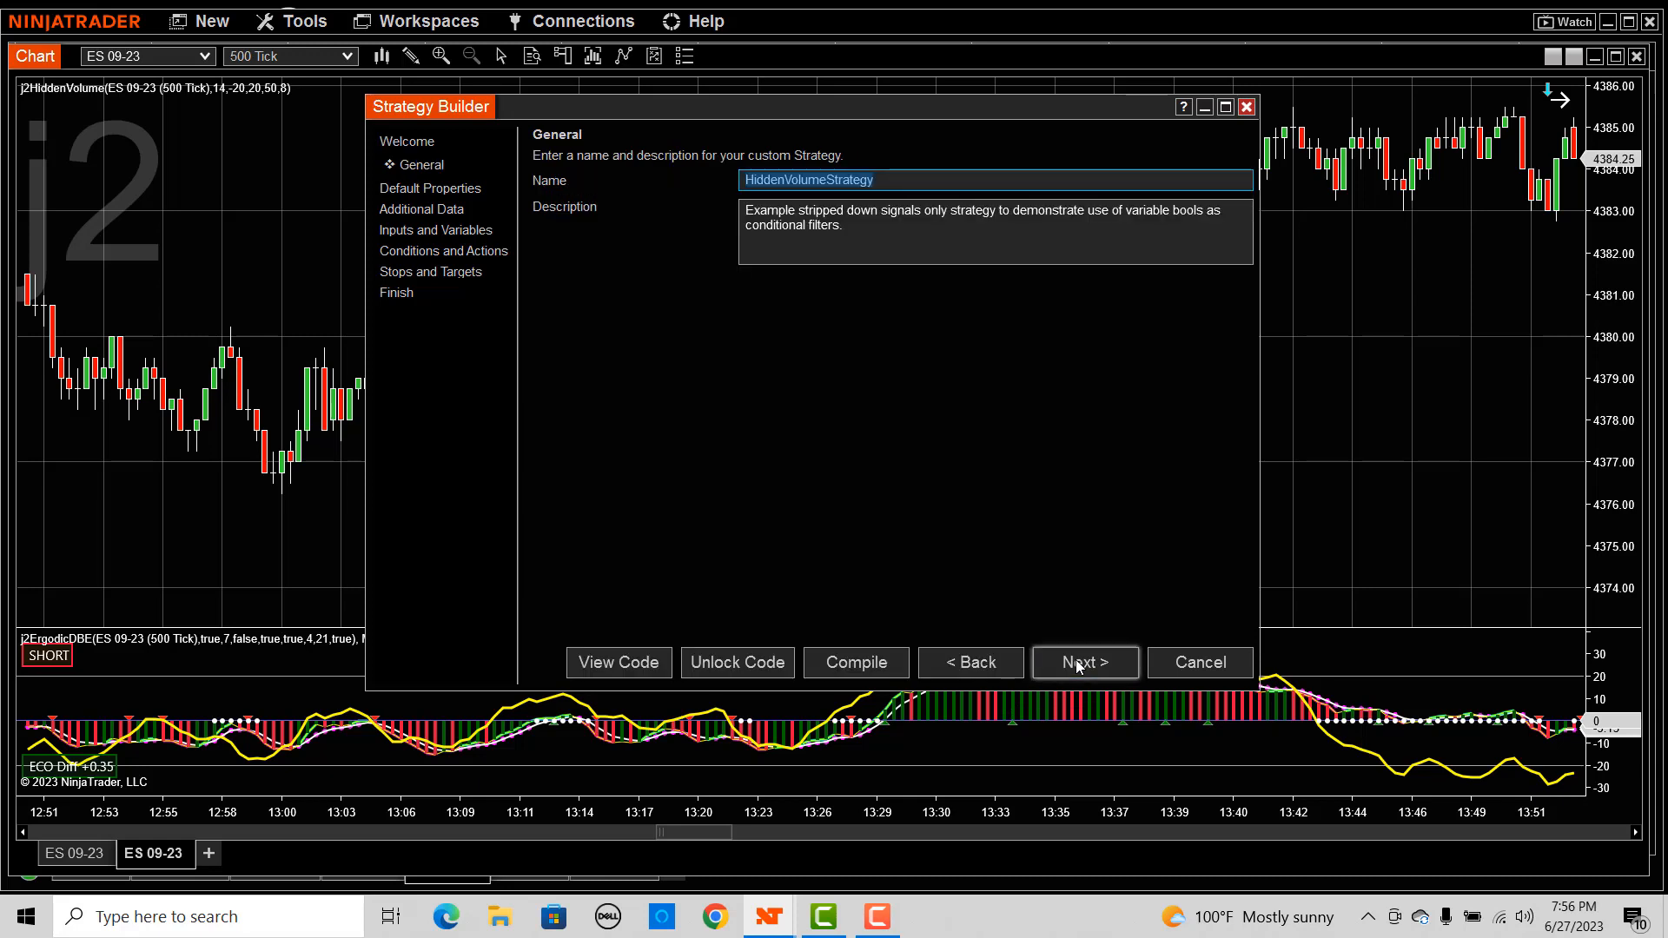
{"action": "mouse_move", "coordinate": [1054, 398]}
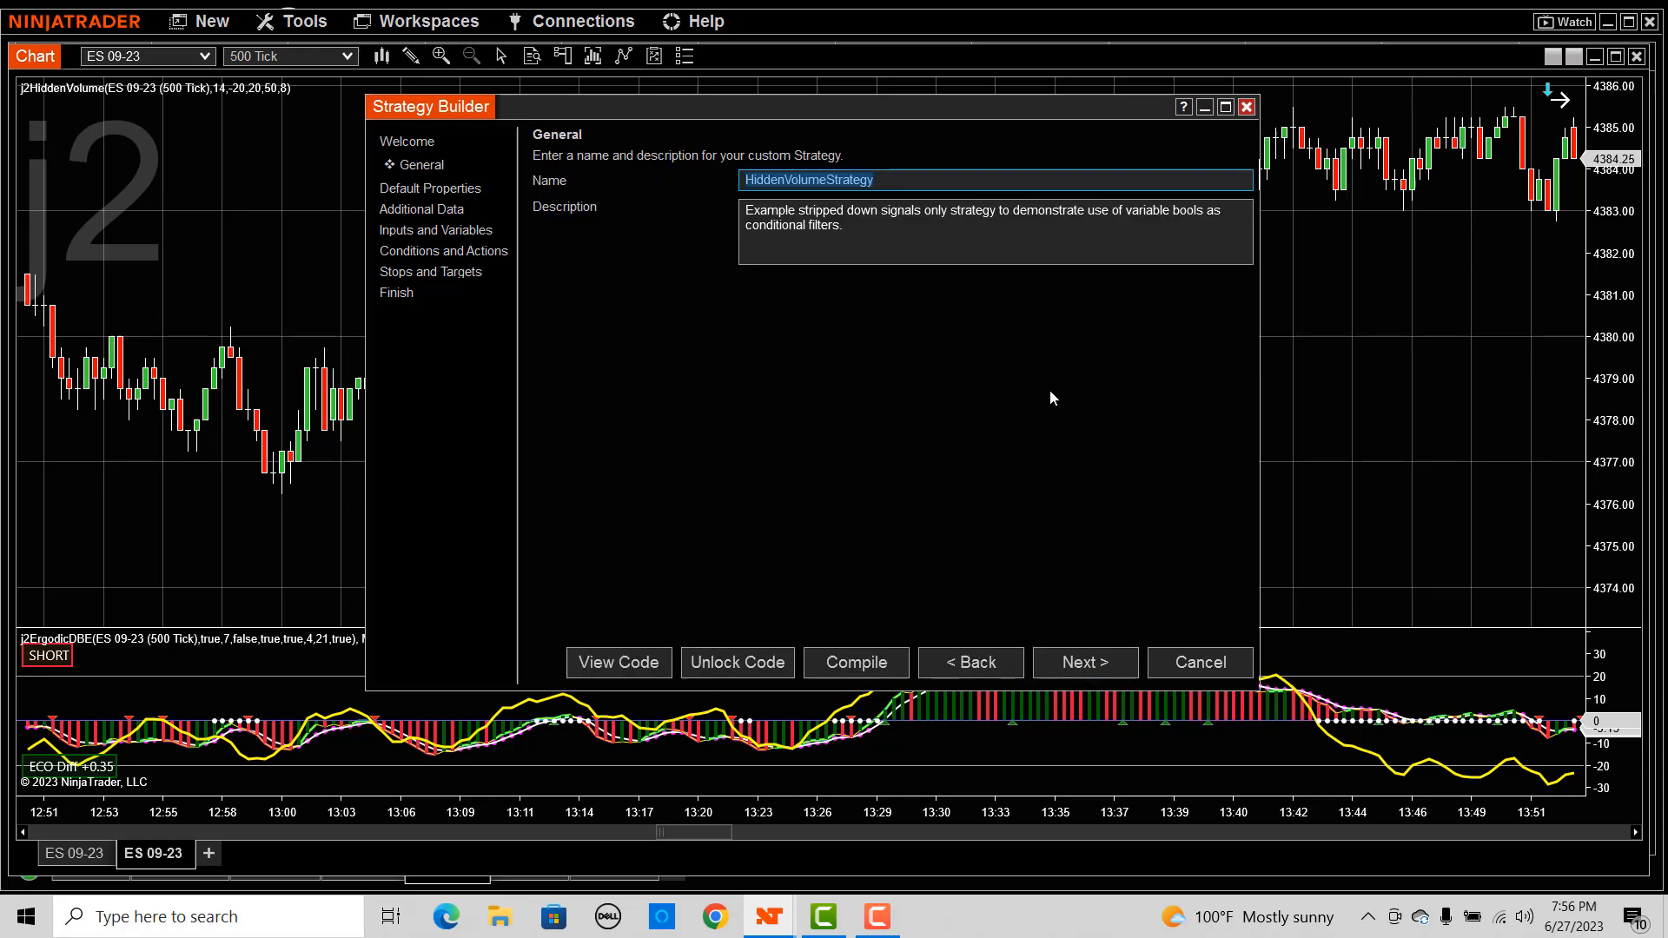
{"action": "mouse_move", "coordinate": [1080, 517]}
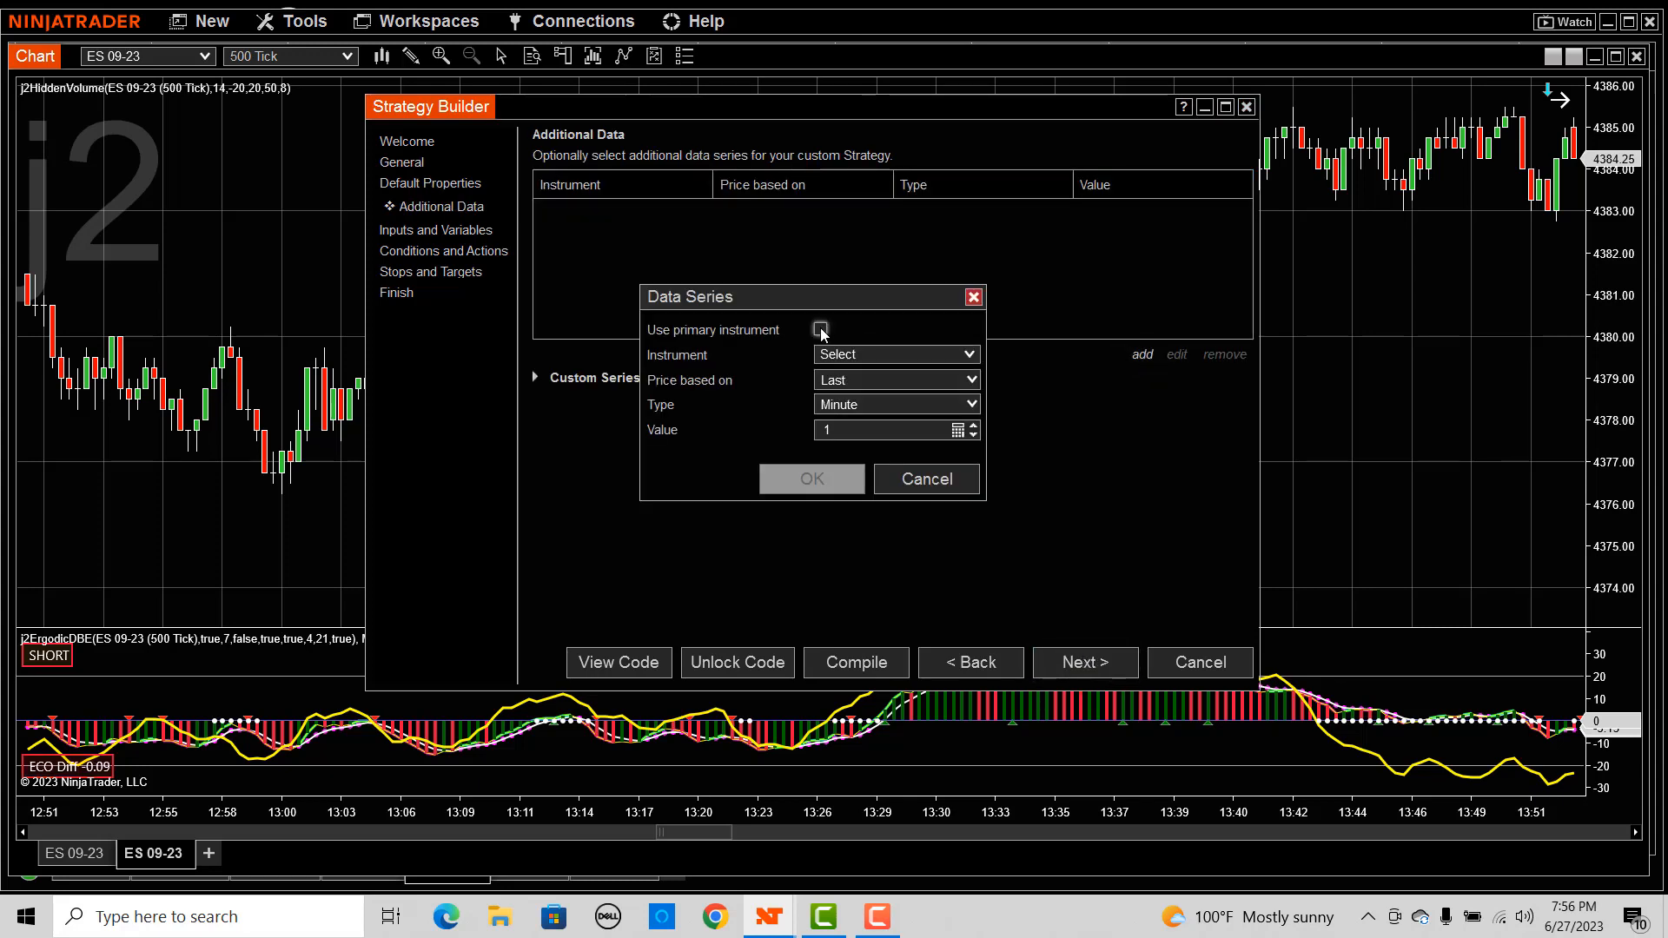
{"action": "left_click", "coordinate": [821, 329]}
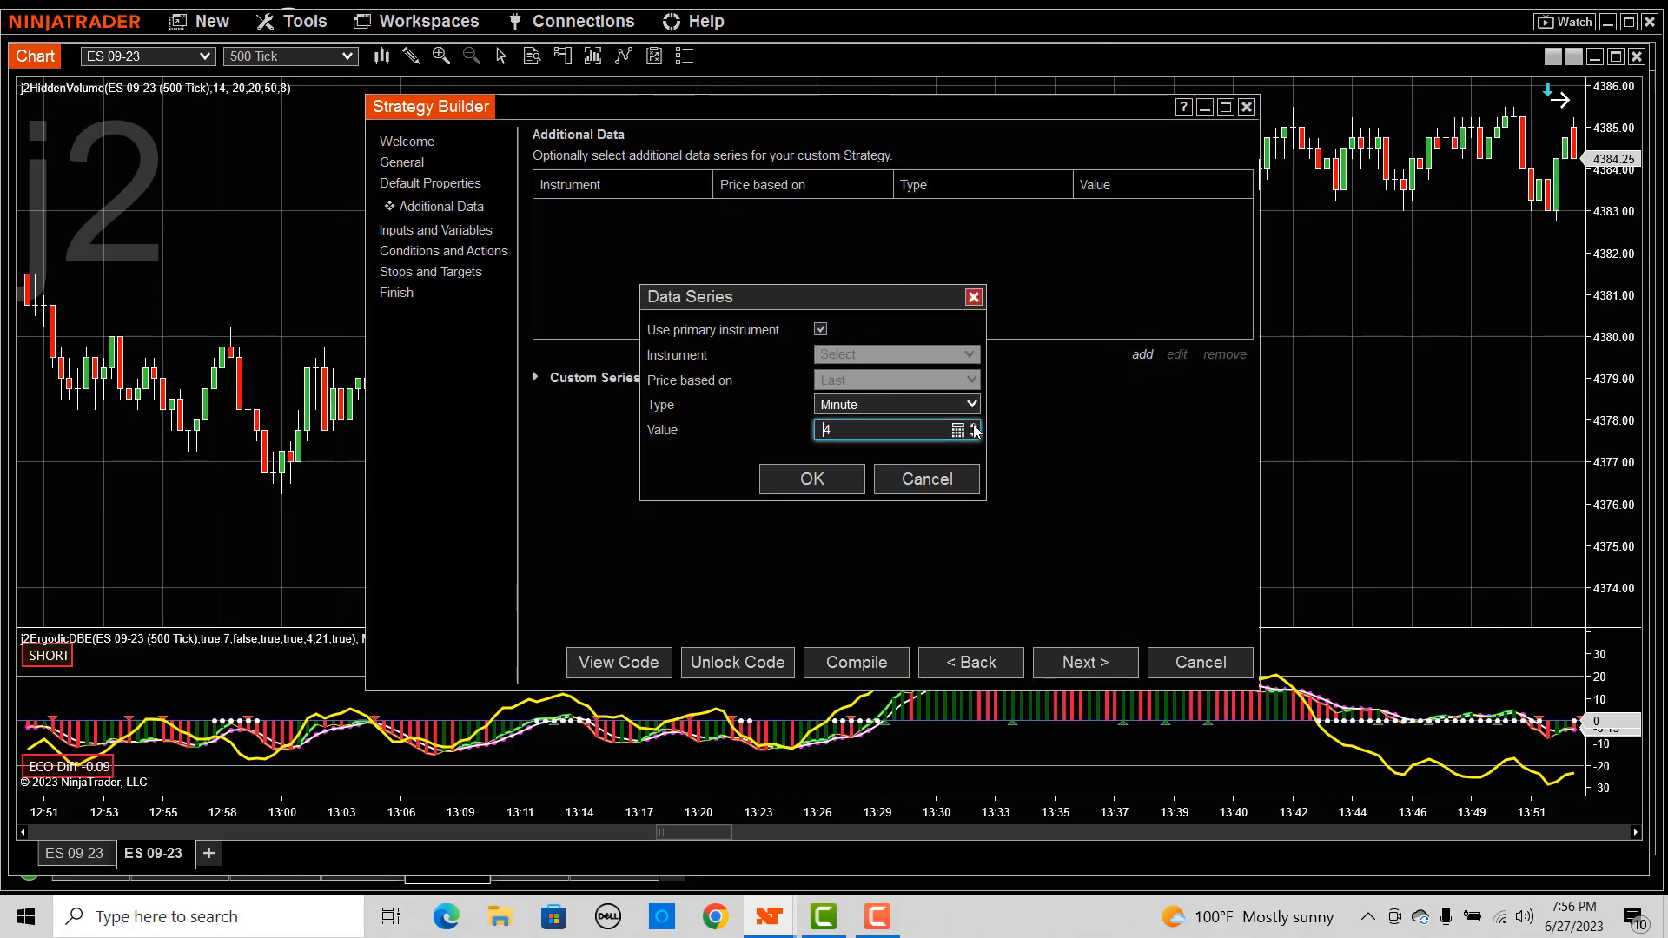
{"action": "left_click", "coordinate": [812, 479]}
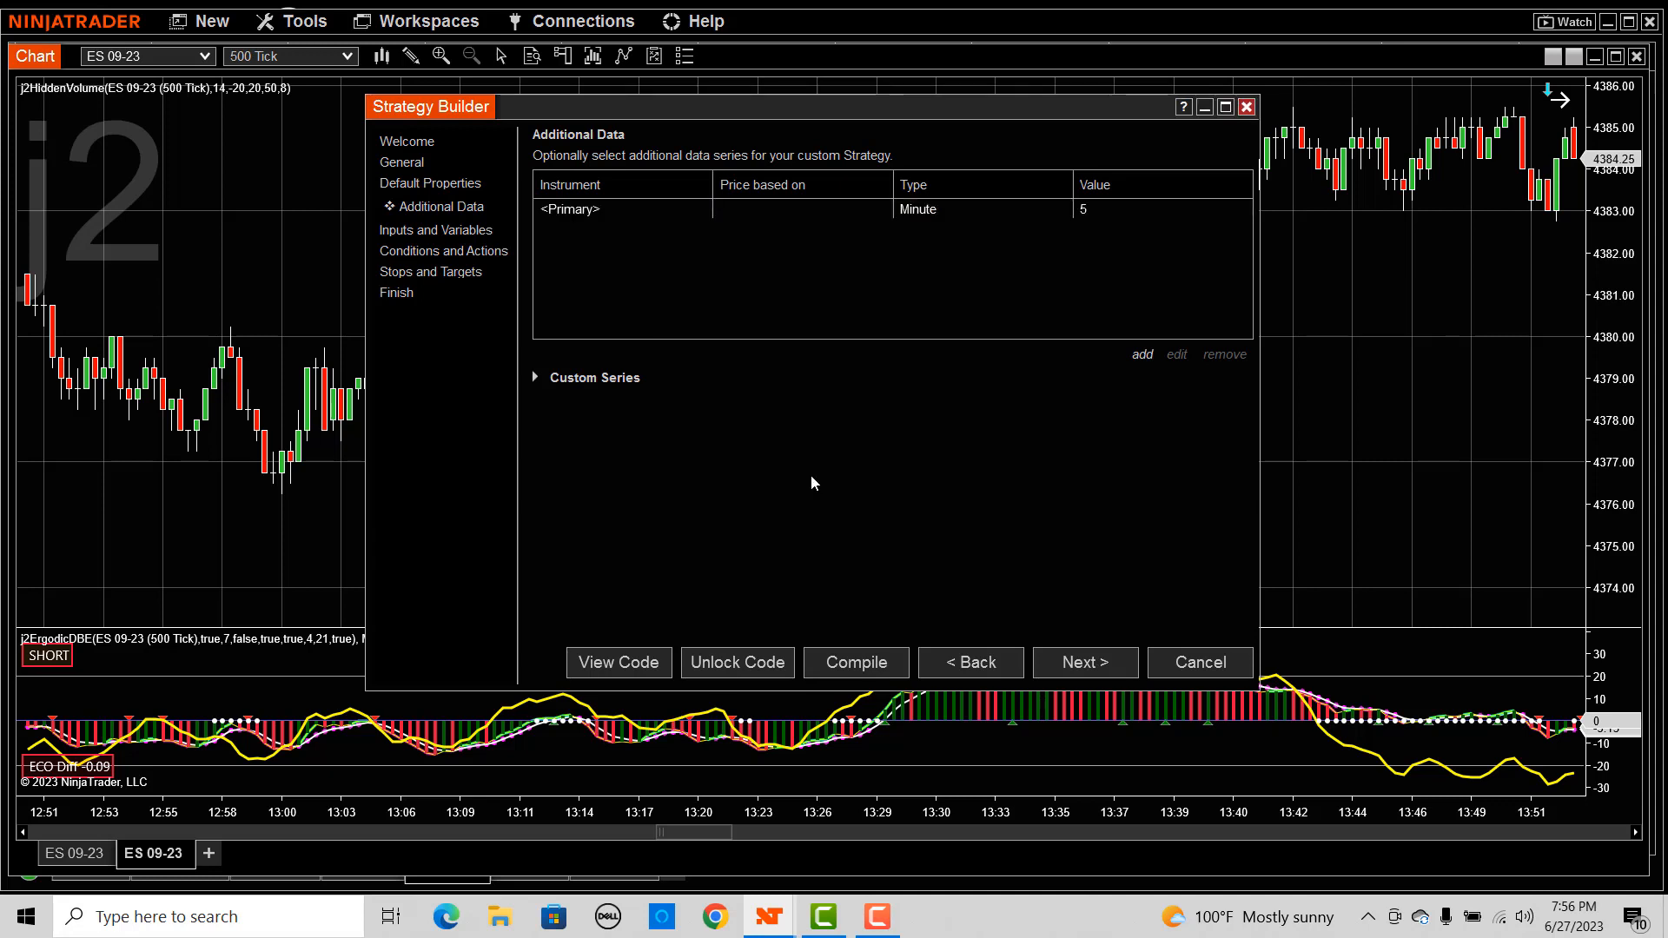
Create a bool variable UpTrend defaulting to false.
{"action": "left_click", "coordinate": [896, 404]}
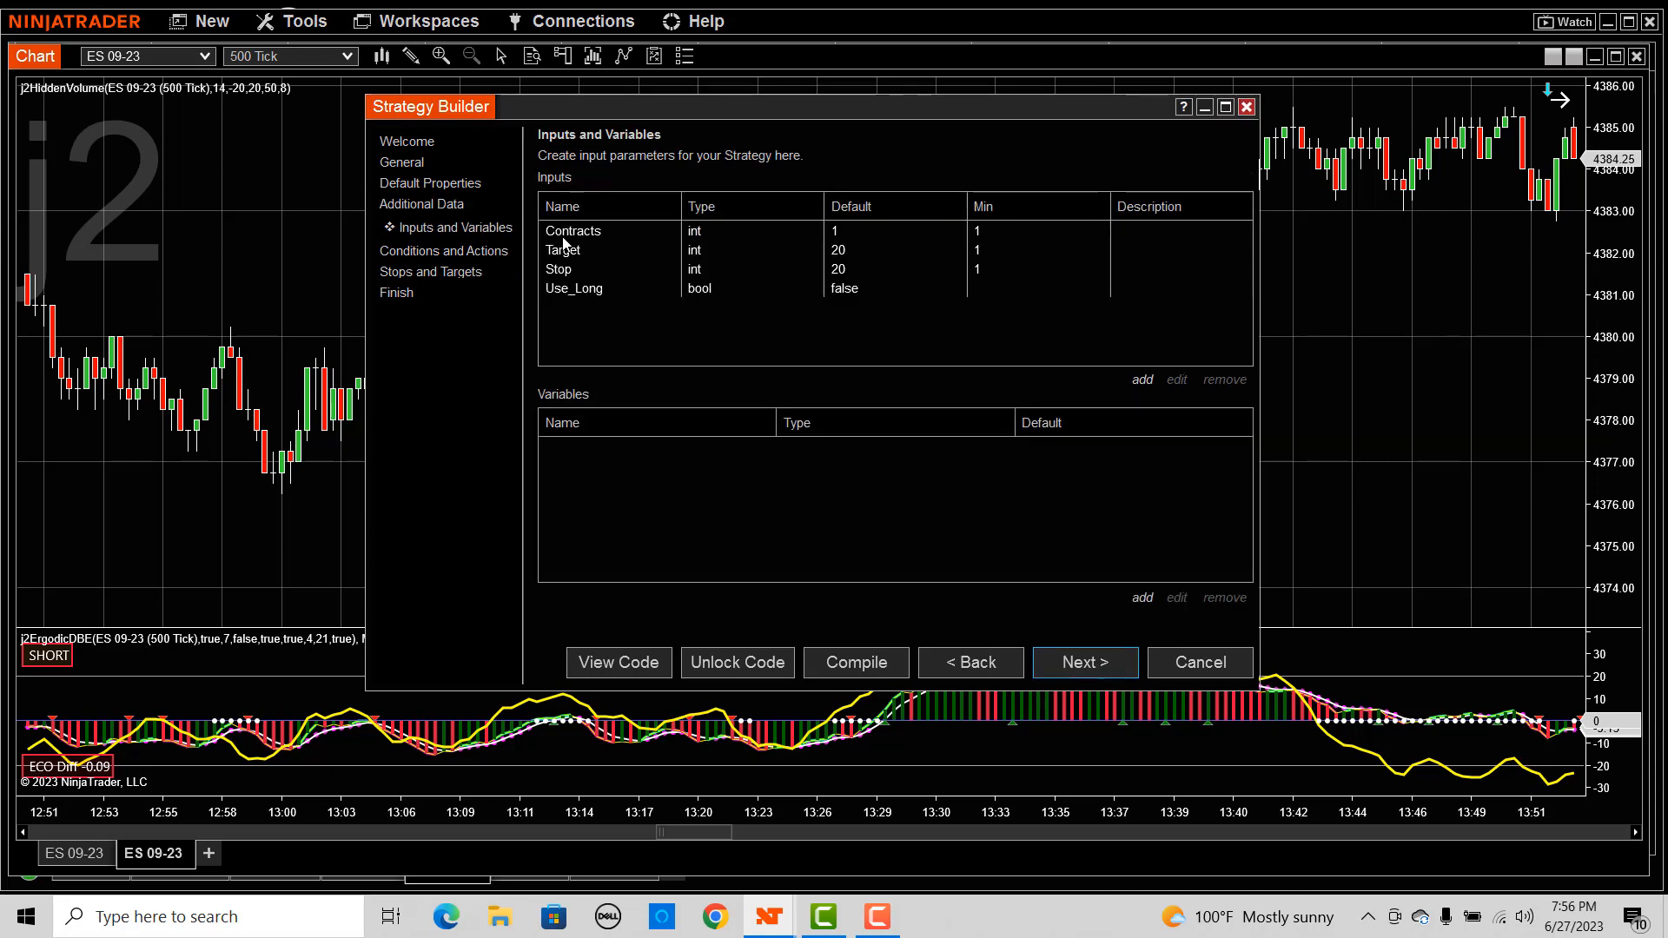
{"action": "mouse_move", "coordinate": [572, 322]}
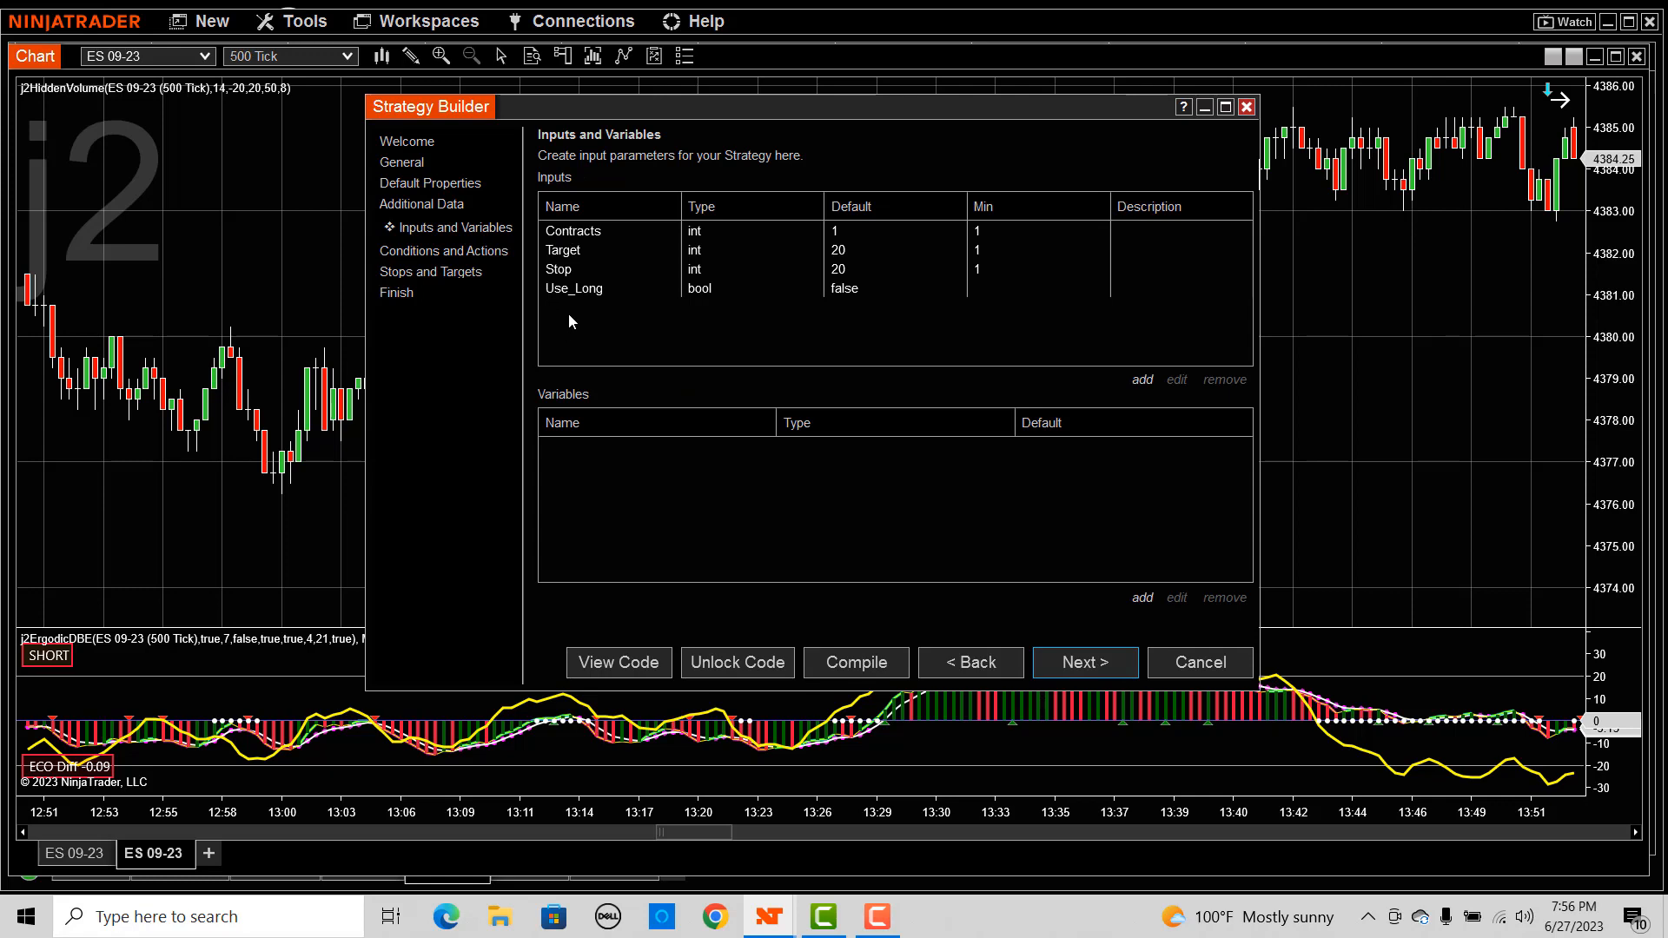
{"action": "left_click", "coordinate": [1085, 662]}
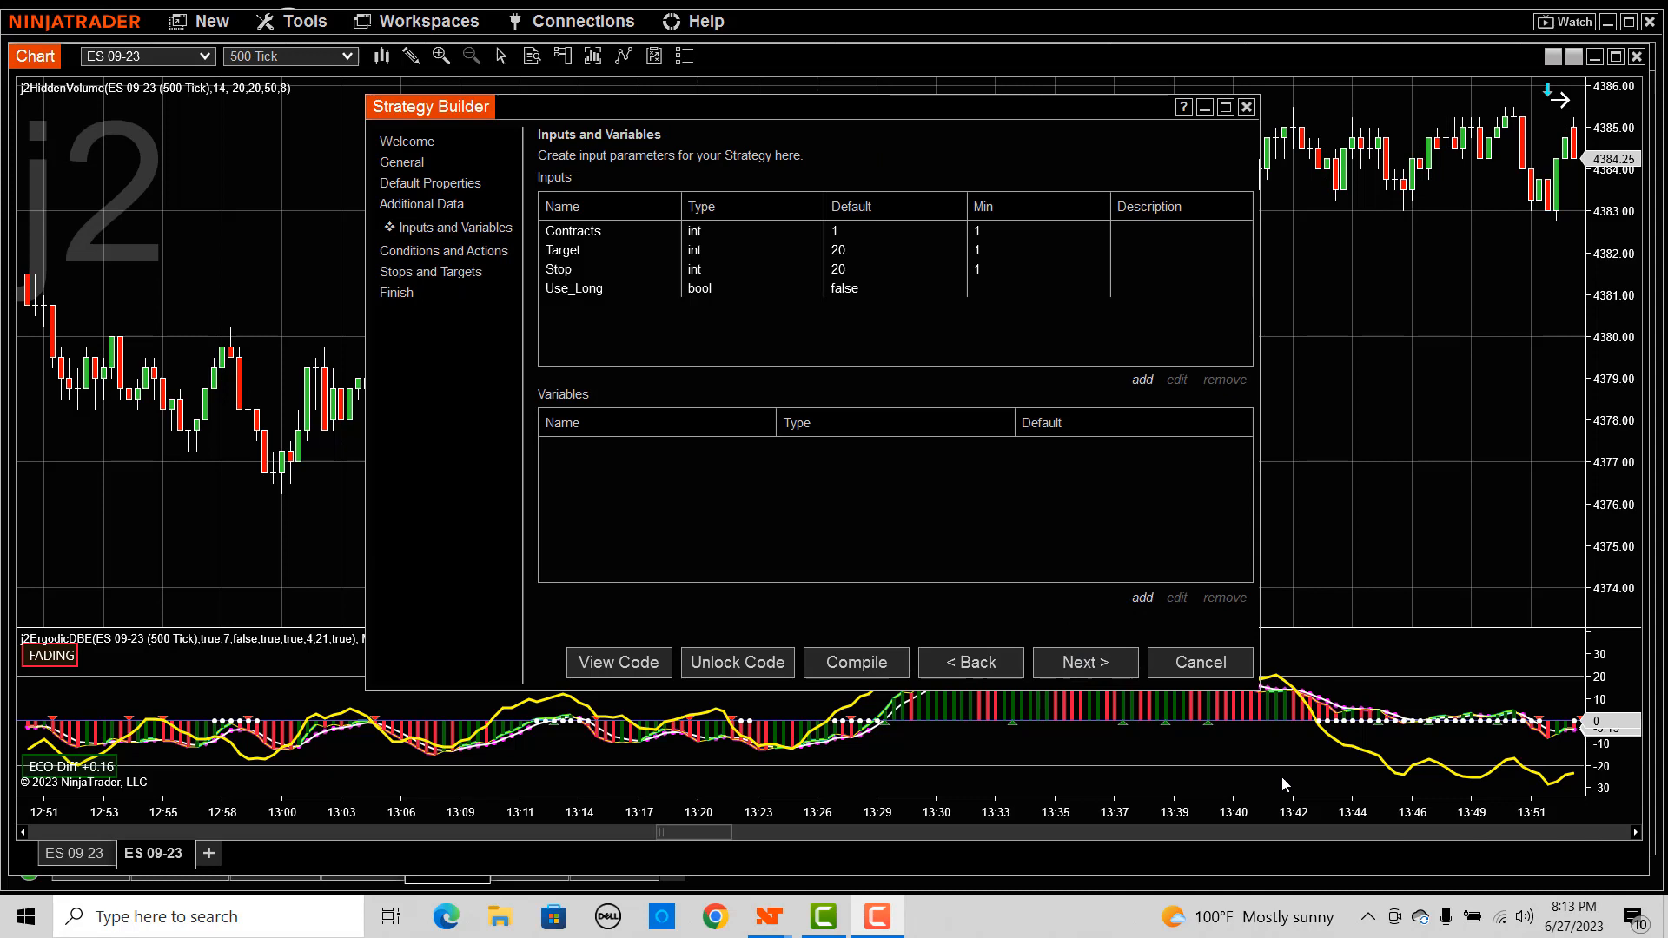
{"action": "left_click", "coordinate": [1143, 598]}
{"action": "type", "text": "UpTrend"}
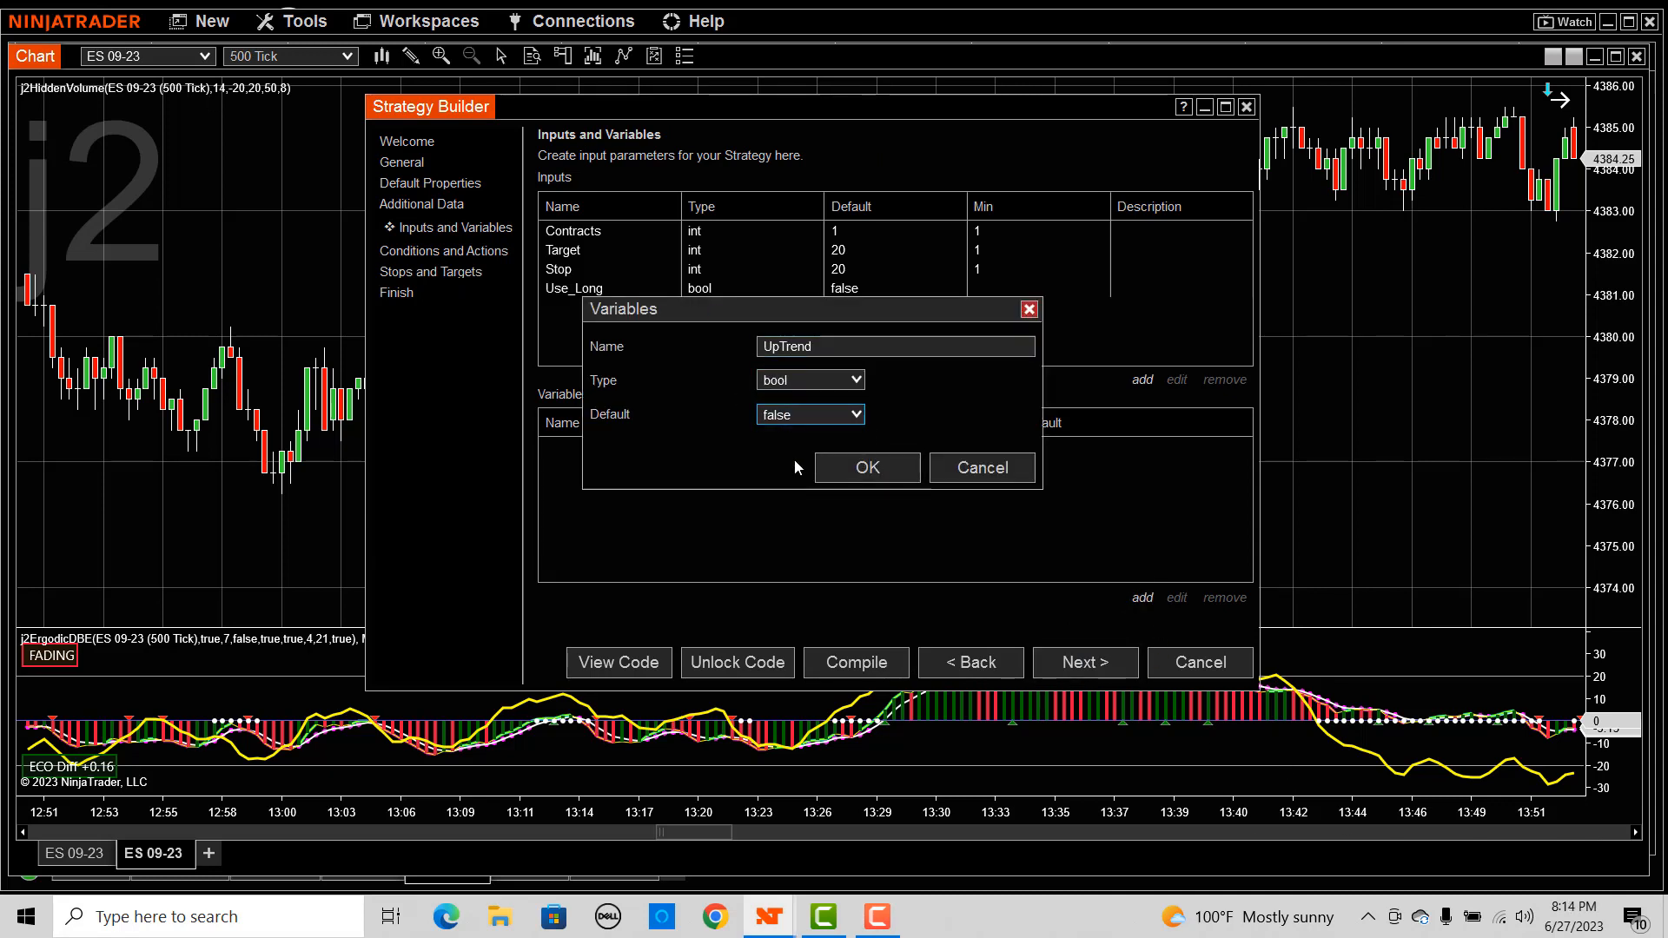
{"action": "left_click", "coordinate": [867, 467]}
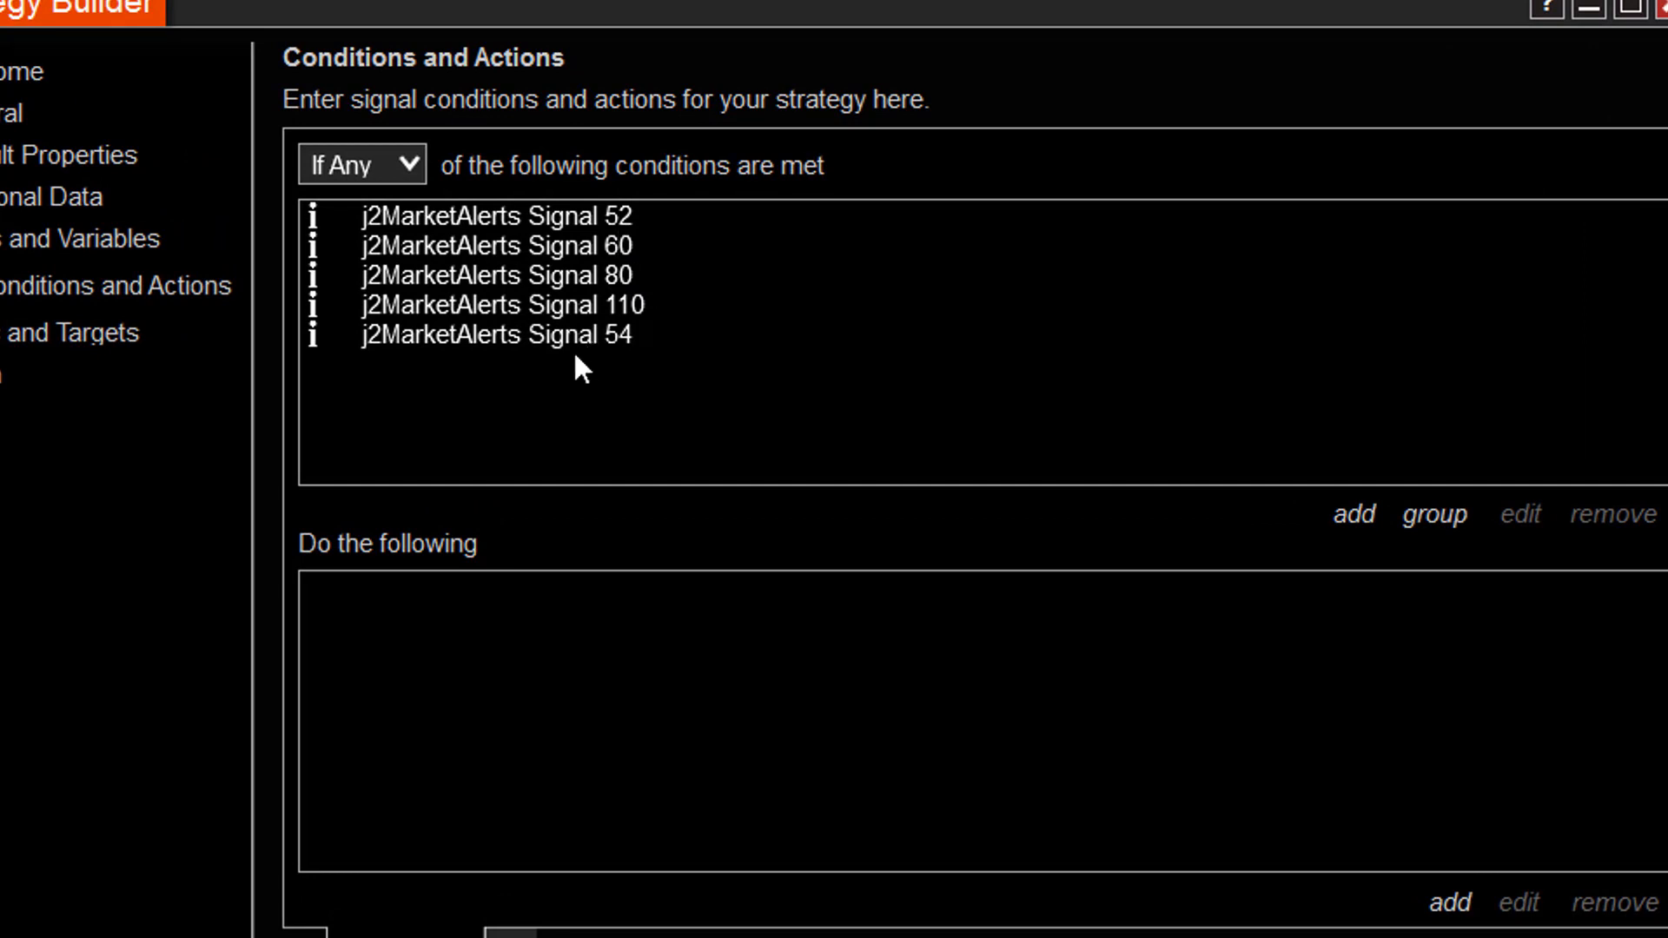
{"action": "mouse_move", "coordinate": [473, 225]}
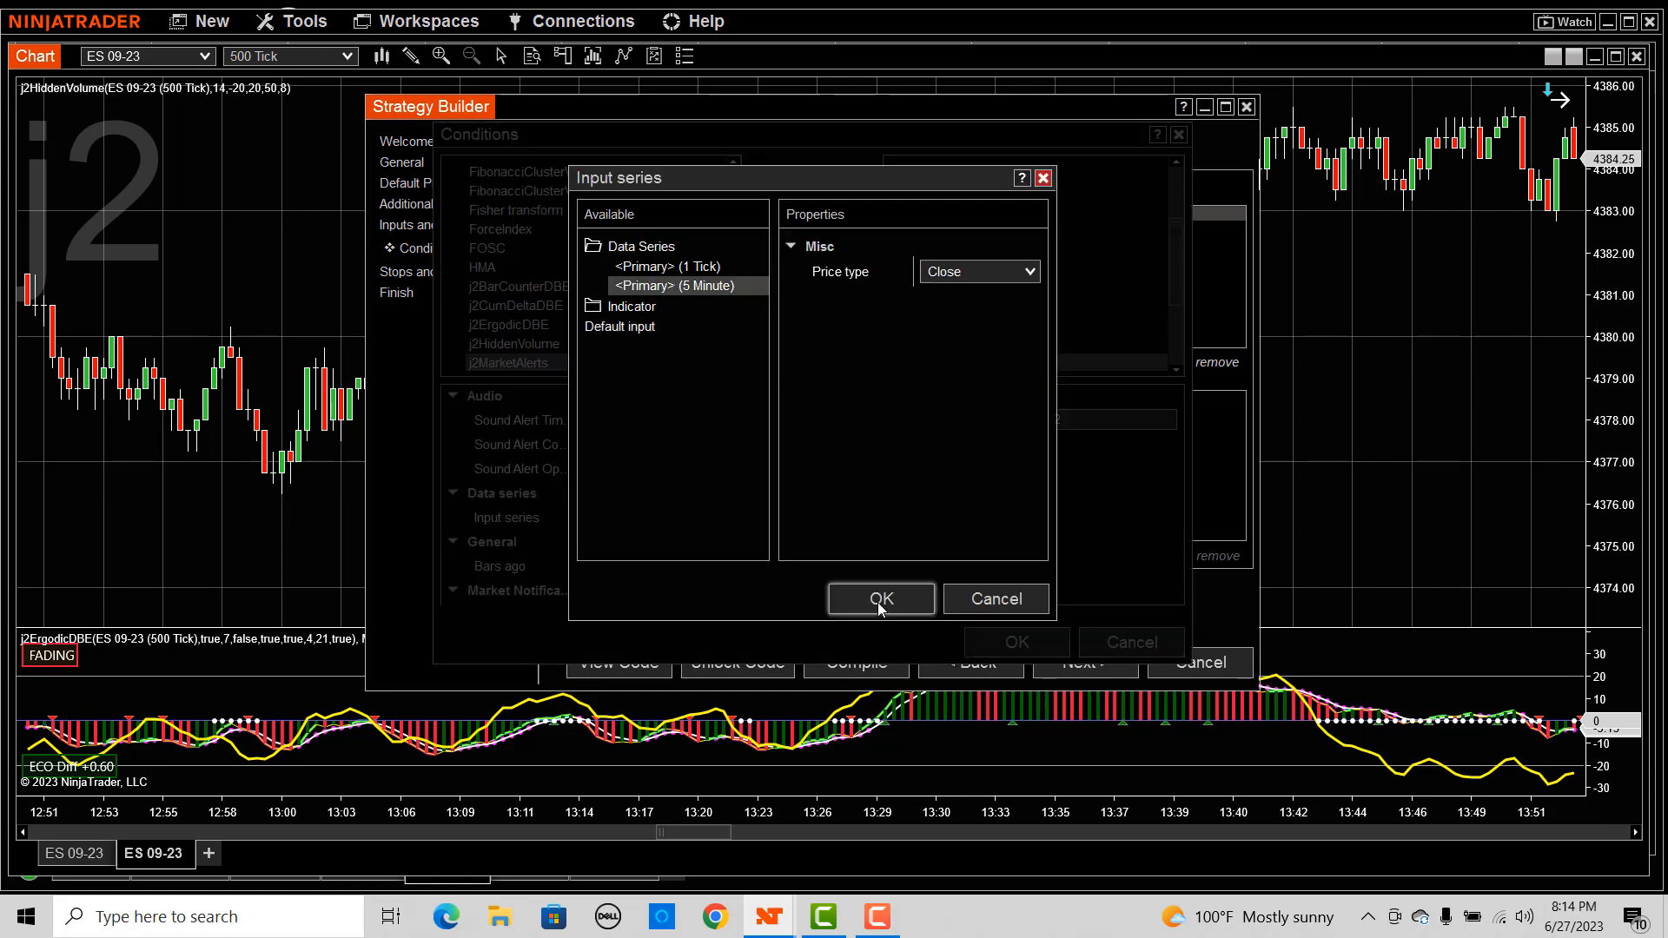
Finish the Signal 52 and Signal 54 j2MarketAlerts conditions on the 5-minute series.
{"action": "left_click", "coordinate": [881, 598]}
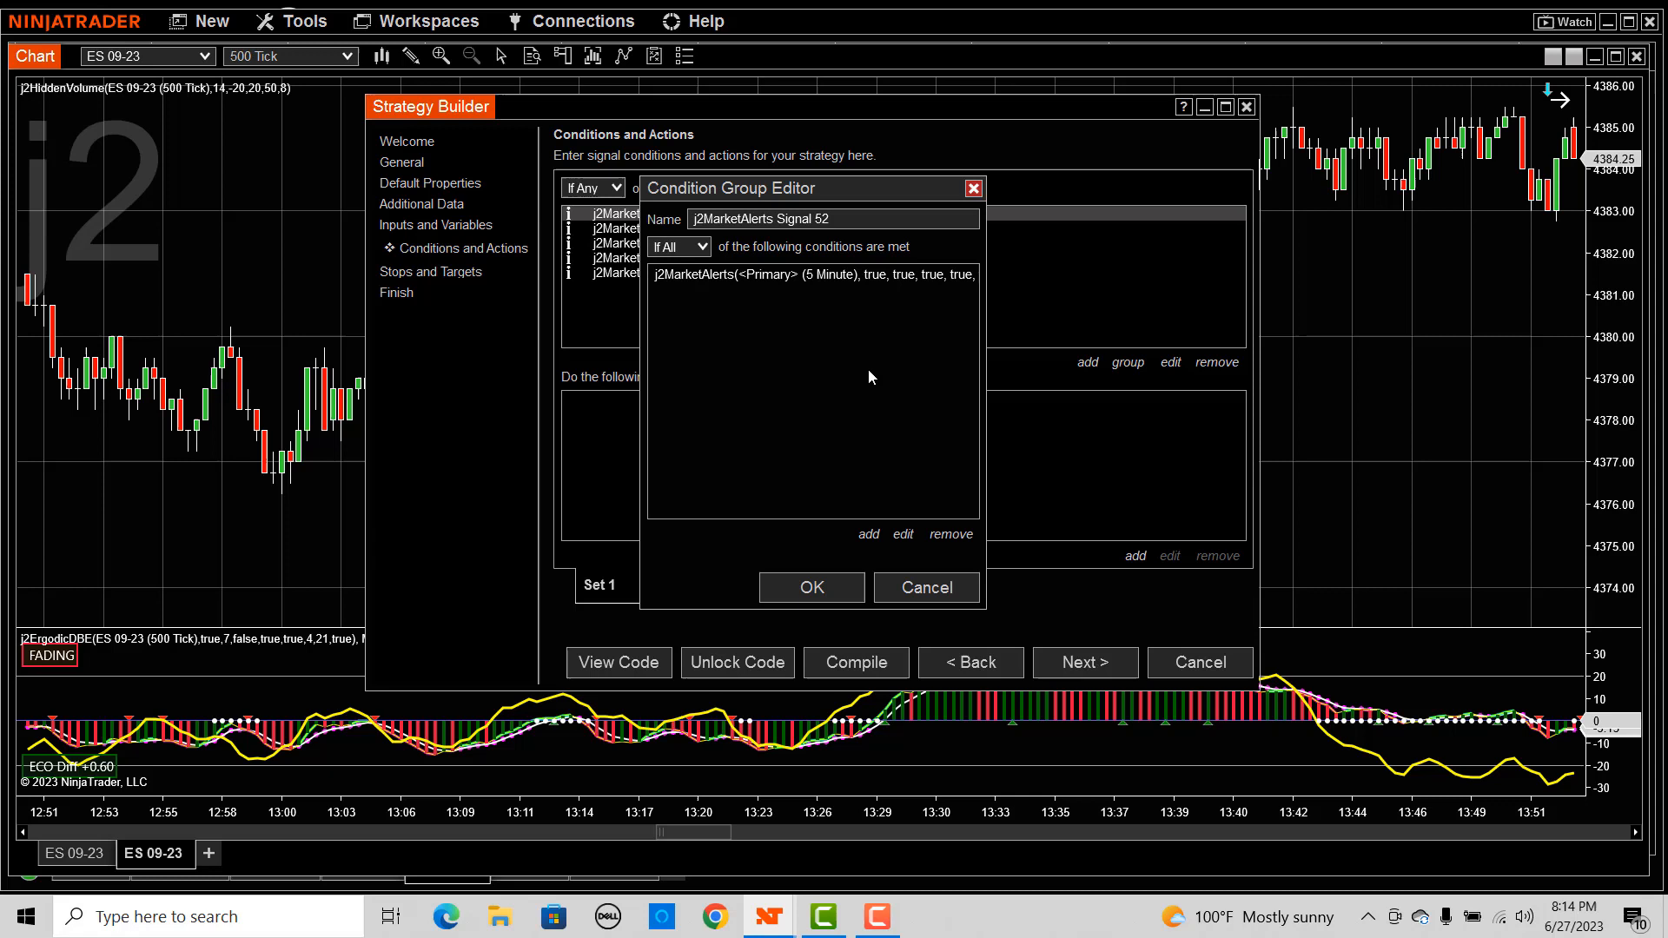
{"action": "mouse_move", "coordinate": [800, 287]}
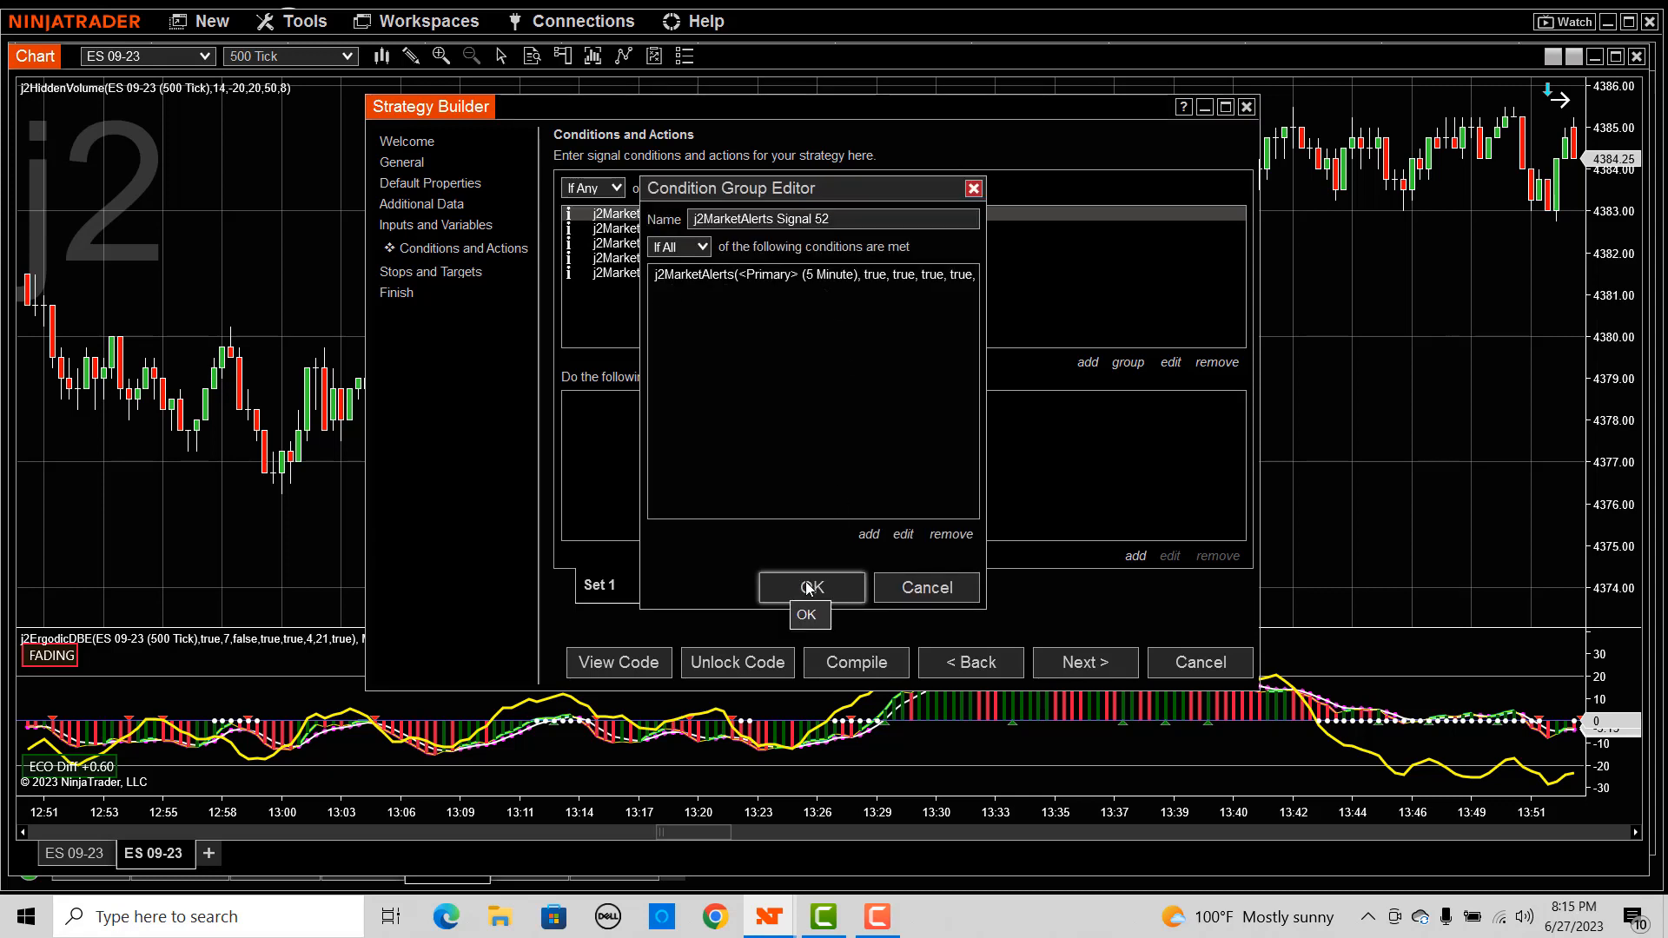
{"action": "left_click", "coordinate": [811, 588]}
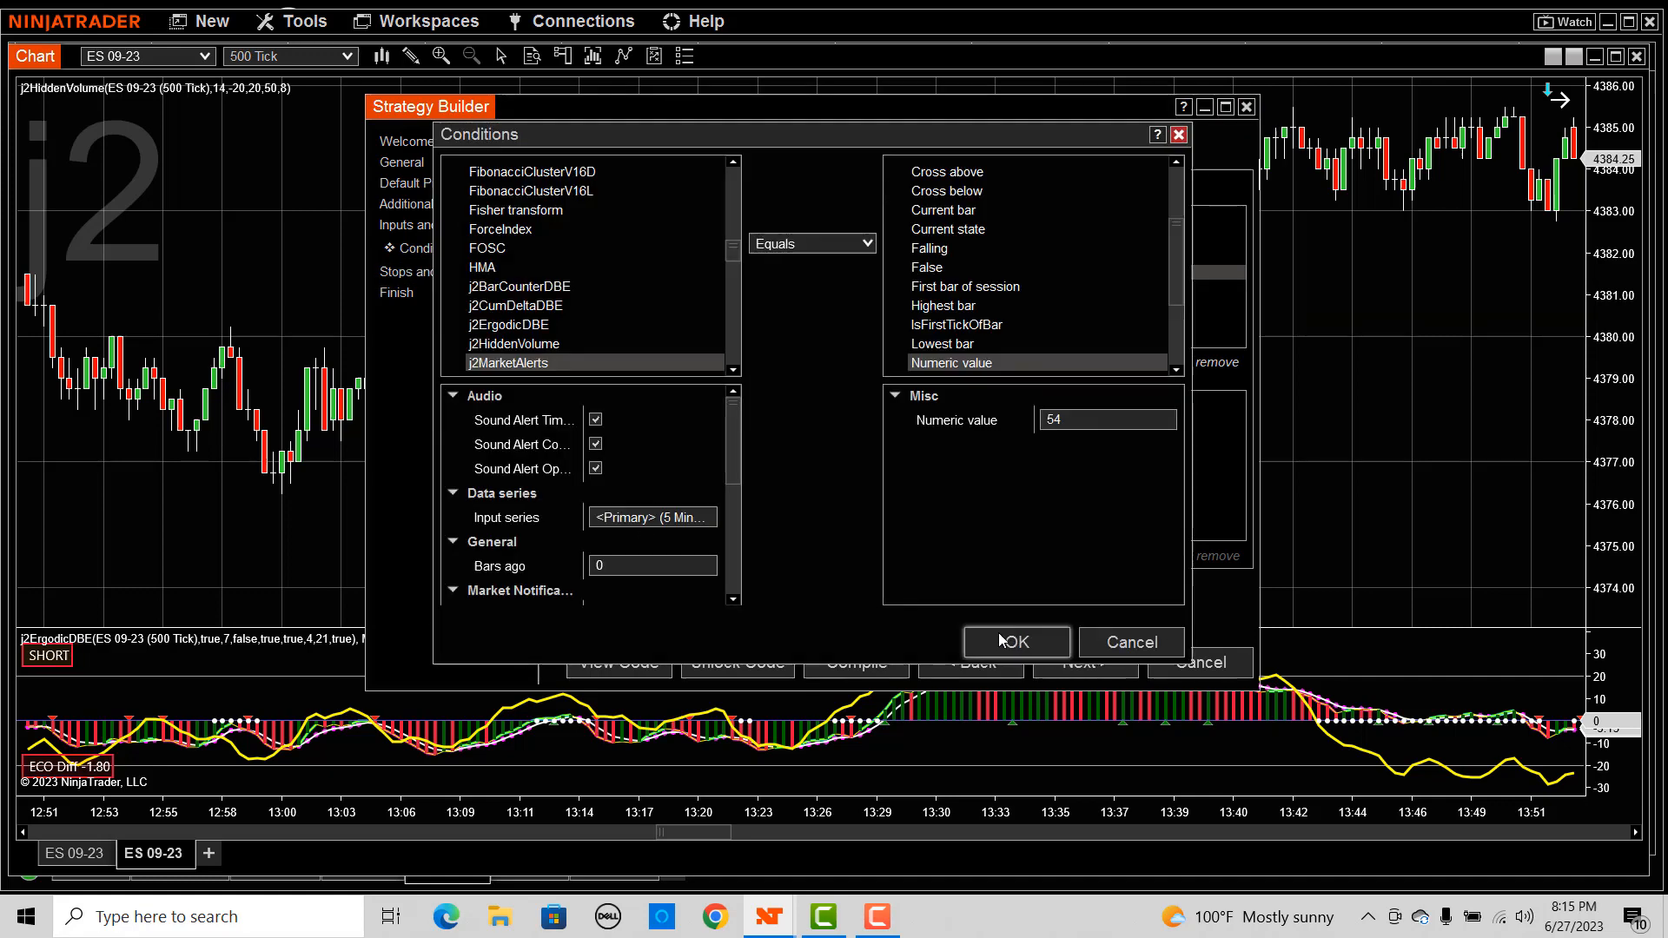
{"action": "left_click", "coordinate": [1017, 642]}
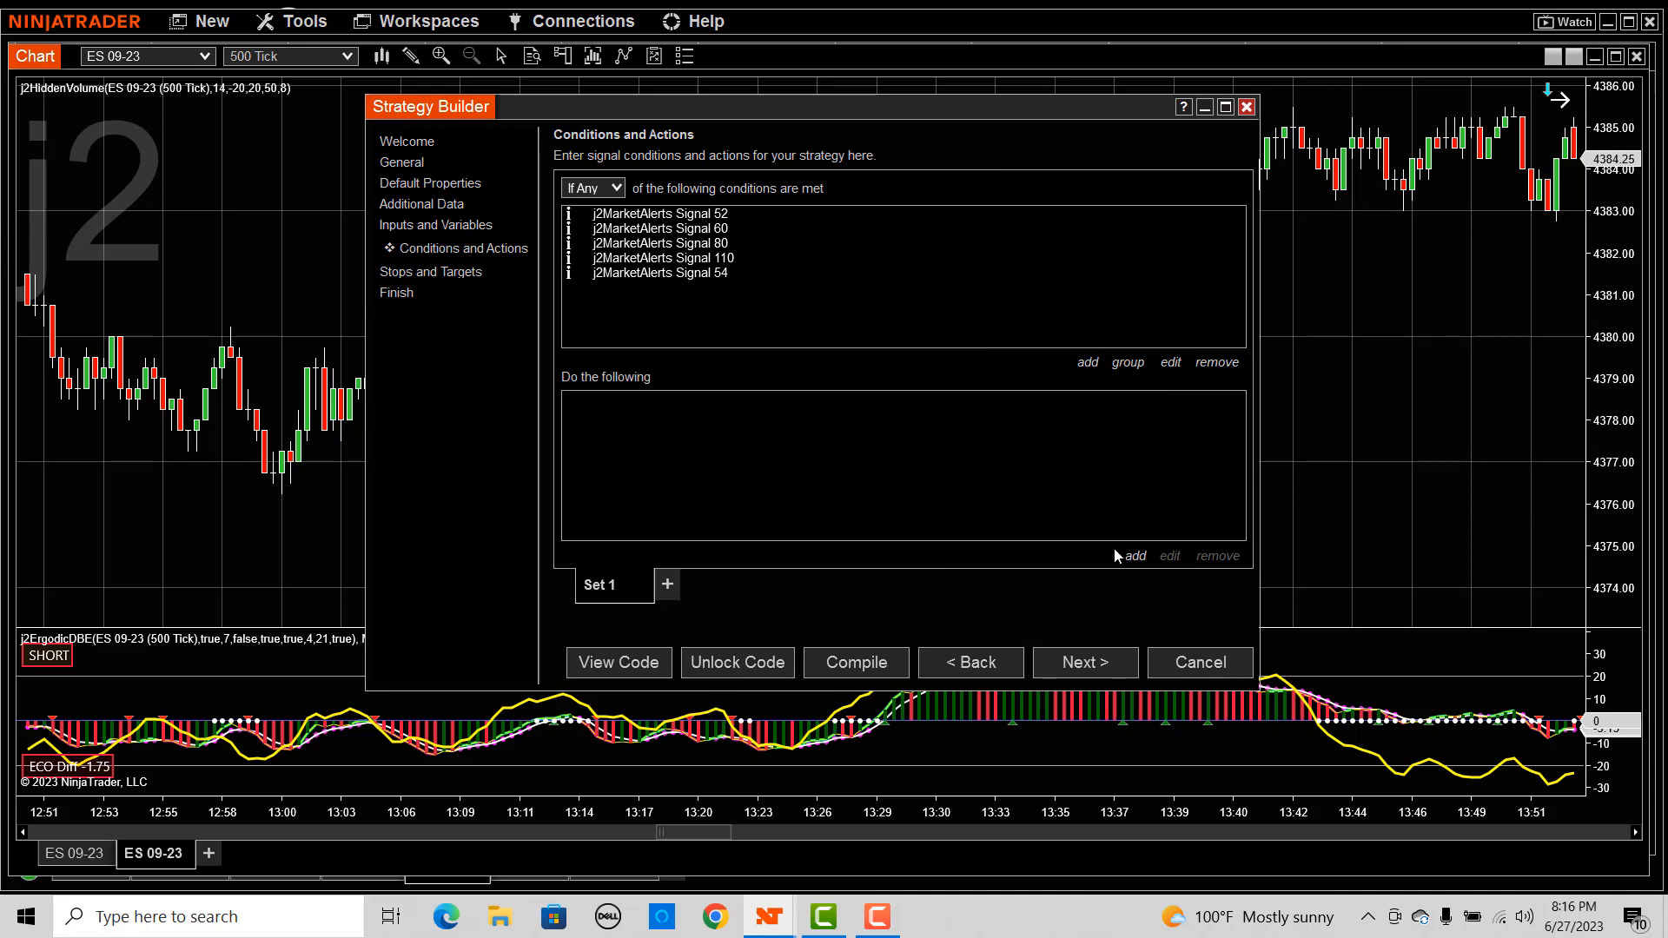
Add a Set UpTrend true action to Set 1 and compile successfully.
{"action": "left_click", "coordinate": [1136, 556]}
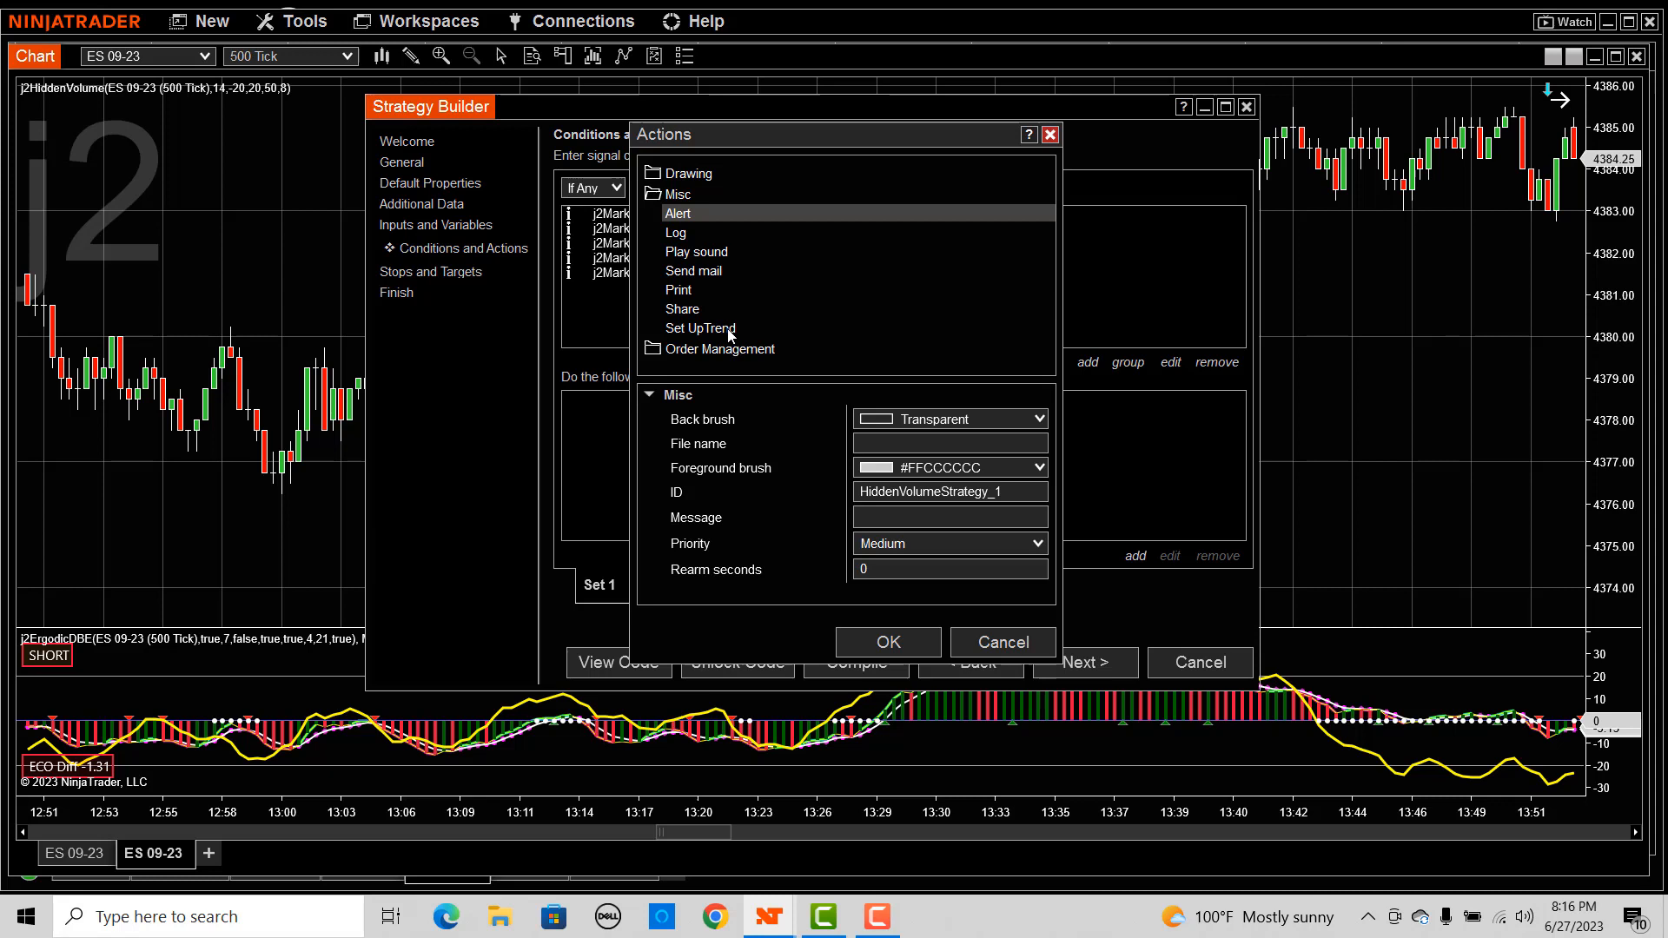
{"action": "left_click", "coordinate": [701, 329]}
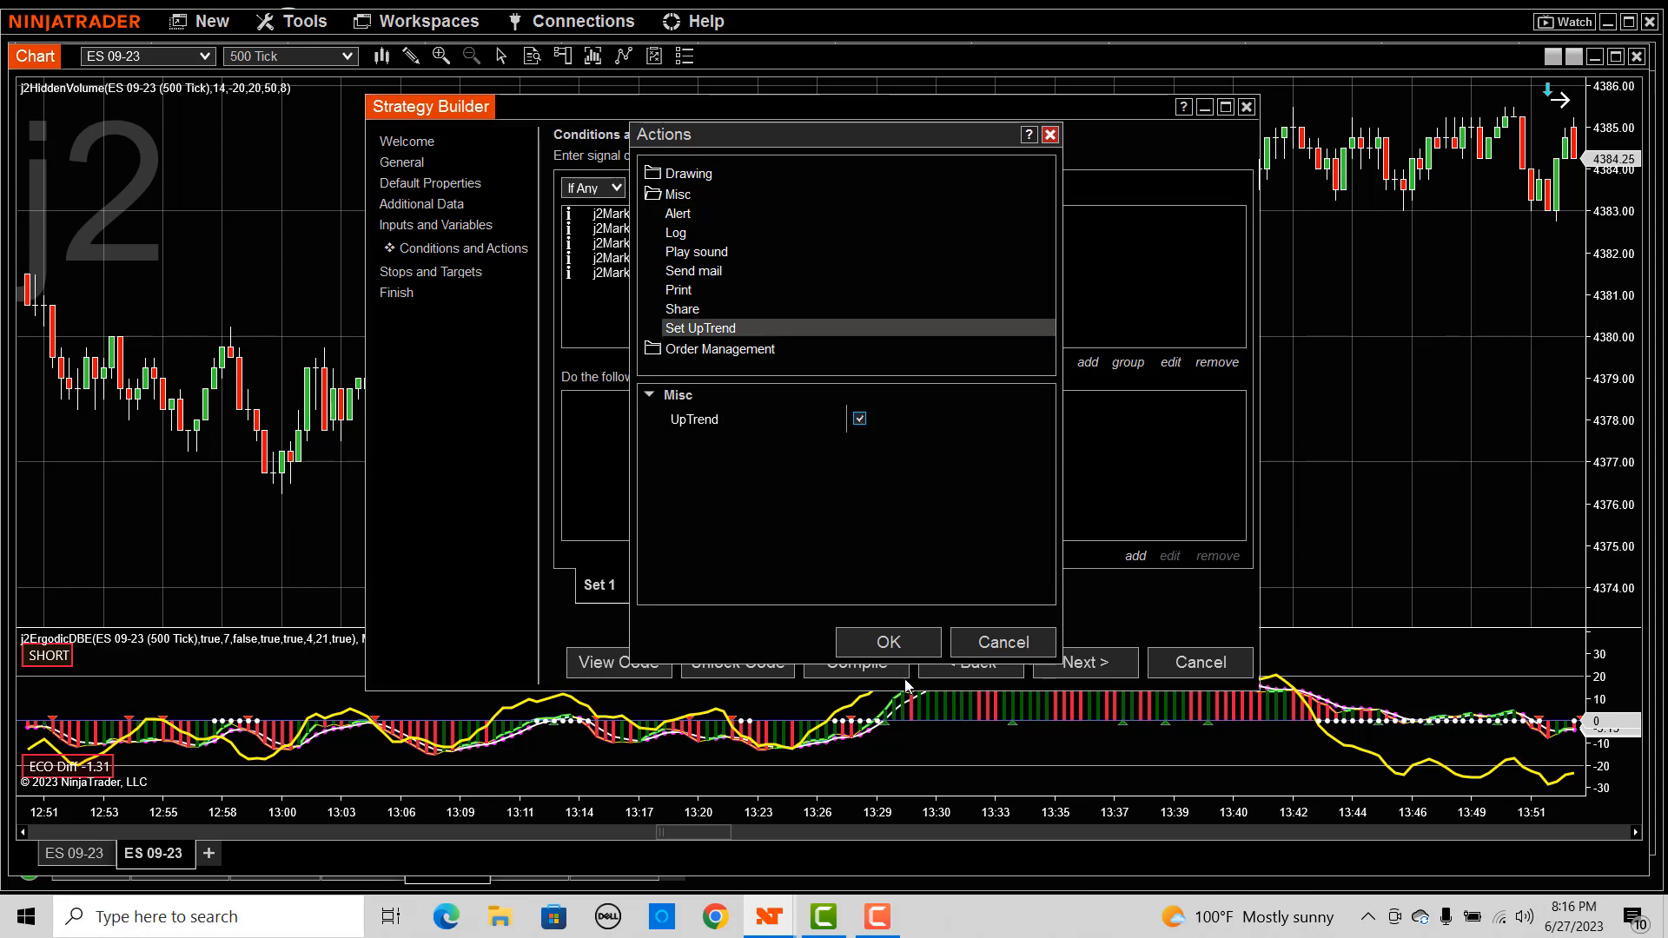
{"action": "left_click", "coordinate": [888, 642]}
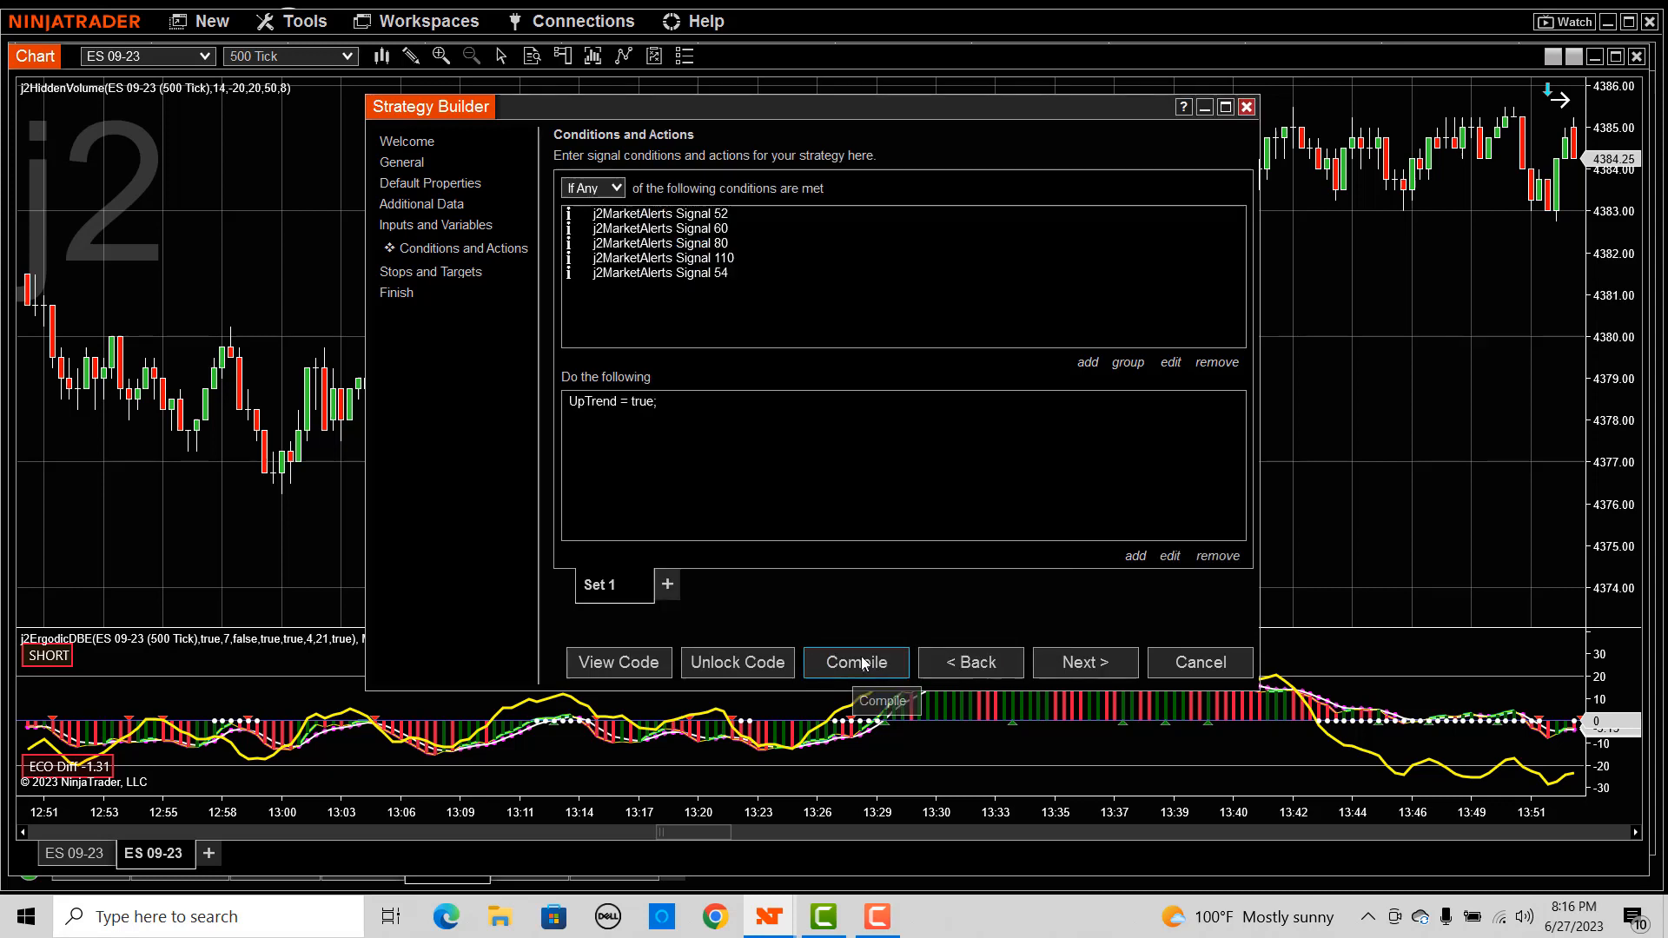
{"action": "left_click", "coordinate": [856, 662]}
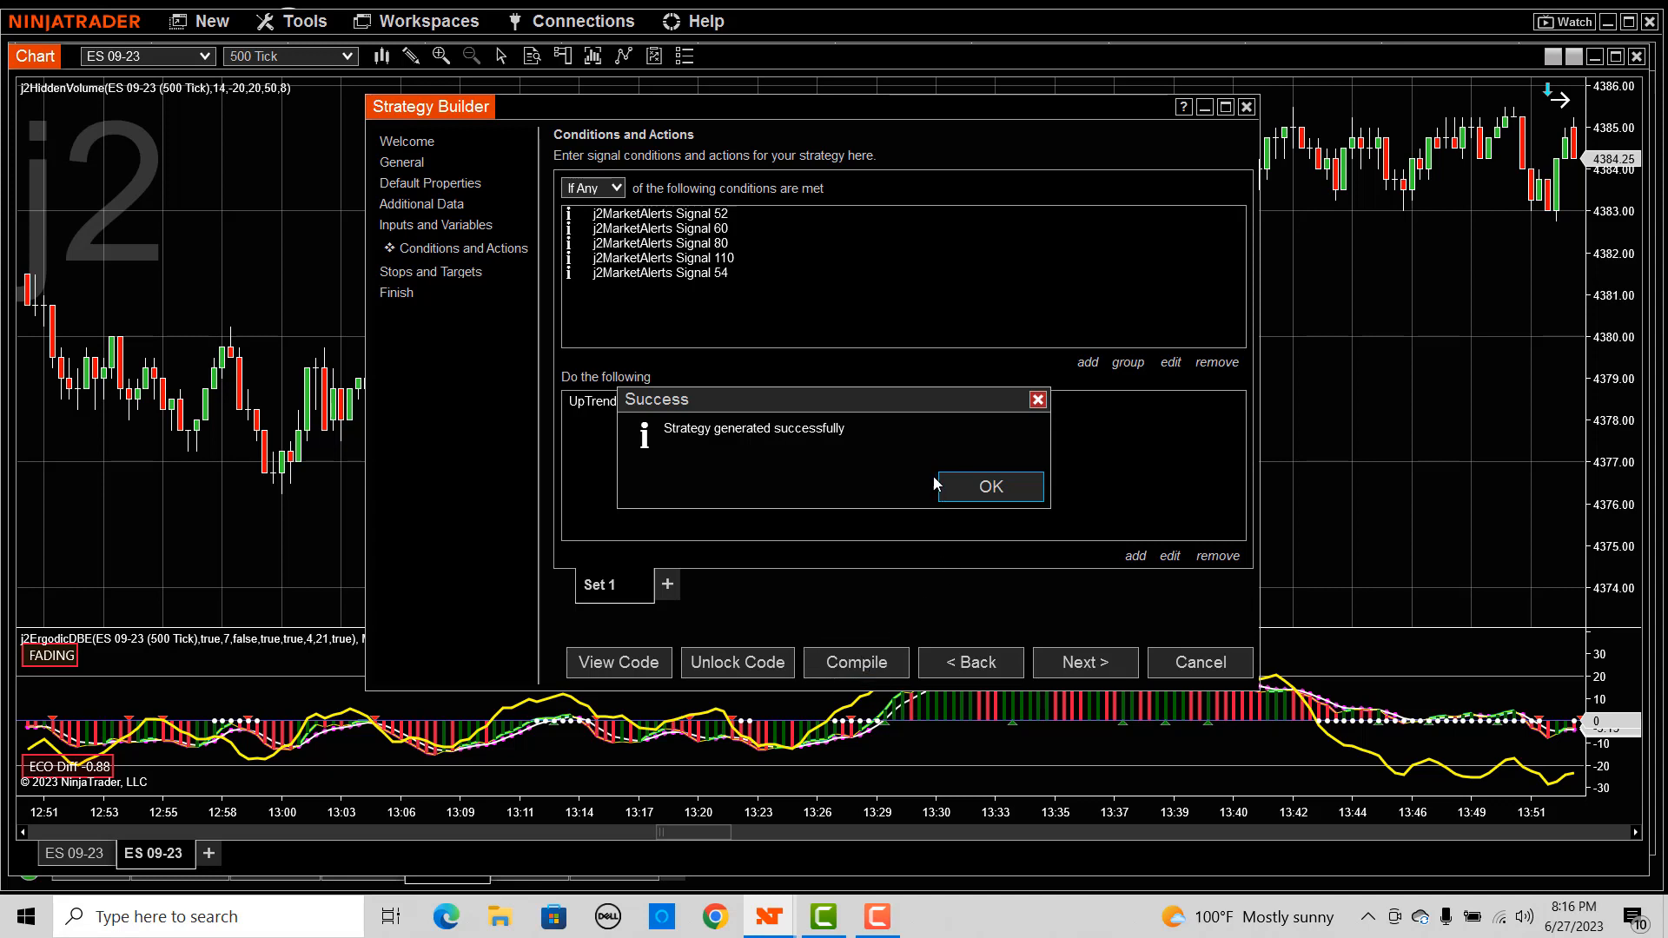
{"action": "left_click", "coordinate": [991, 487]}
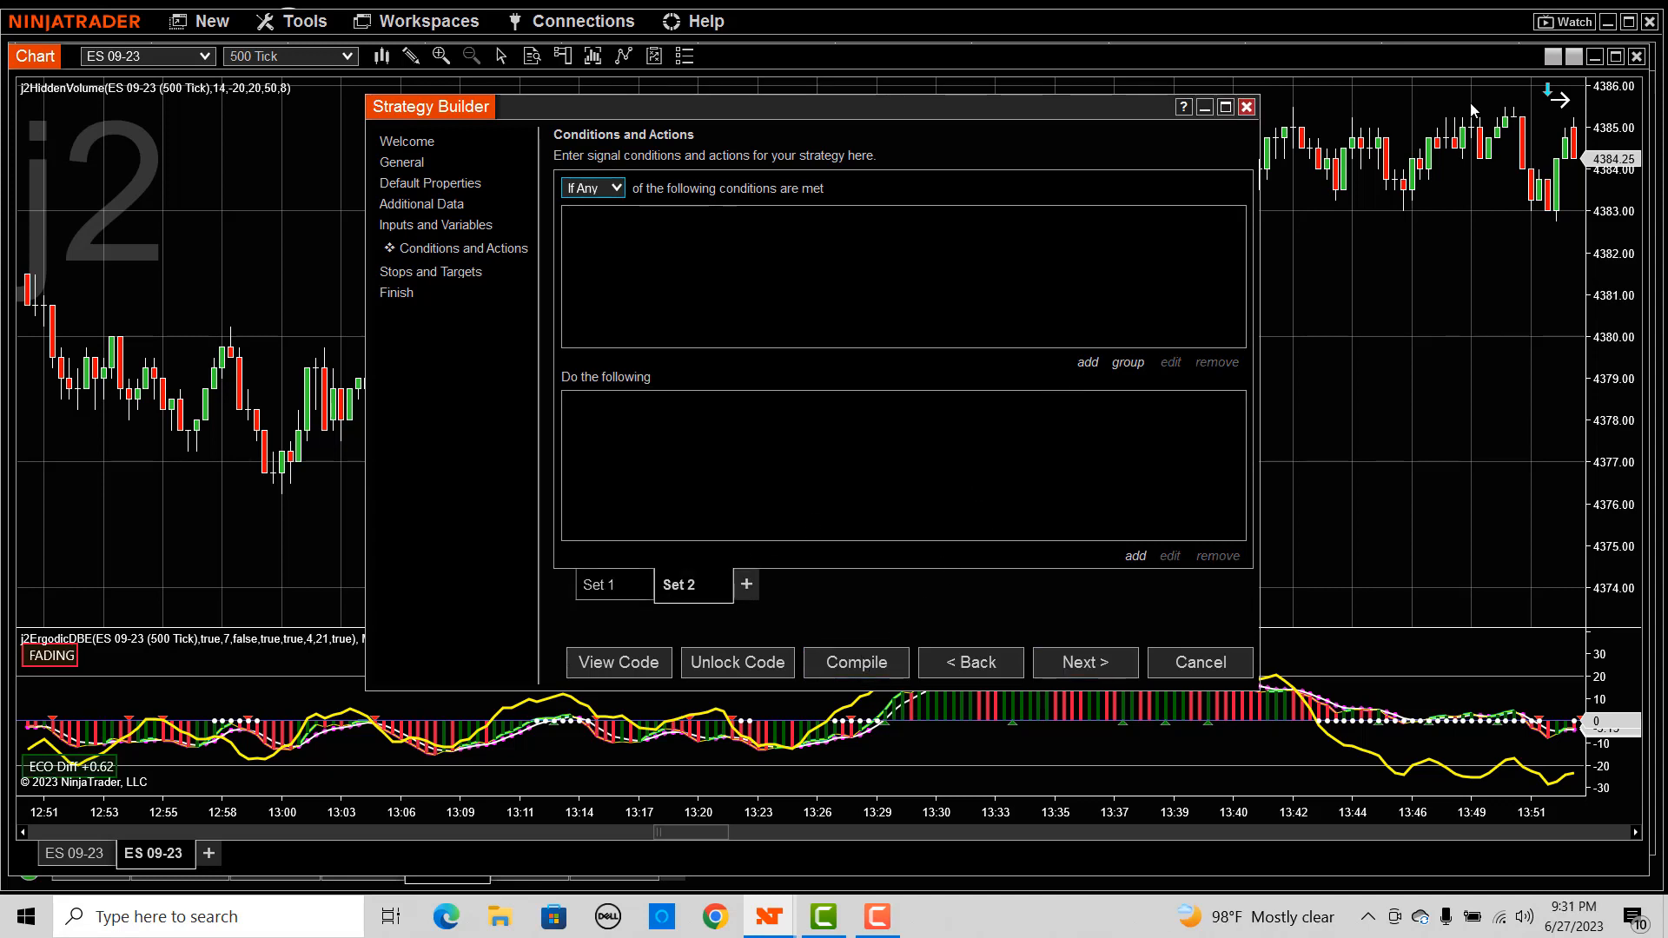
Create group 'Hidden Volume Long' with condition j2HiddenVolume Alert[0] = 1.
{"action": "left_click", "coordinate": [1128, 362]}
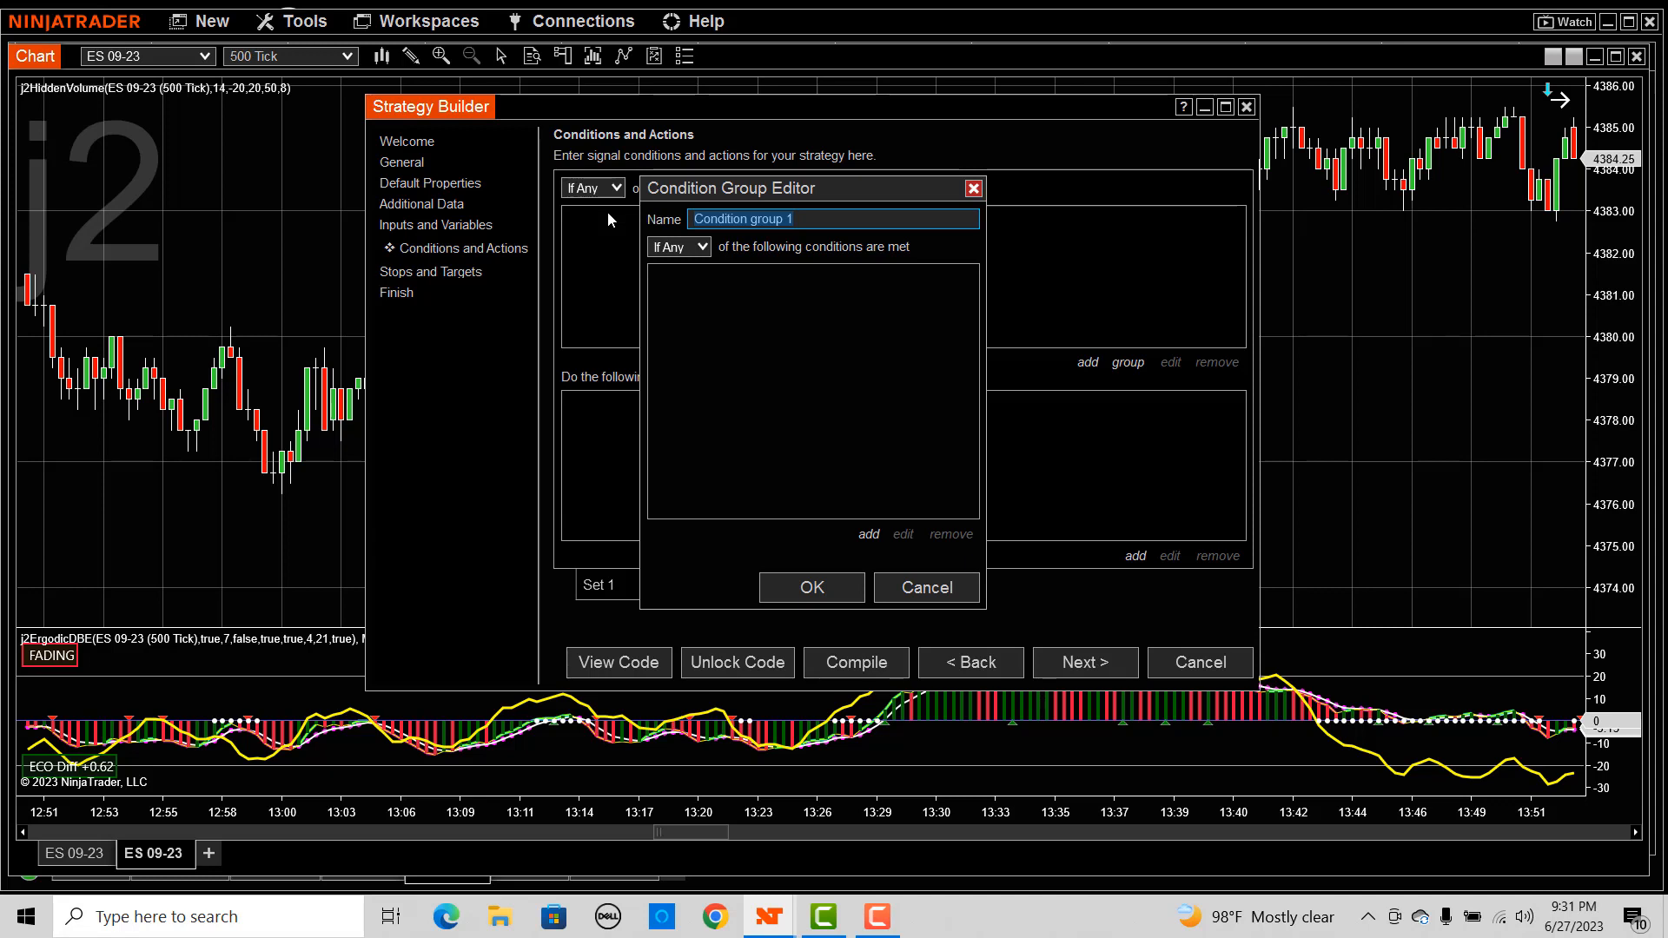
{"action": "left_click", "coordinate": [680, 247]}
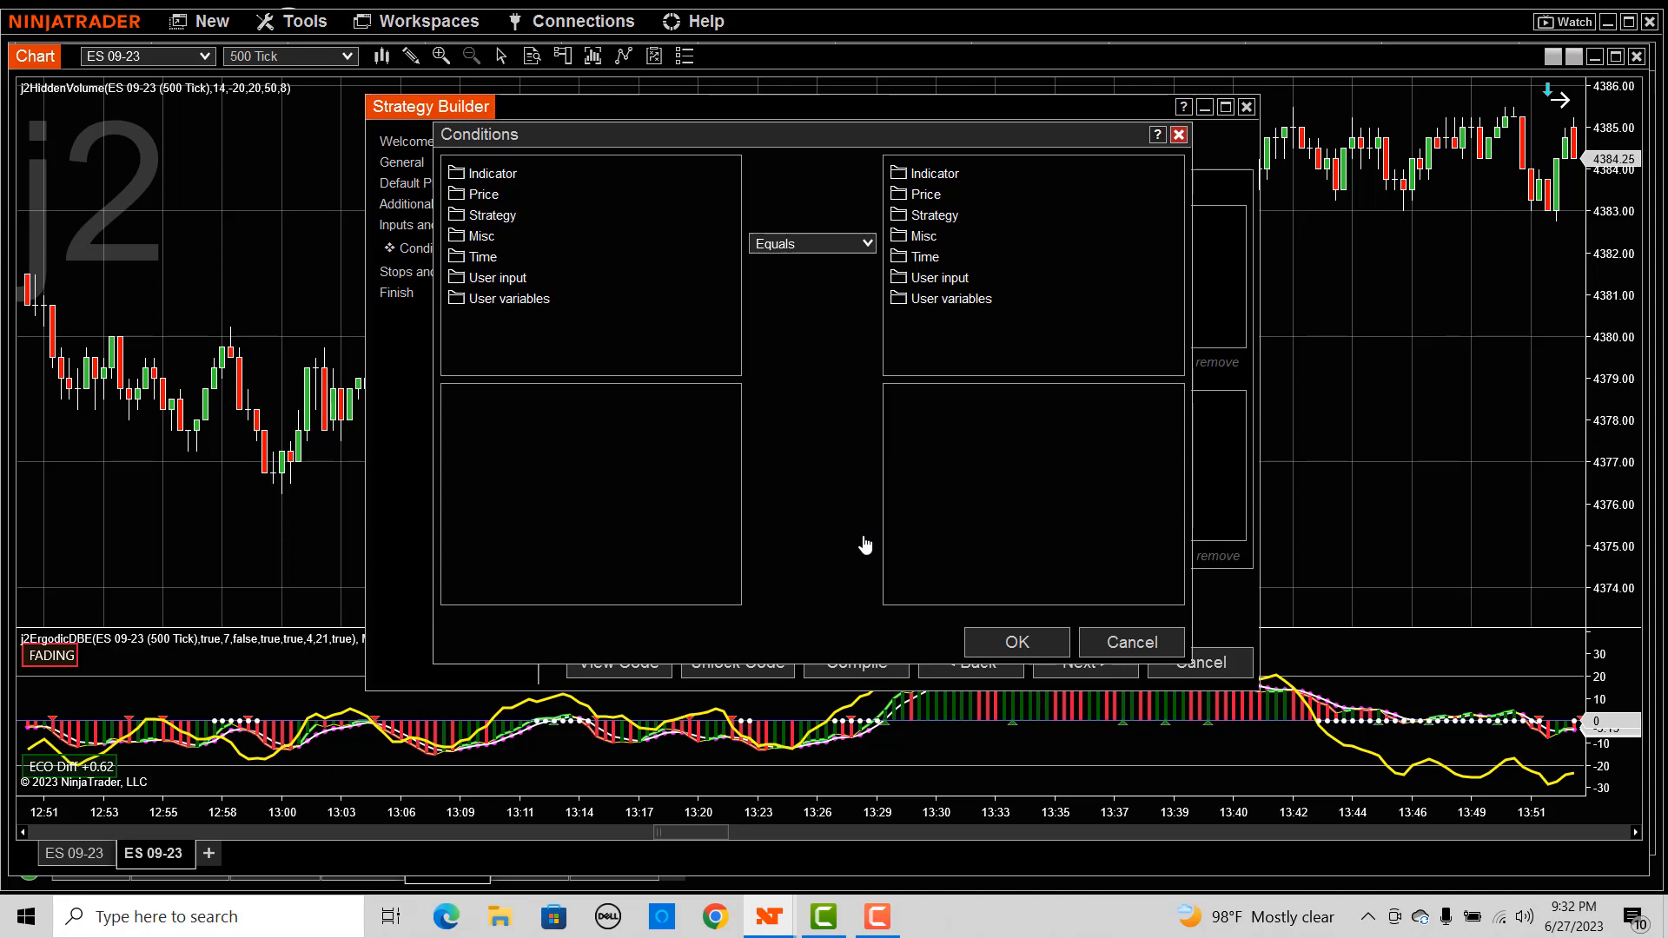
{"action": "mouse_move", "coordinate": [868, 539]}
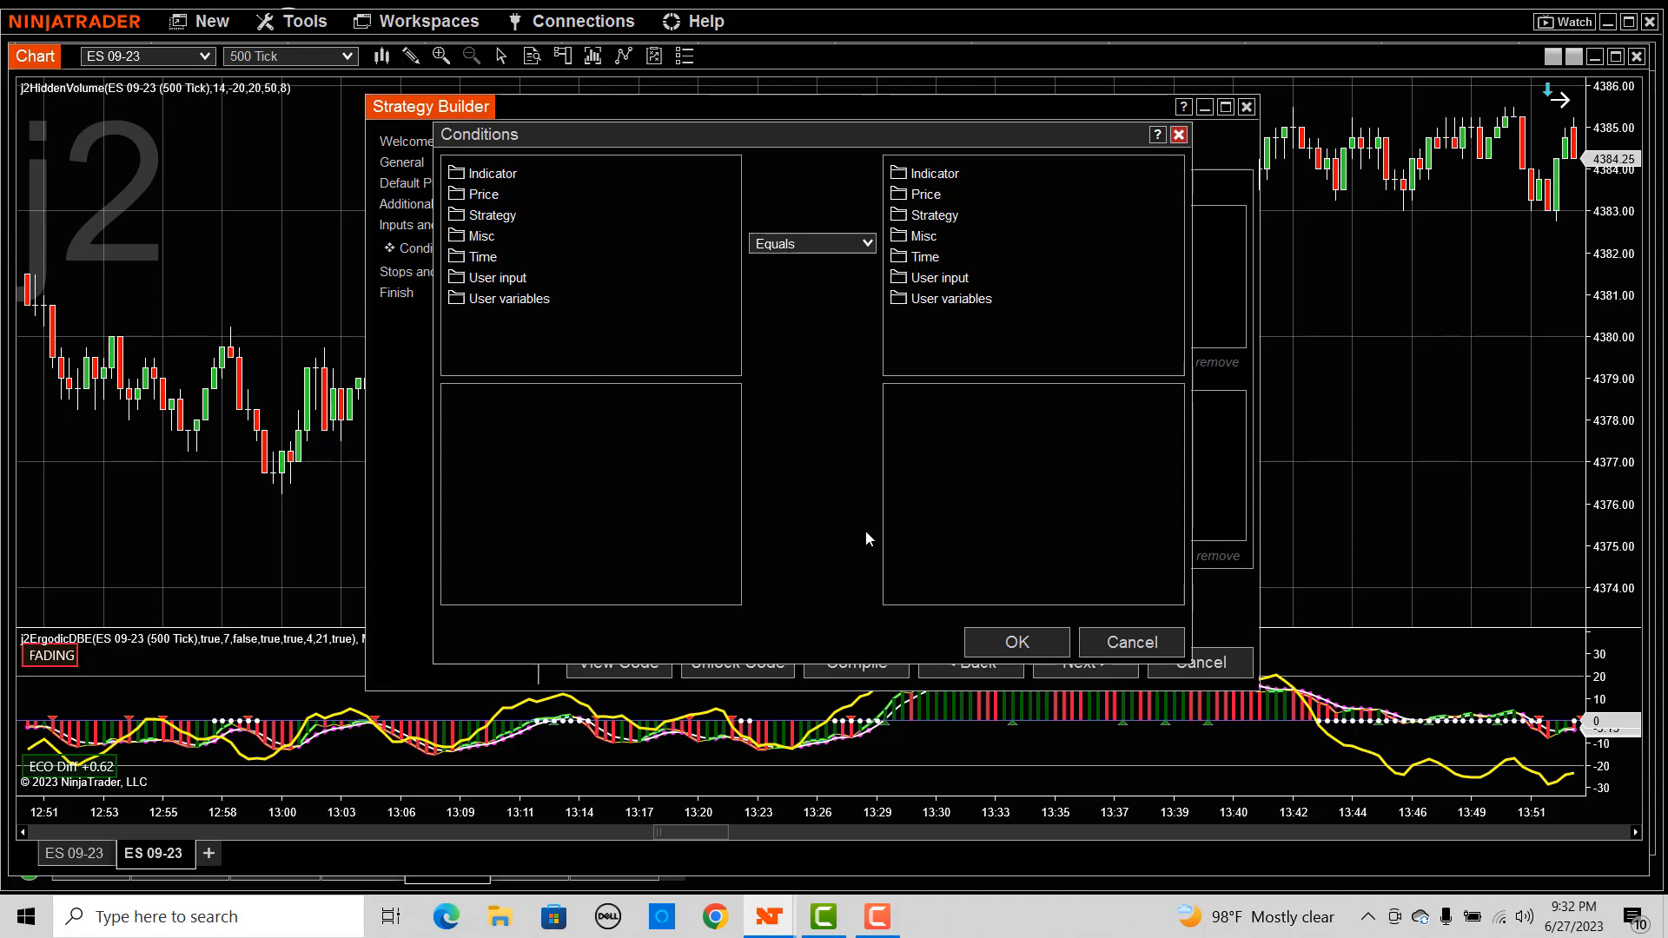
{"action": "mouse_move", "coordinate": [815, 356]}
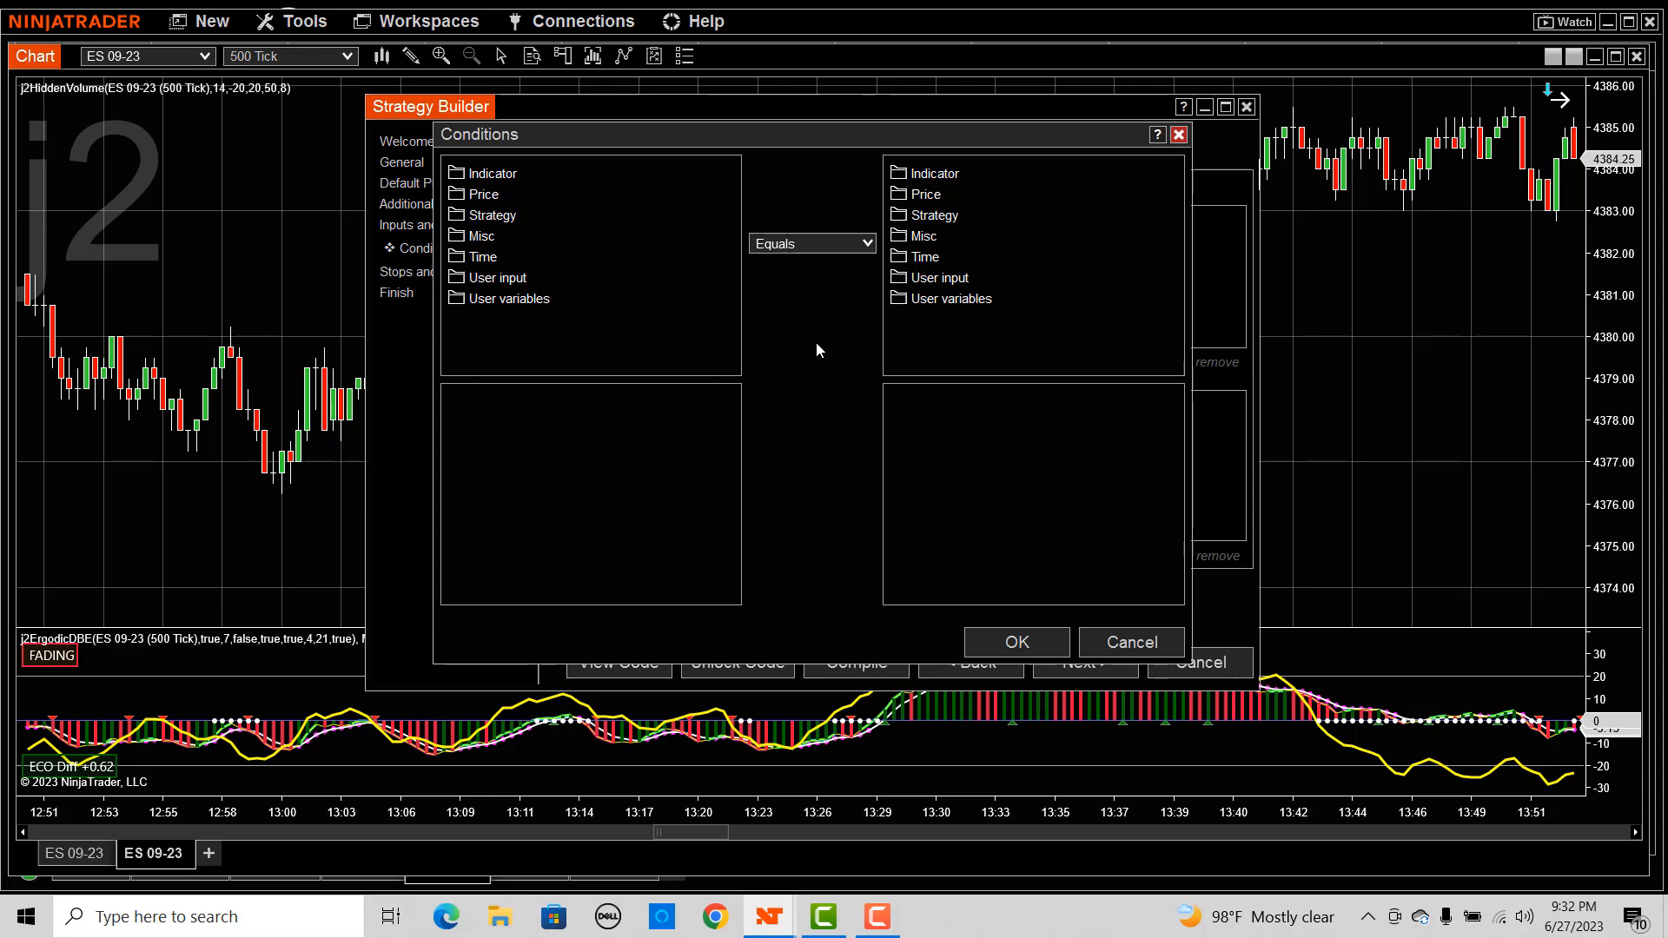
{"action": "left_click", "coordinate": [490, 173]}
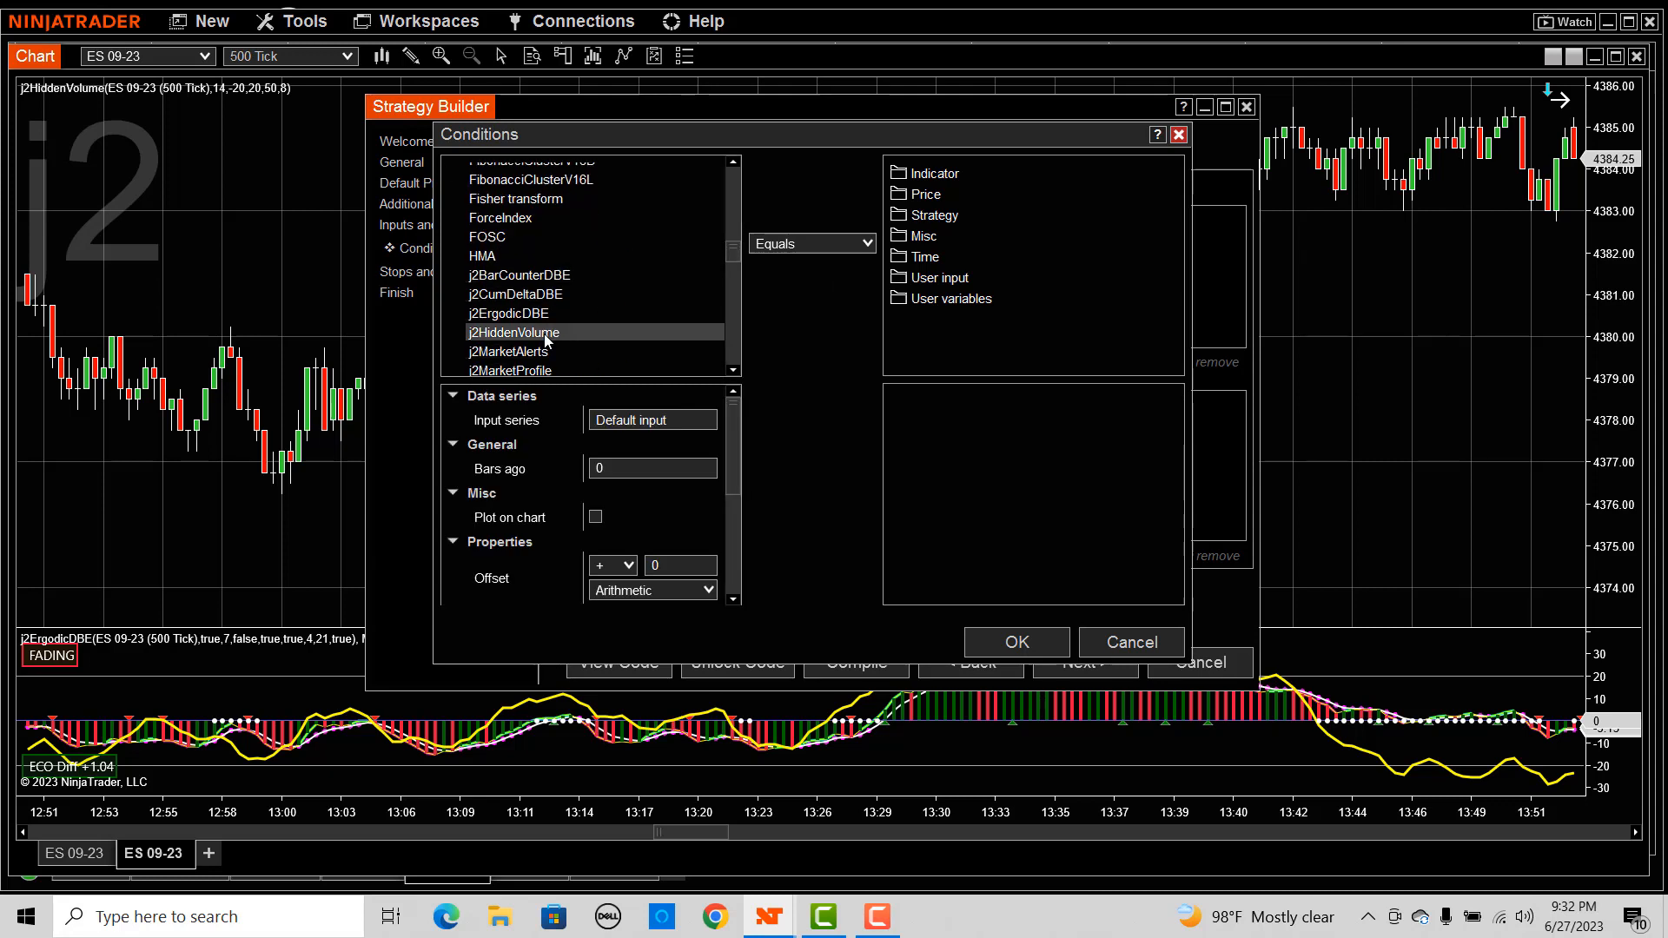
{"action": "left_click", "coordinate": [513, 332]}
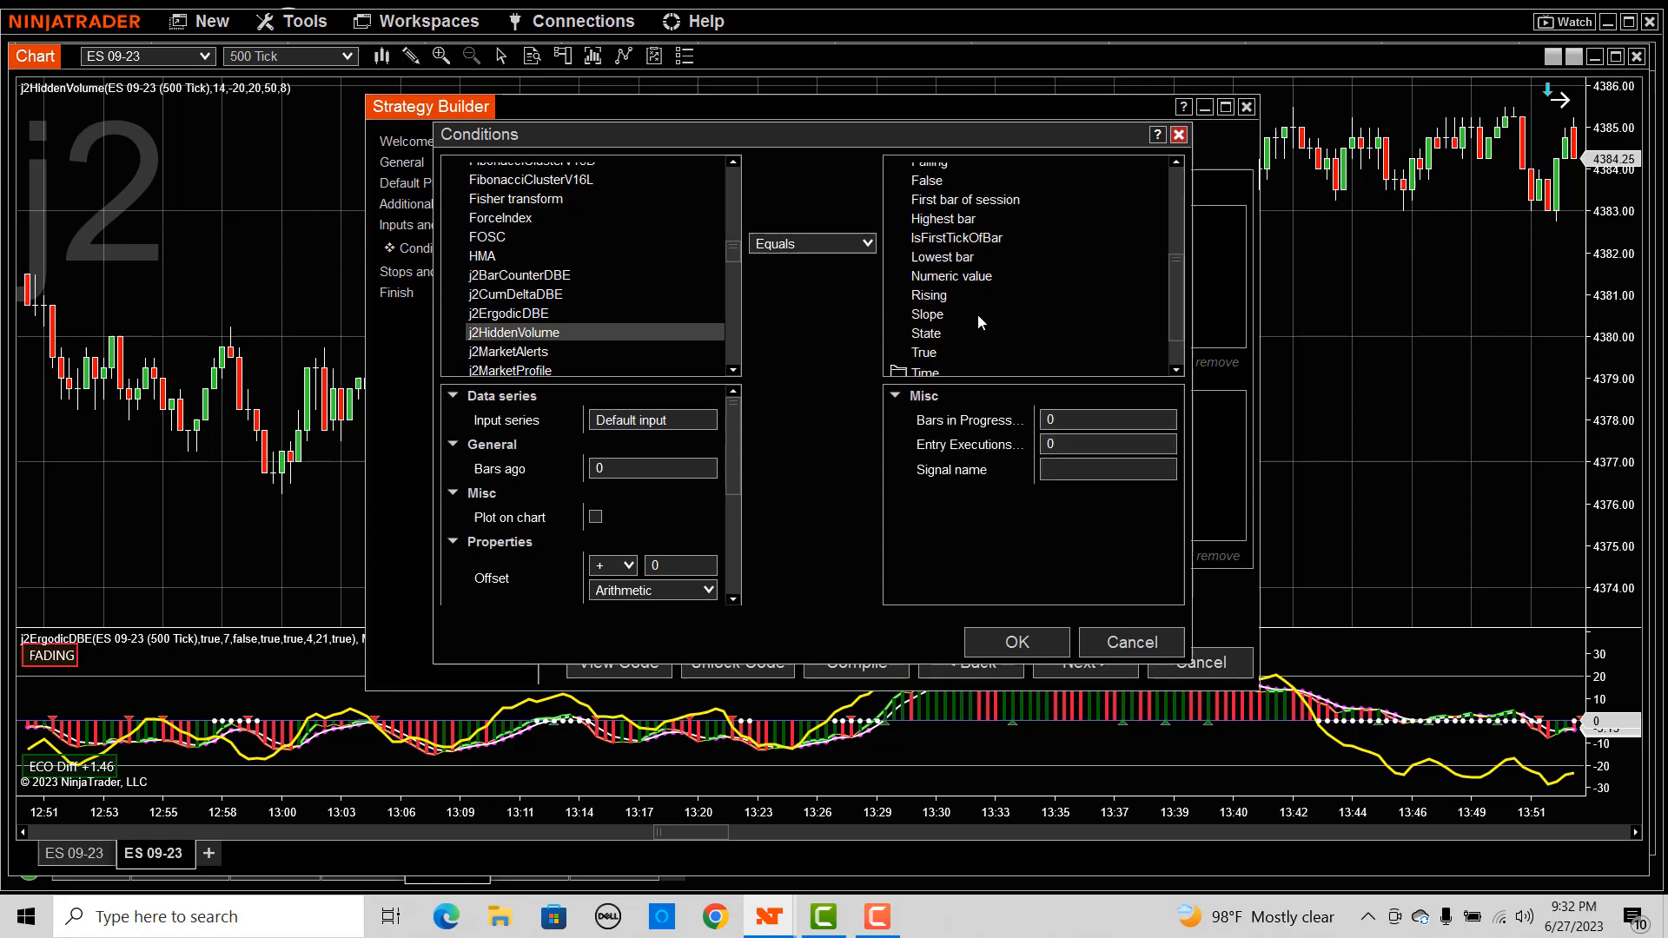
{"action": "left_click", "coordinate": [1016, 642]}
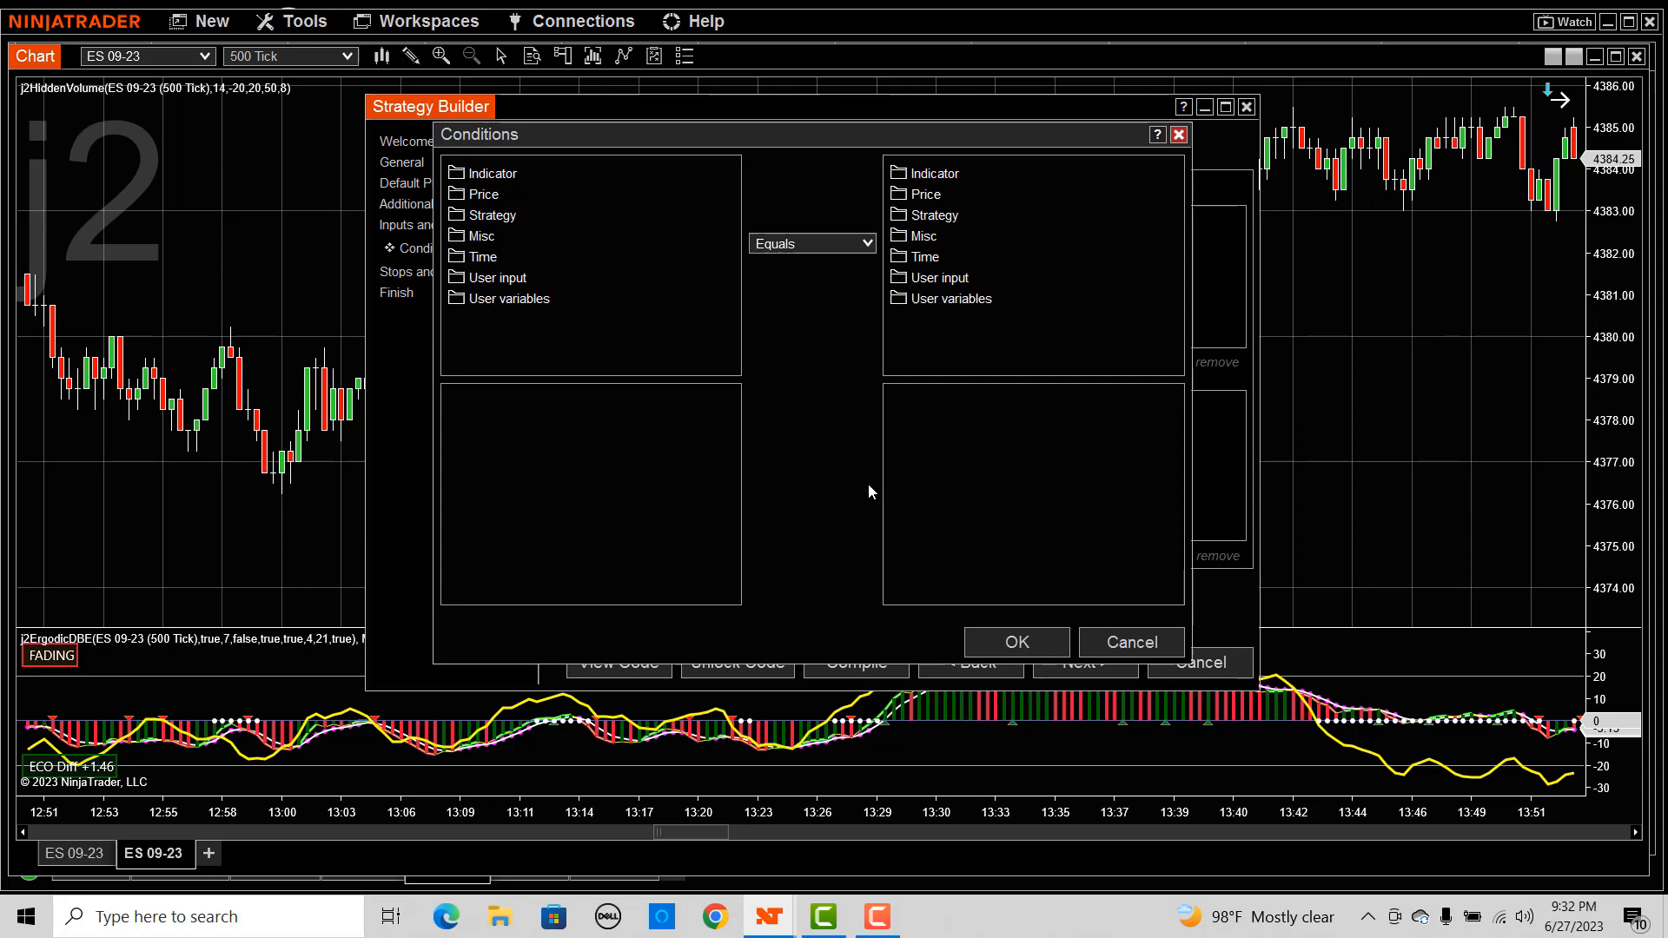
Add the condition UpTrend = true and save the group.
{"action": "left_click", "coordinate": [508, 298]}
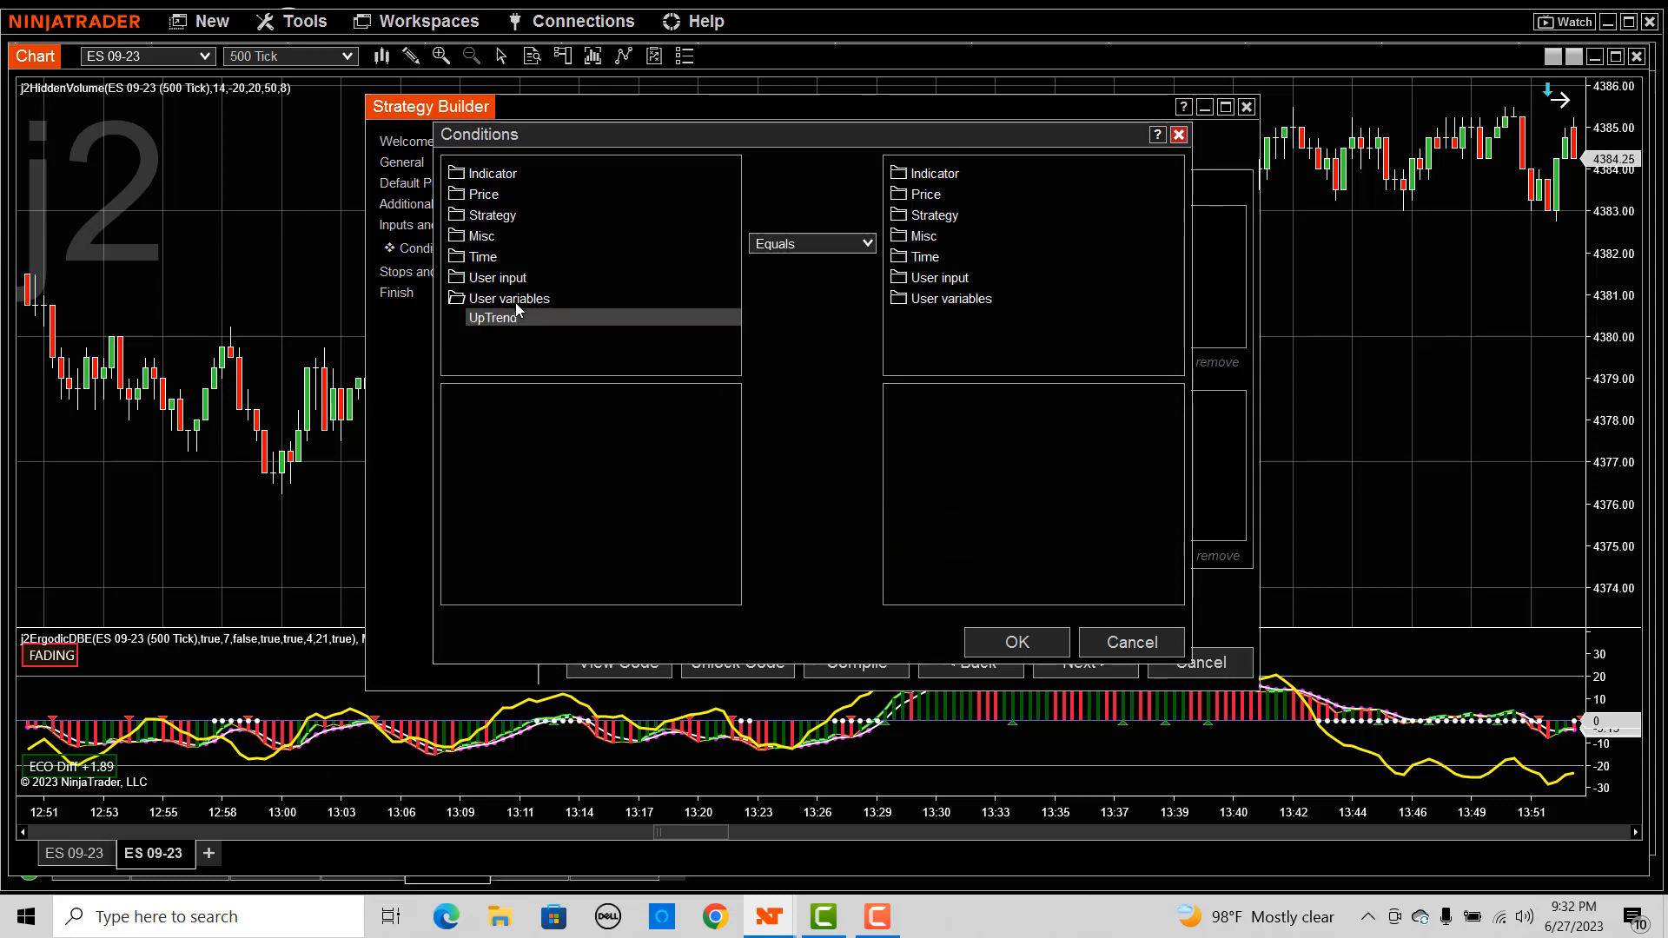
{"action": "left_click", "coordinate": [923, 236]}
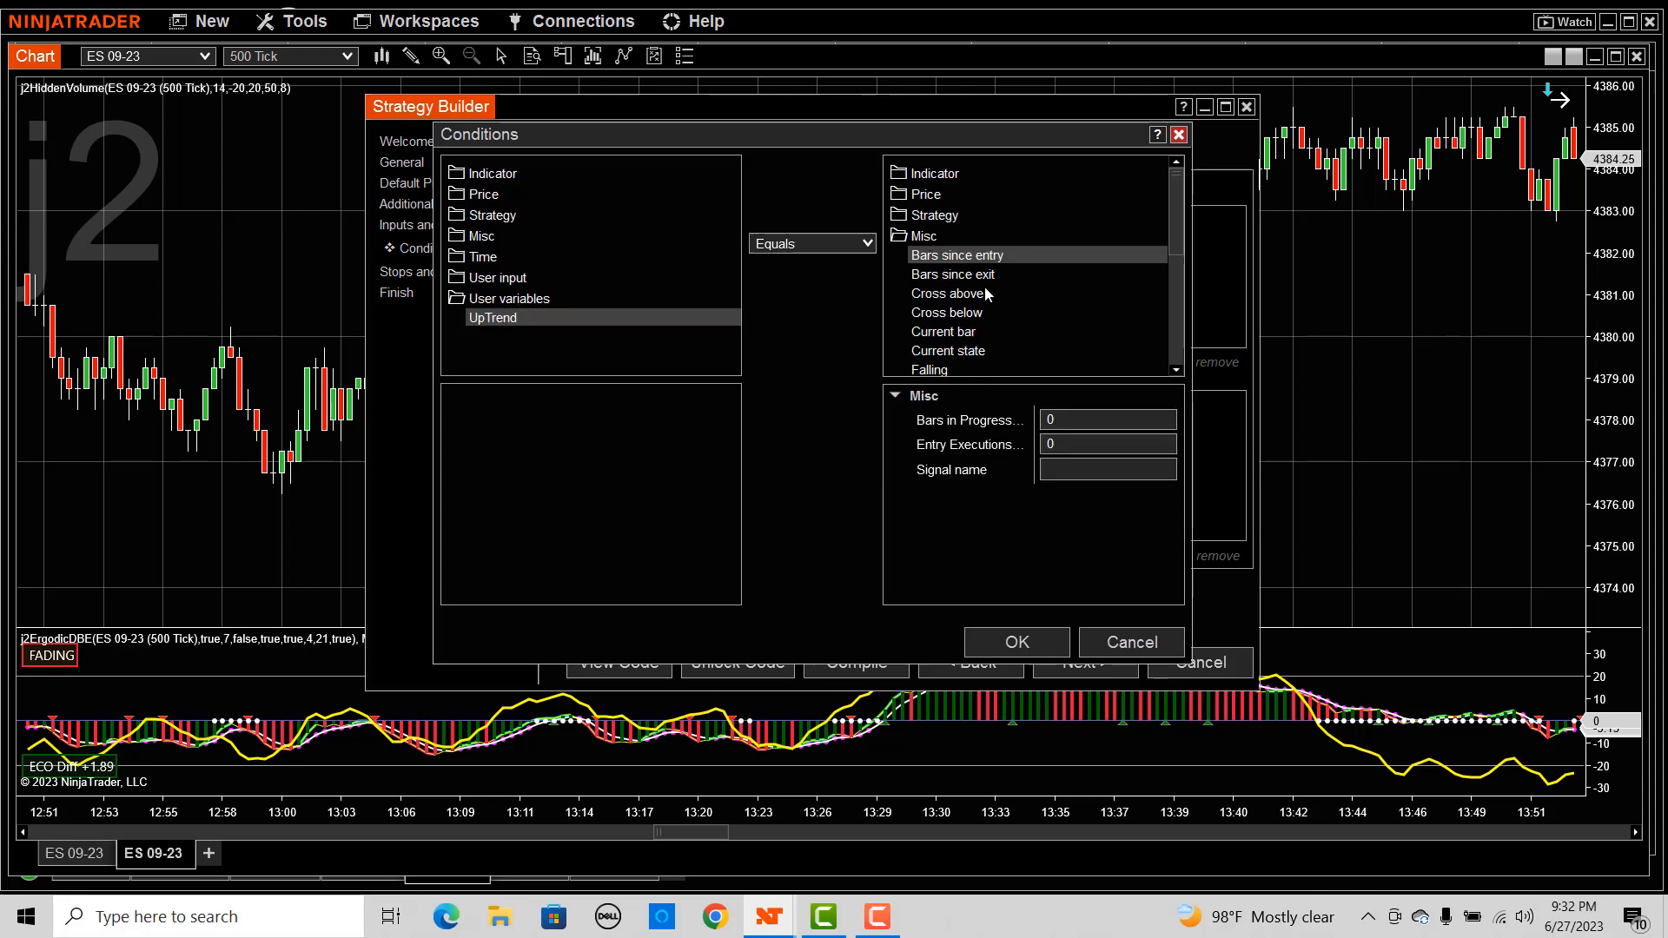
{"action": "scroll", "scroll_direction": "down", "scroll_amount": 3}
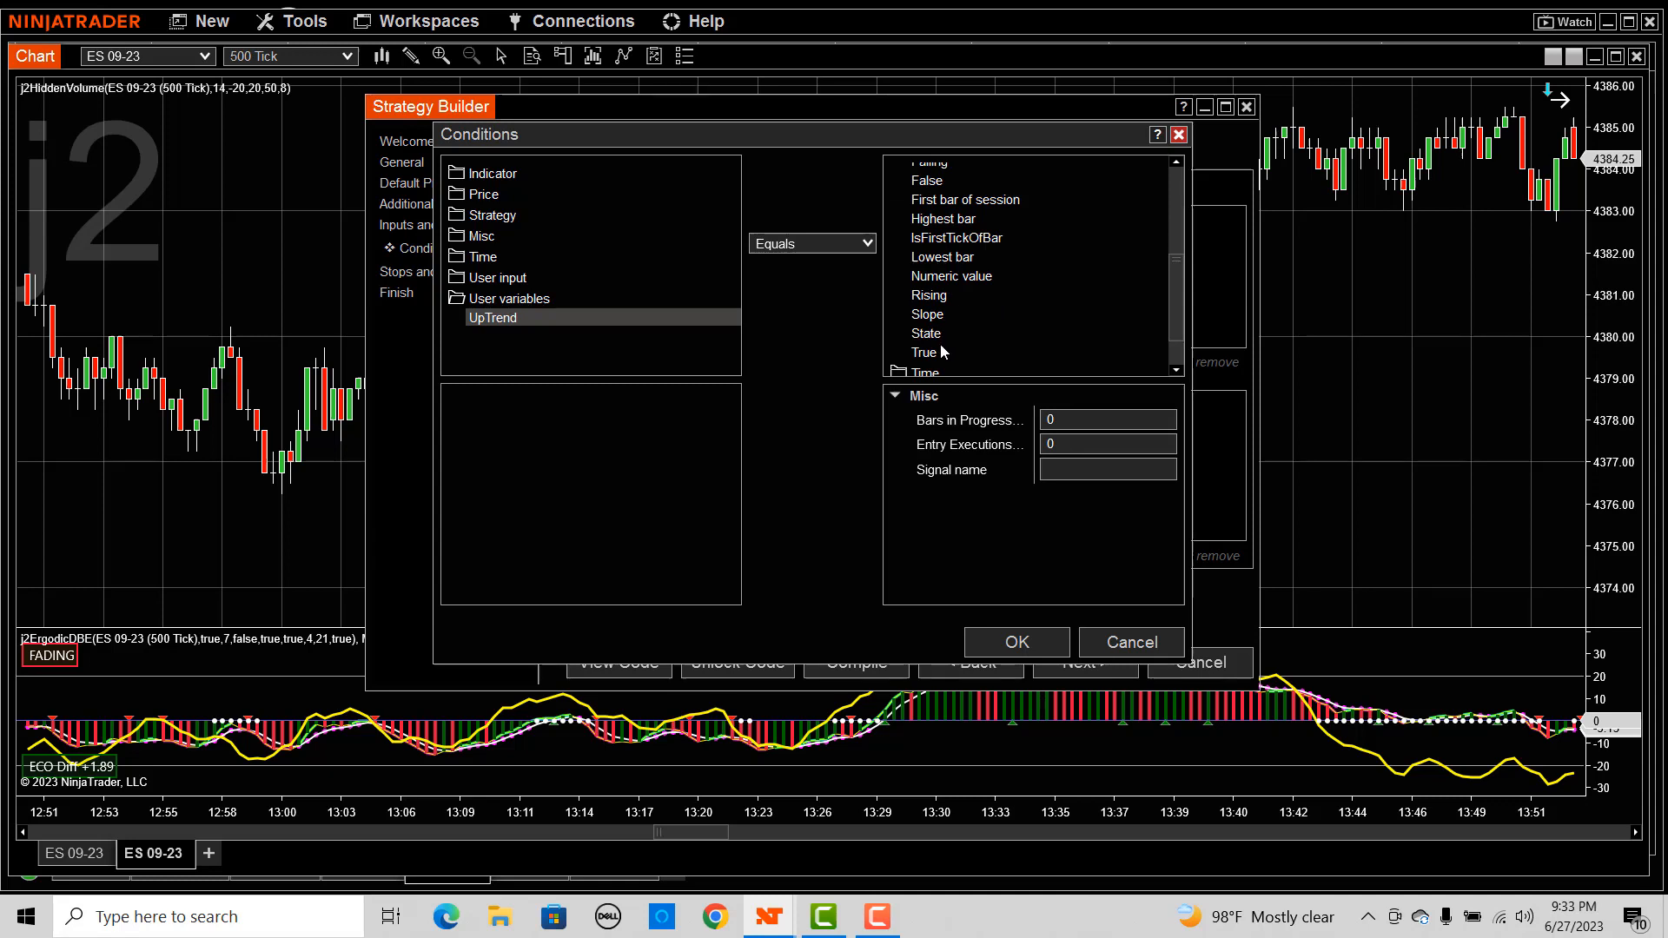
{"action": "left_click", "coordinate": [1016, 642]}
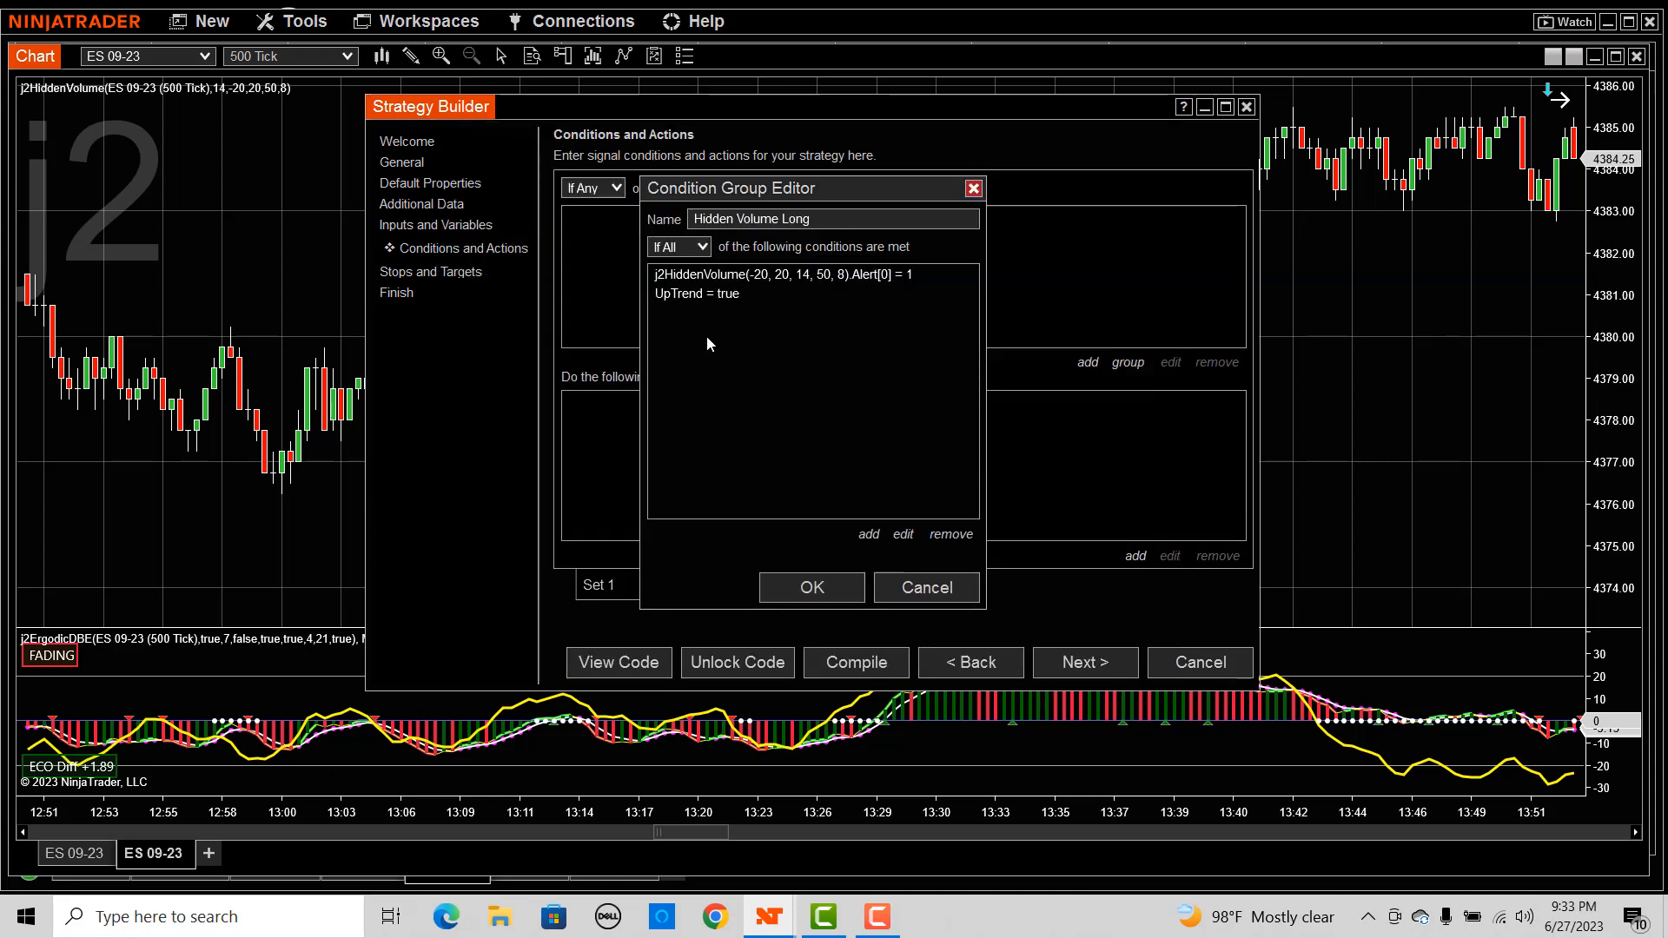
{"action": "left_click", "coordinate": [812, 587]}
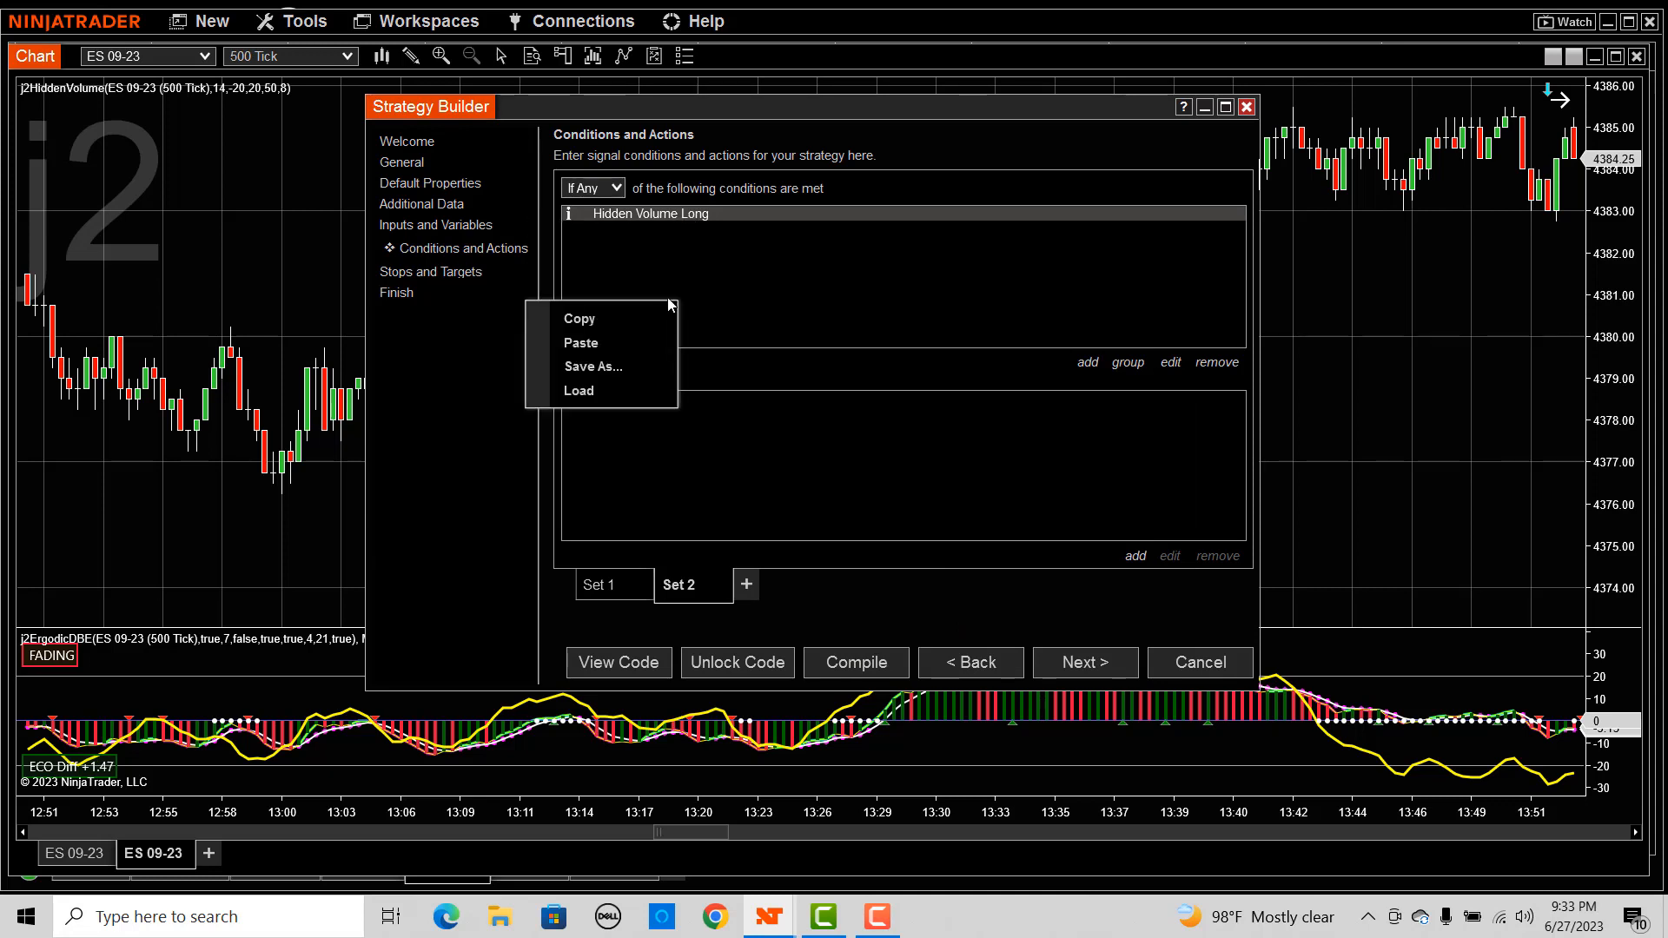
Paste a copy of Hidden Volume Long as 'Squeeze Long' with alert value 2.
{"action": "left_click", "coordinate": [581, 343]}
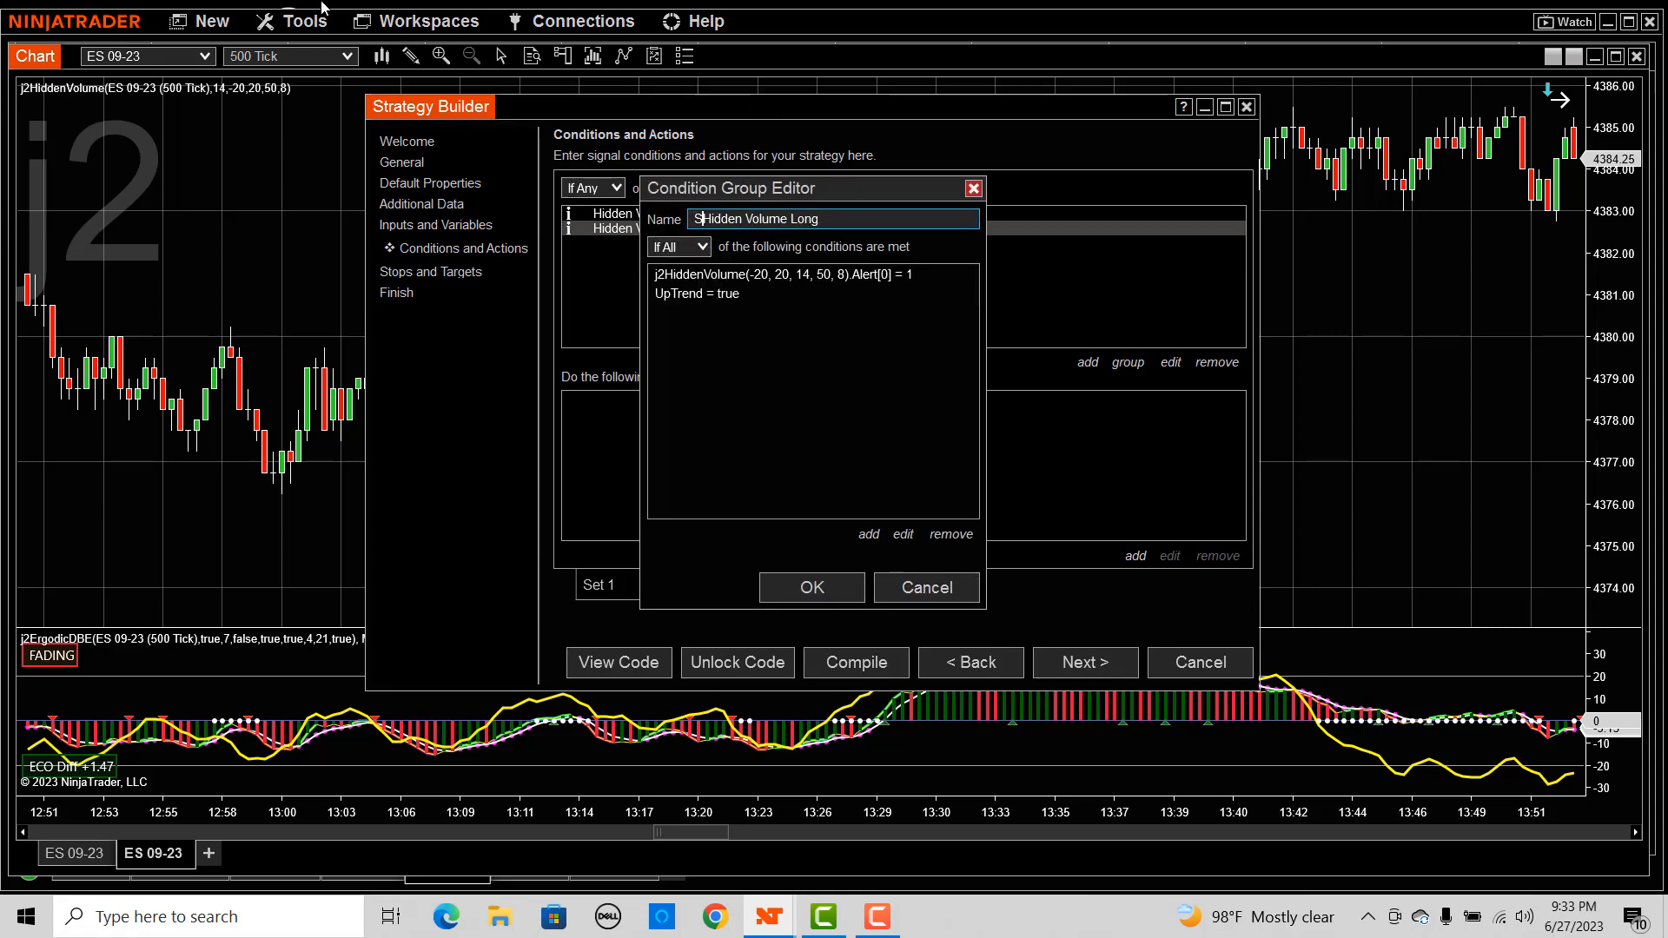
{"action": "type", "text": "Squeeze Long"}
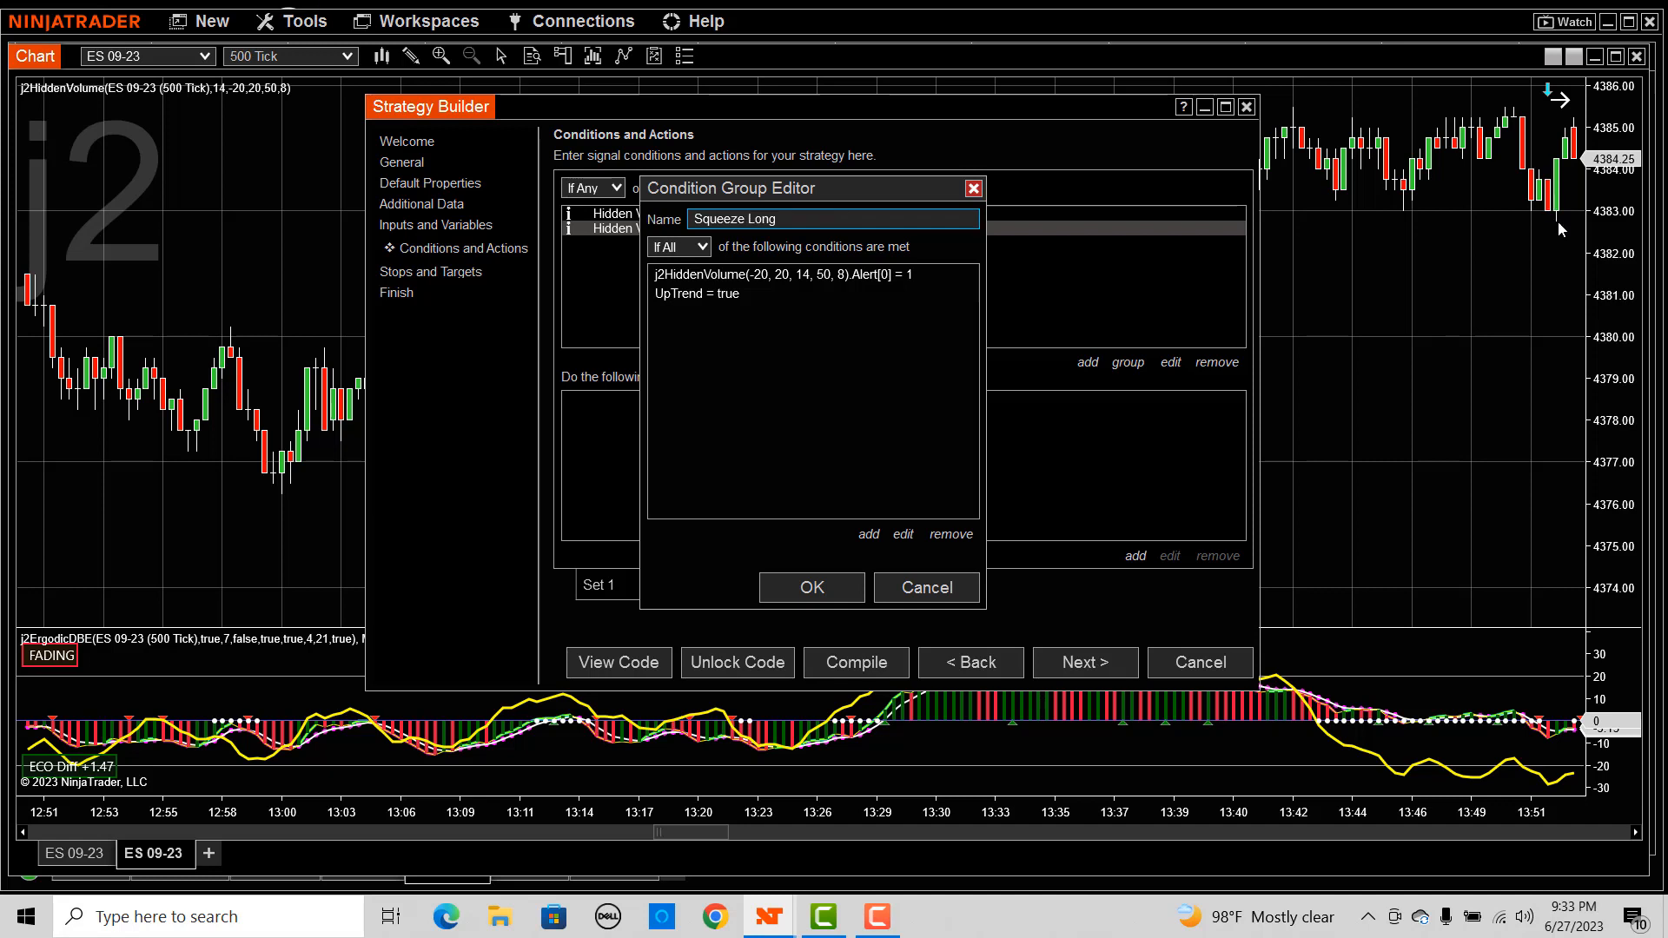
{"action": "left_click", "coordinate": [783, 275]}
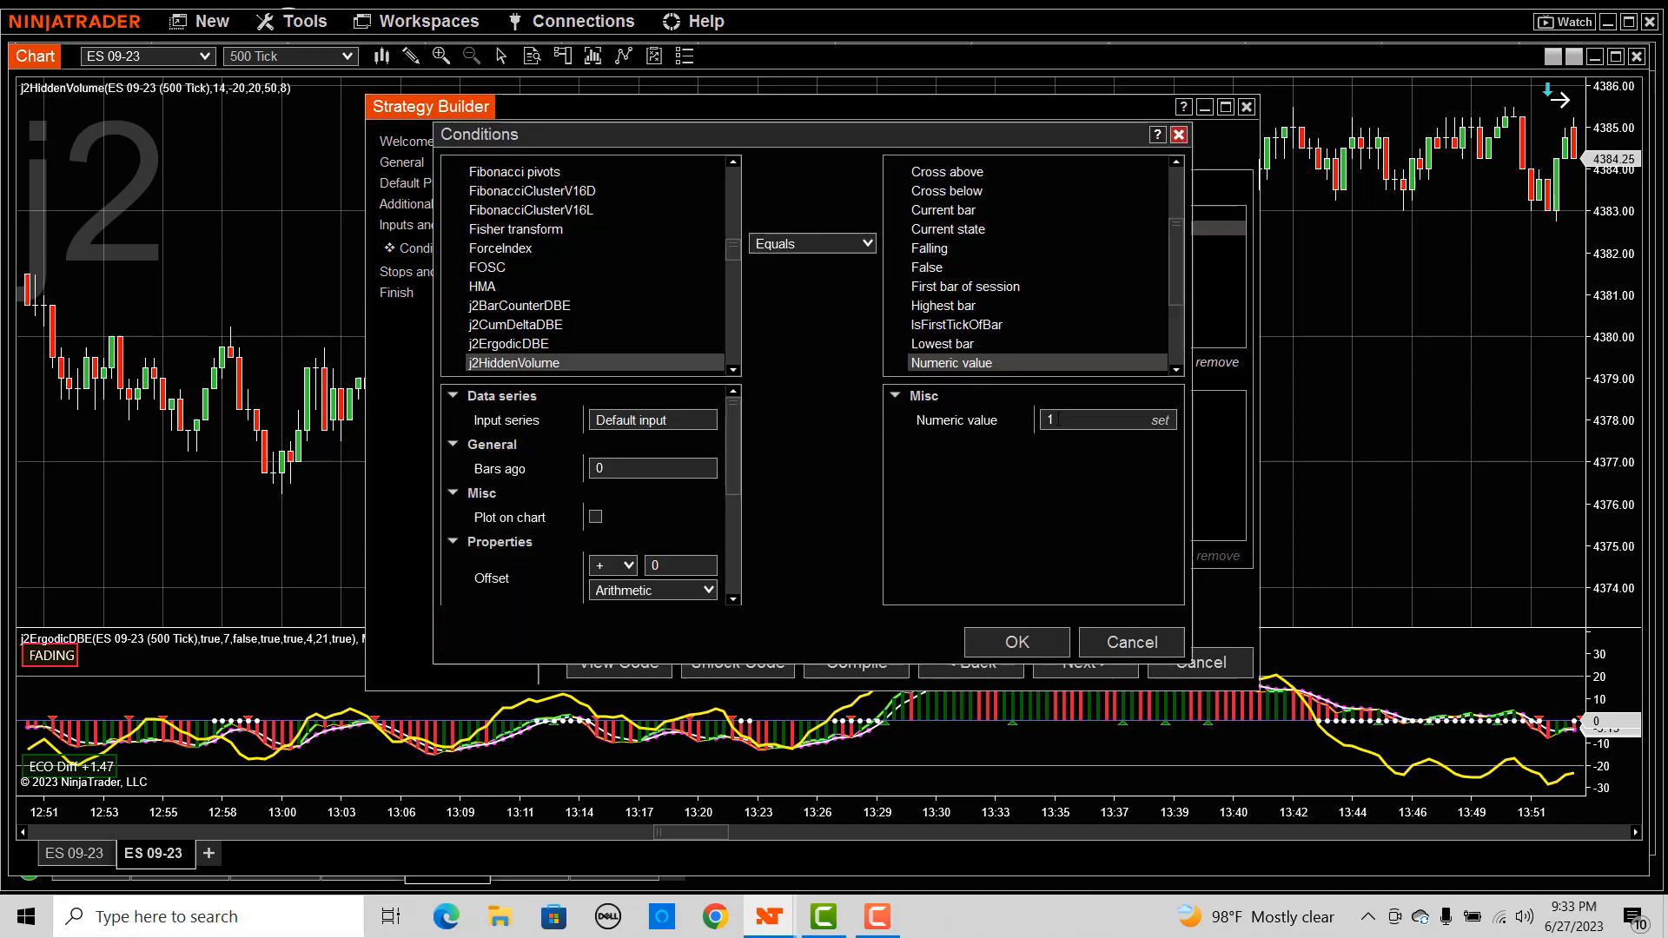
{"action": "type", "text": "2"}
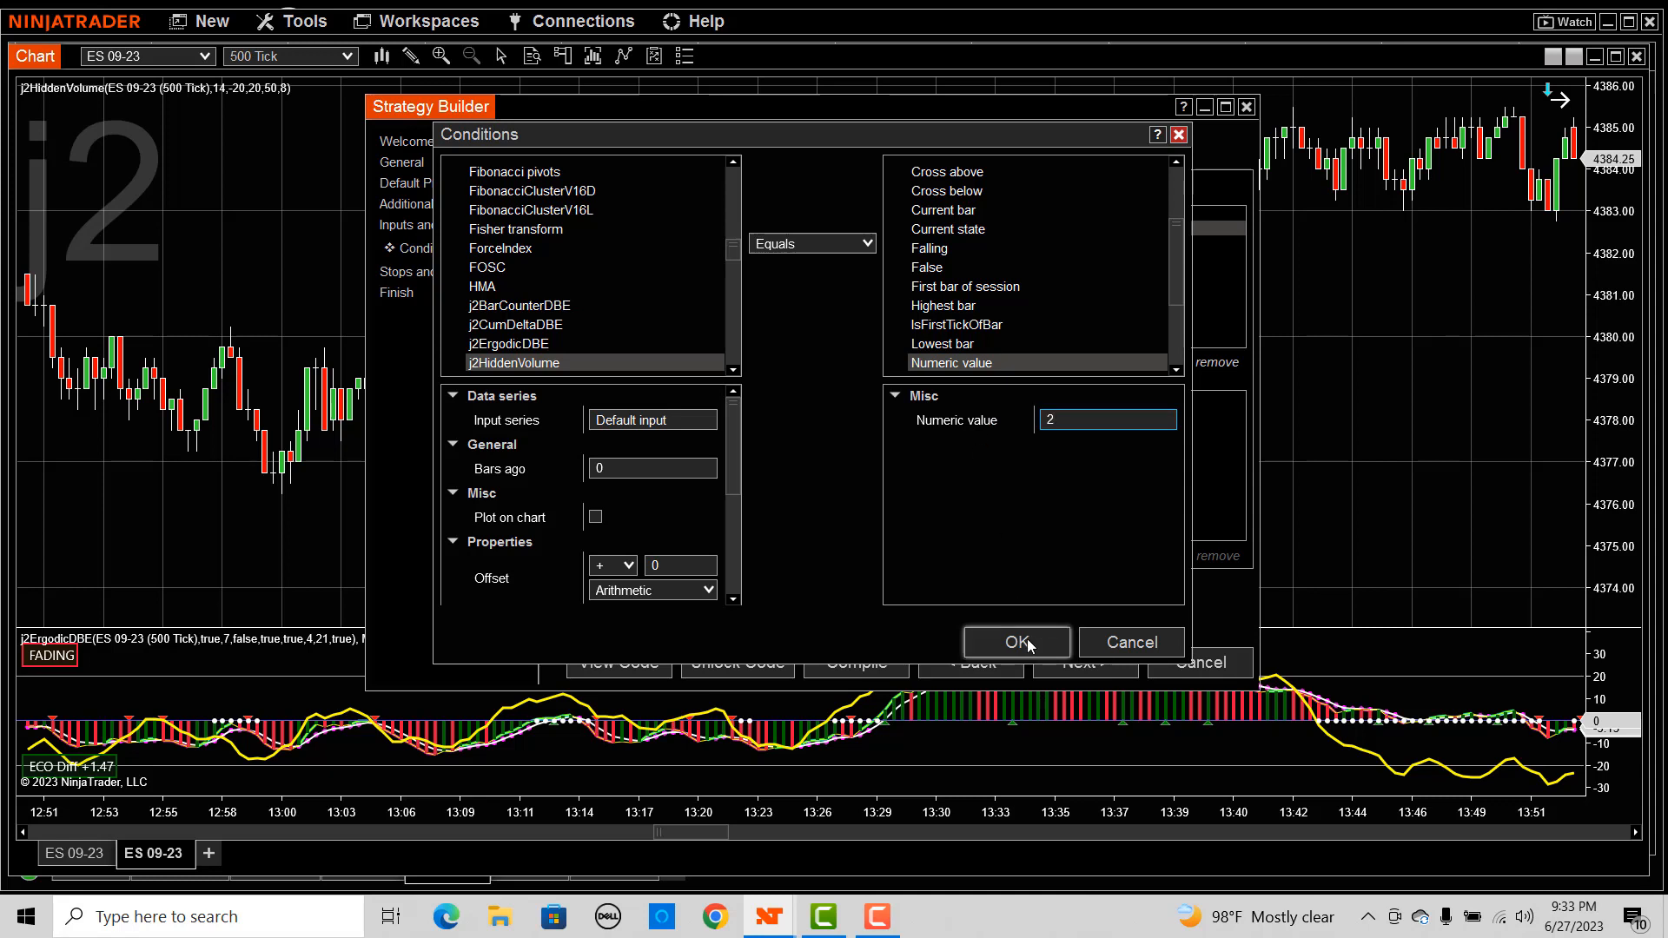
{"action": "left_click", "coordinate": [1016, 642]}
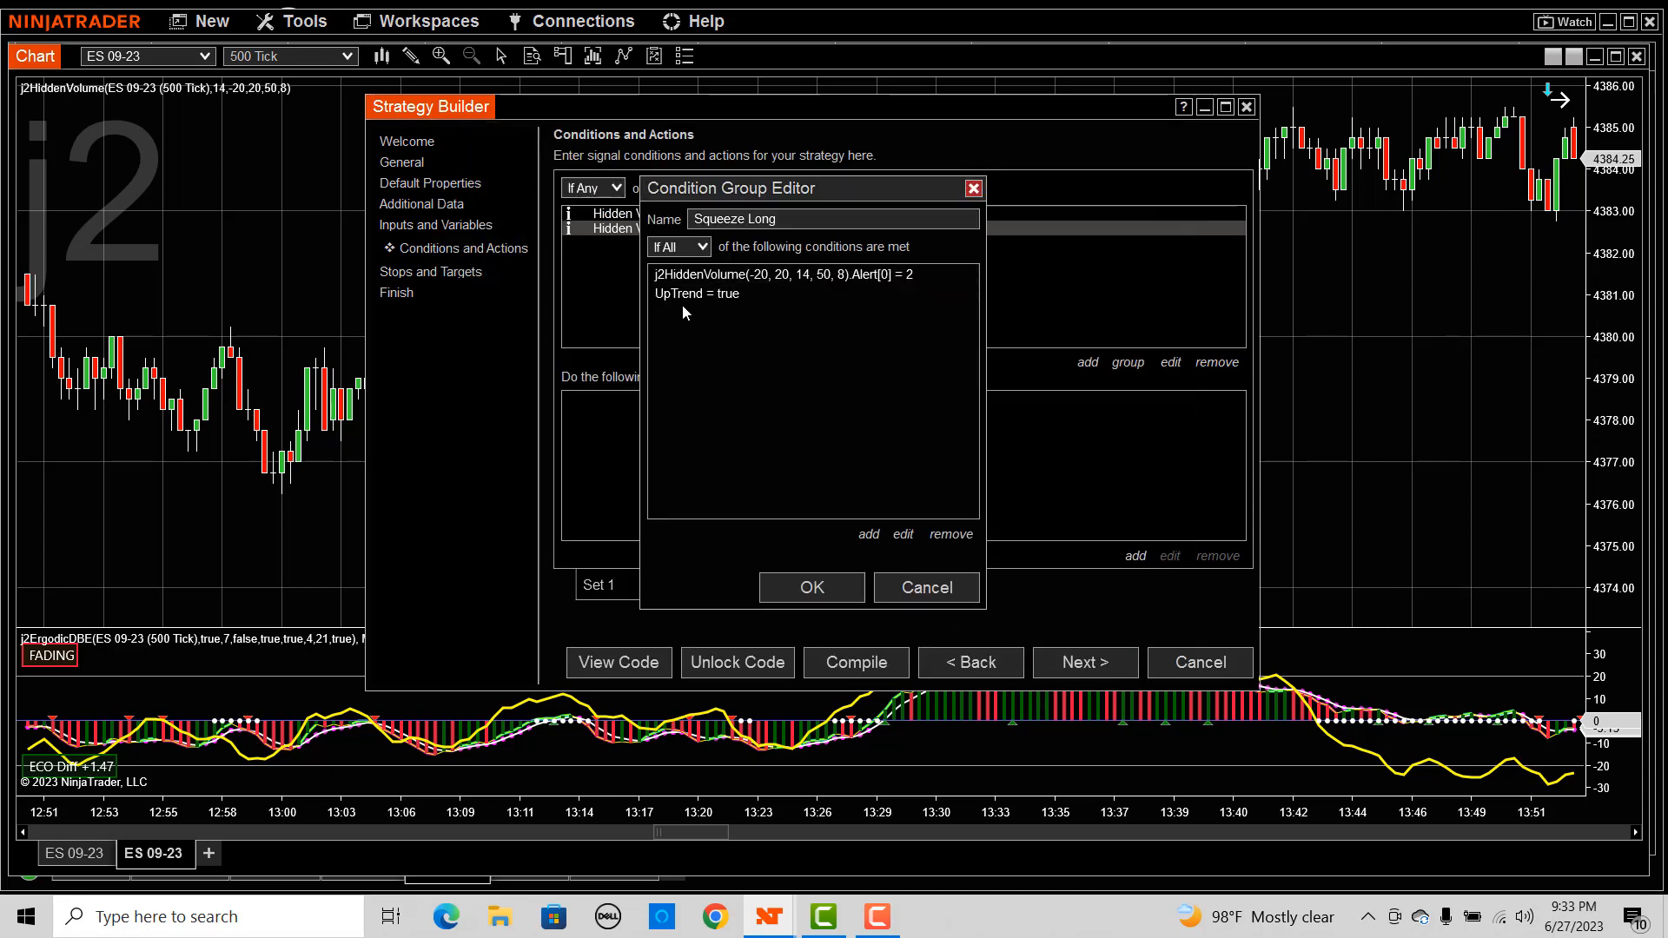
{"action": "mouse_move", "coordinate": [824, 589]}
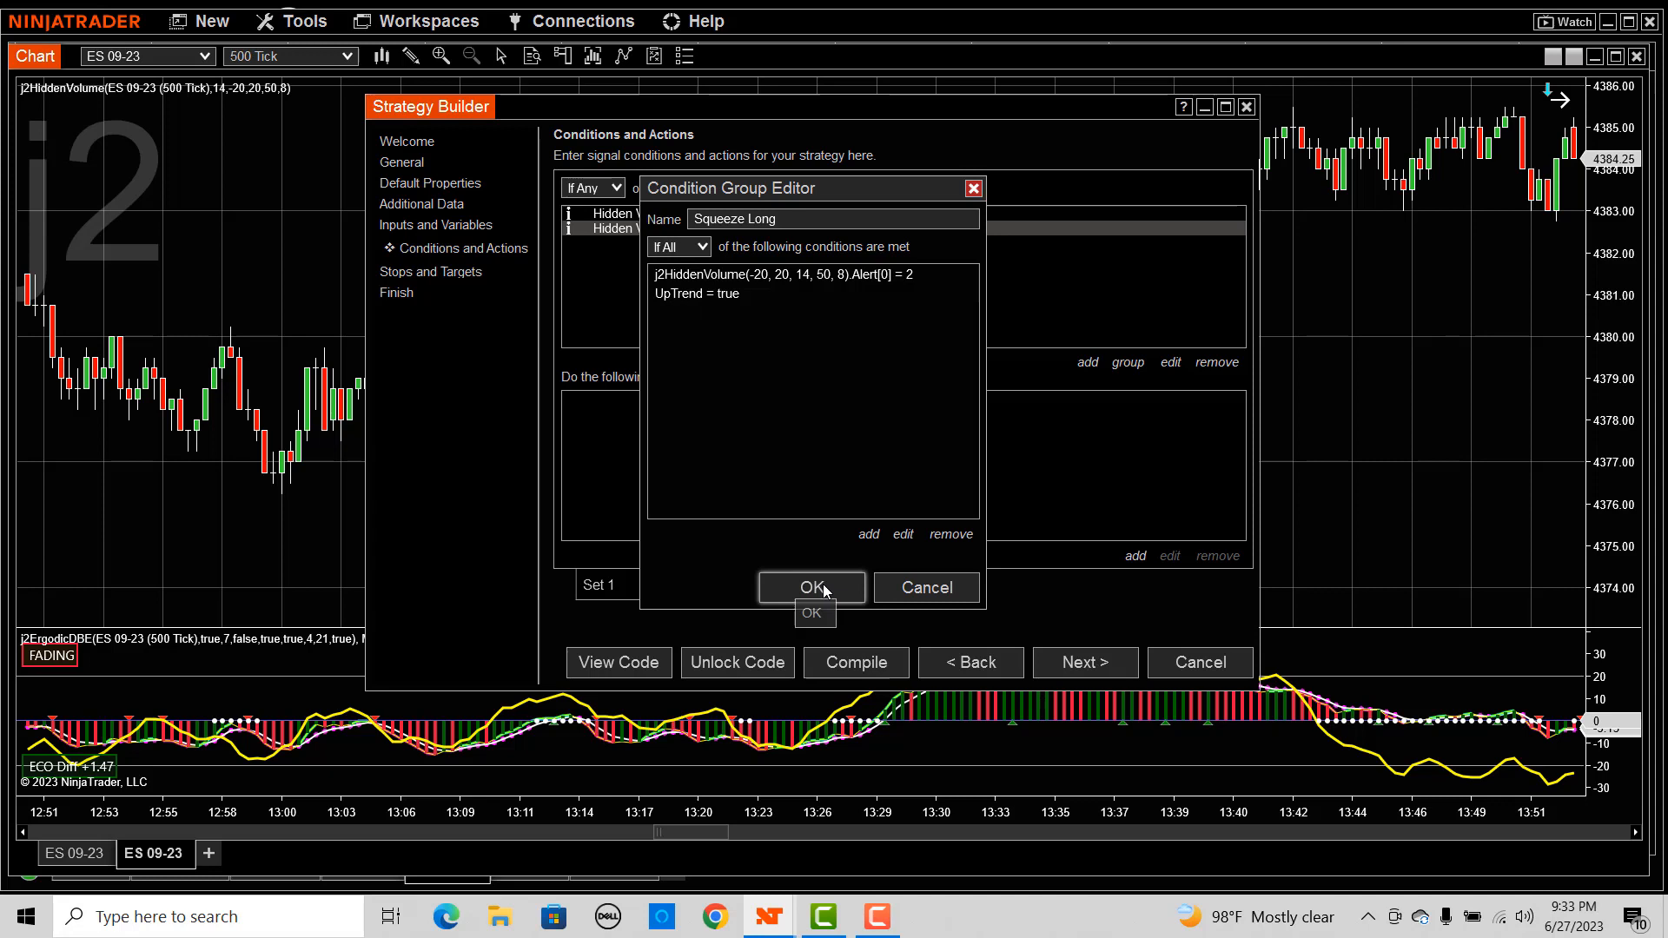
{"action": "left_click", "coordinate": [812, 588]}
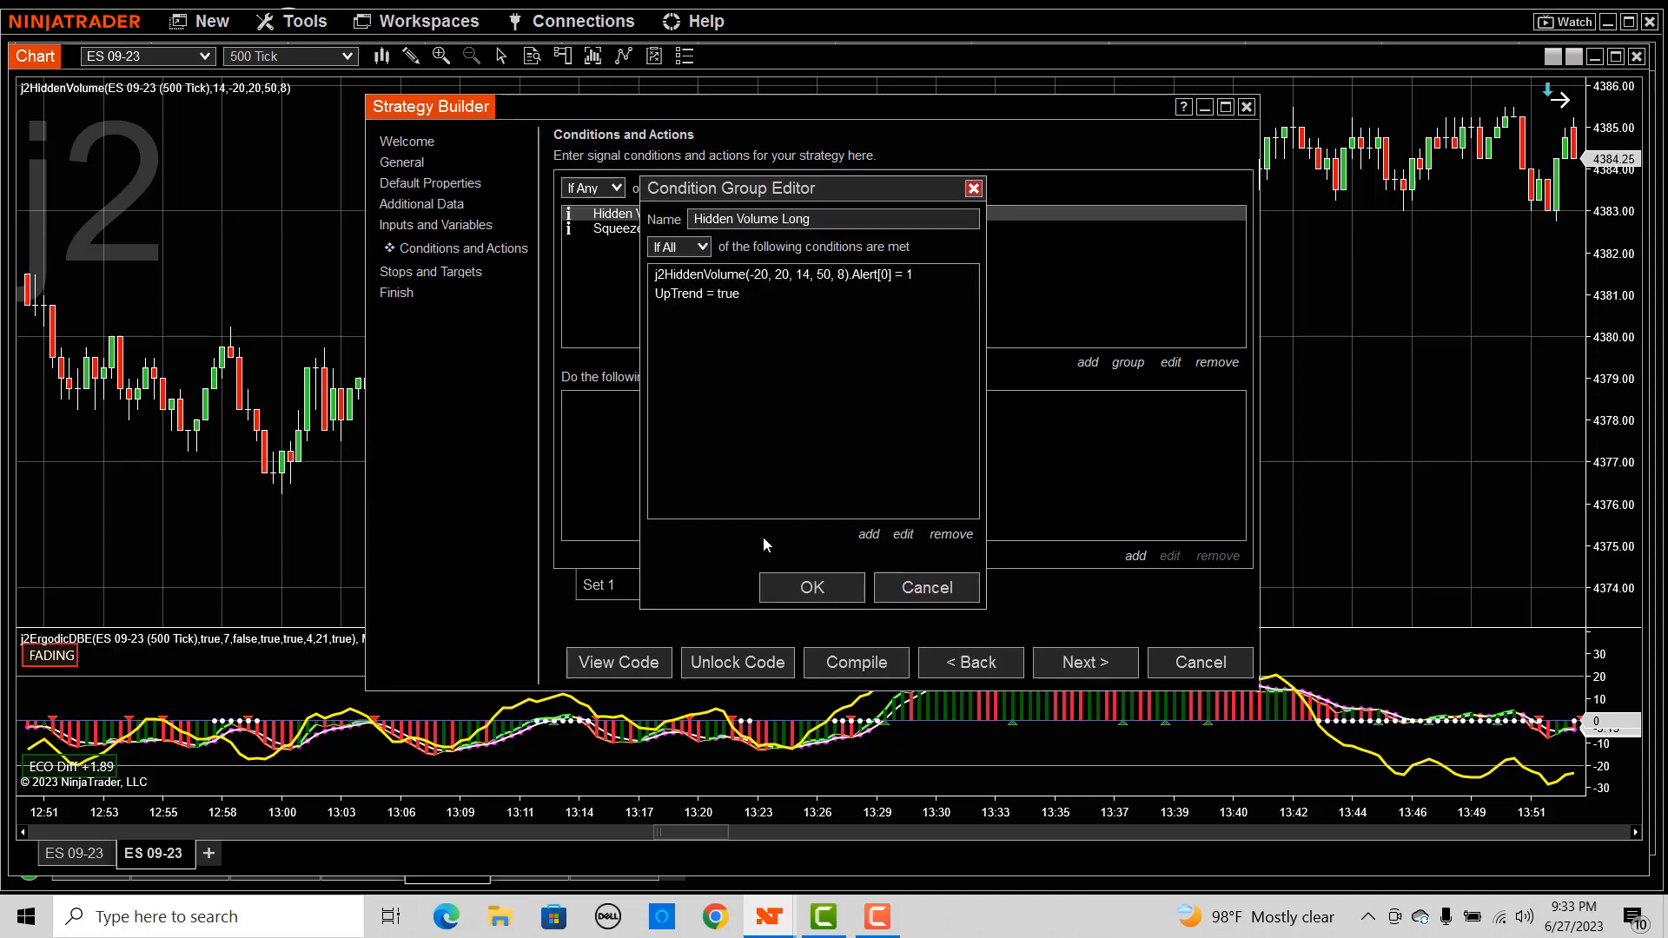
{"action": "left_click", "coordinate": [811, 587]}
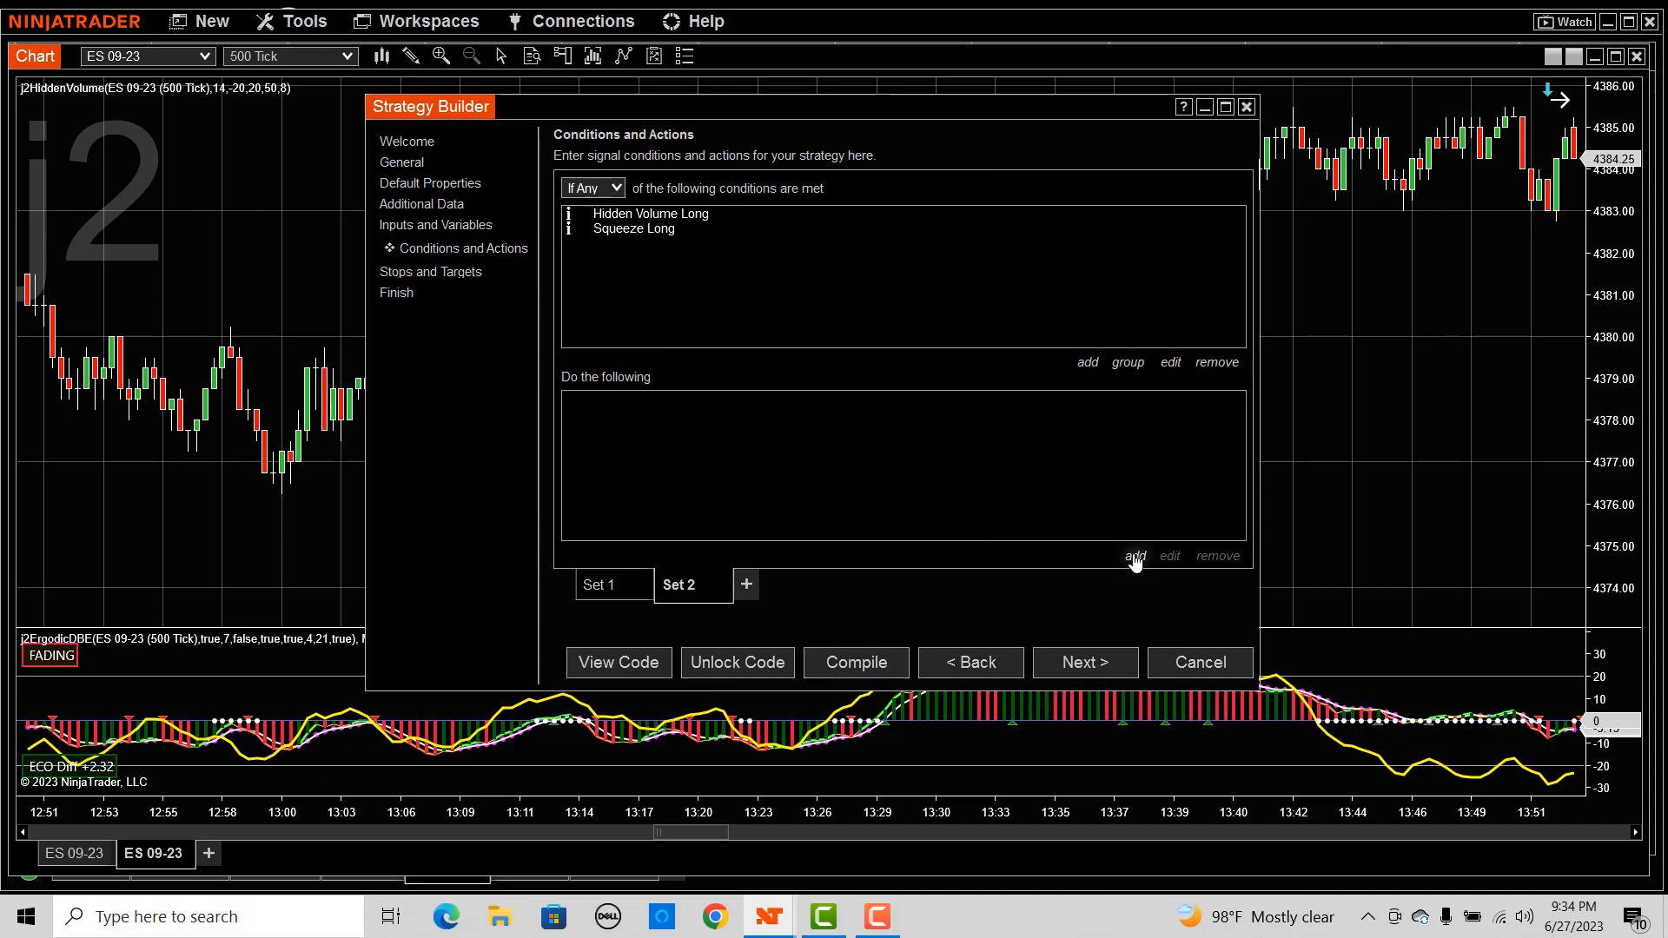
Add an Enter long position action with quantity Contracts and signal name 'Long'.
{"action": "left_click", "coordinate": [1135, 557]}
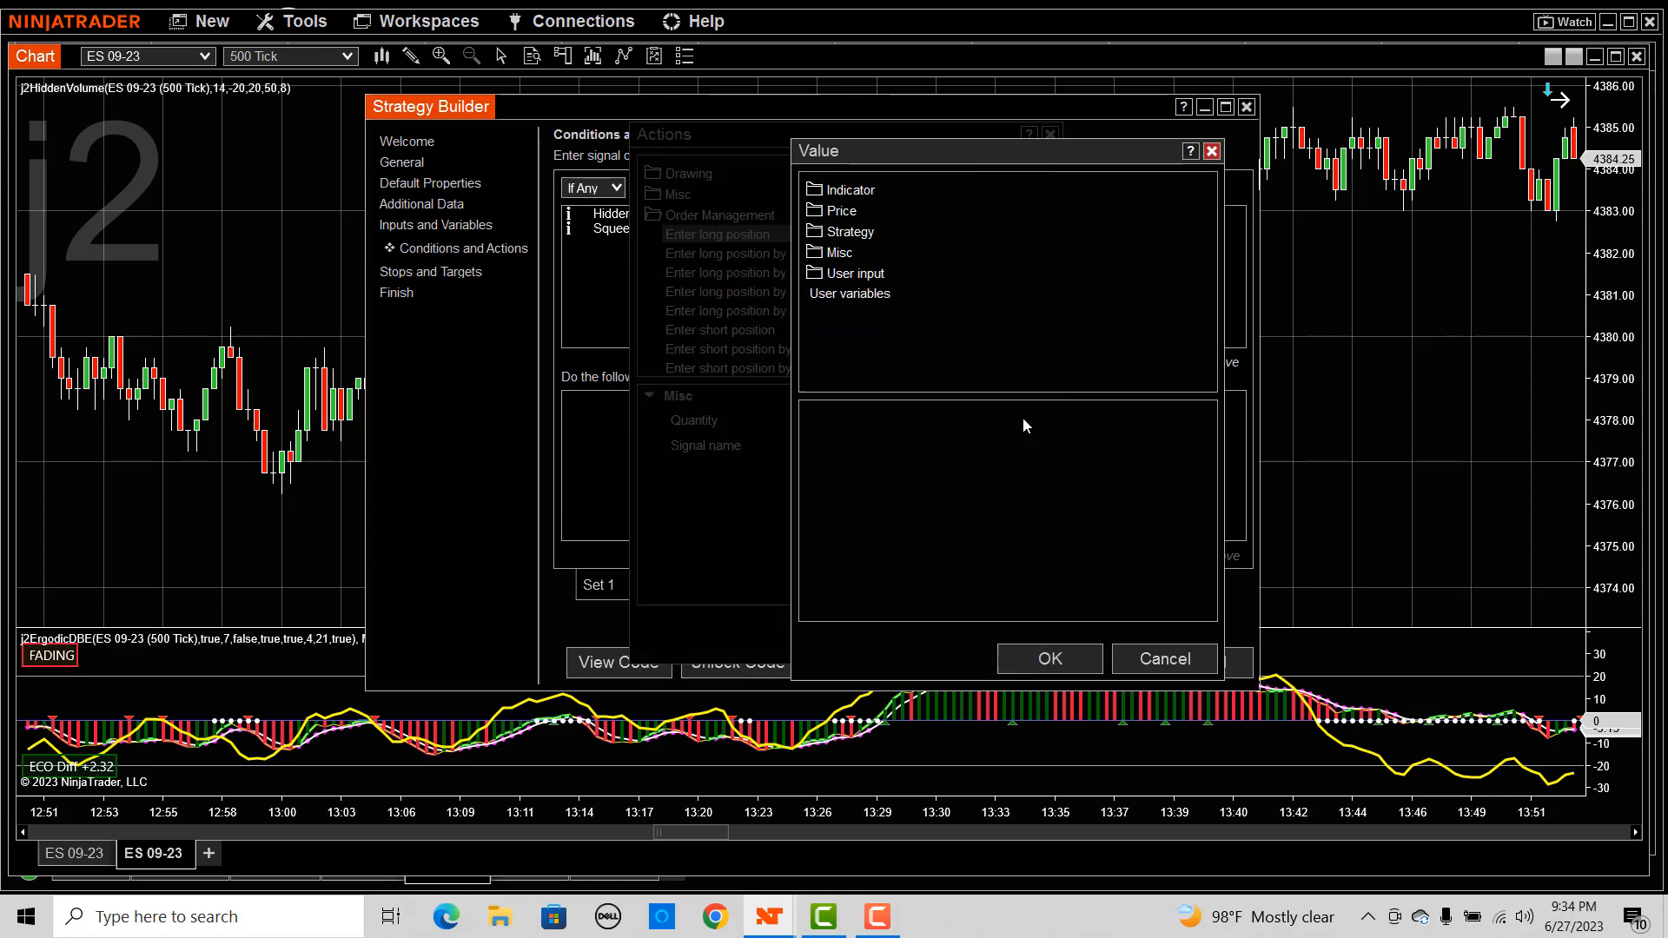
{"action": "left_click", "coordinate": [855, 273]}
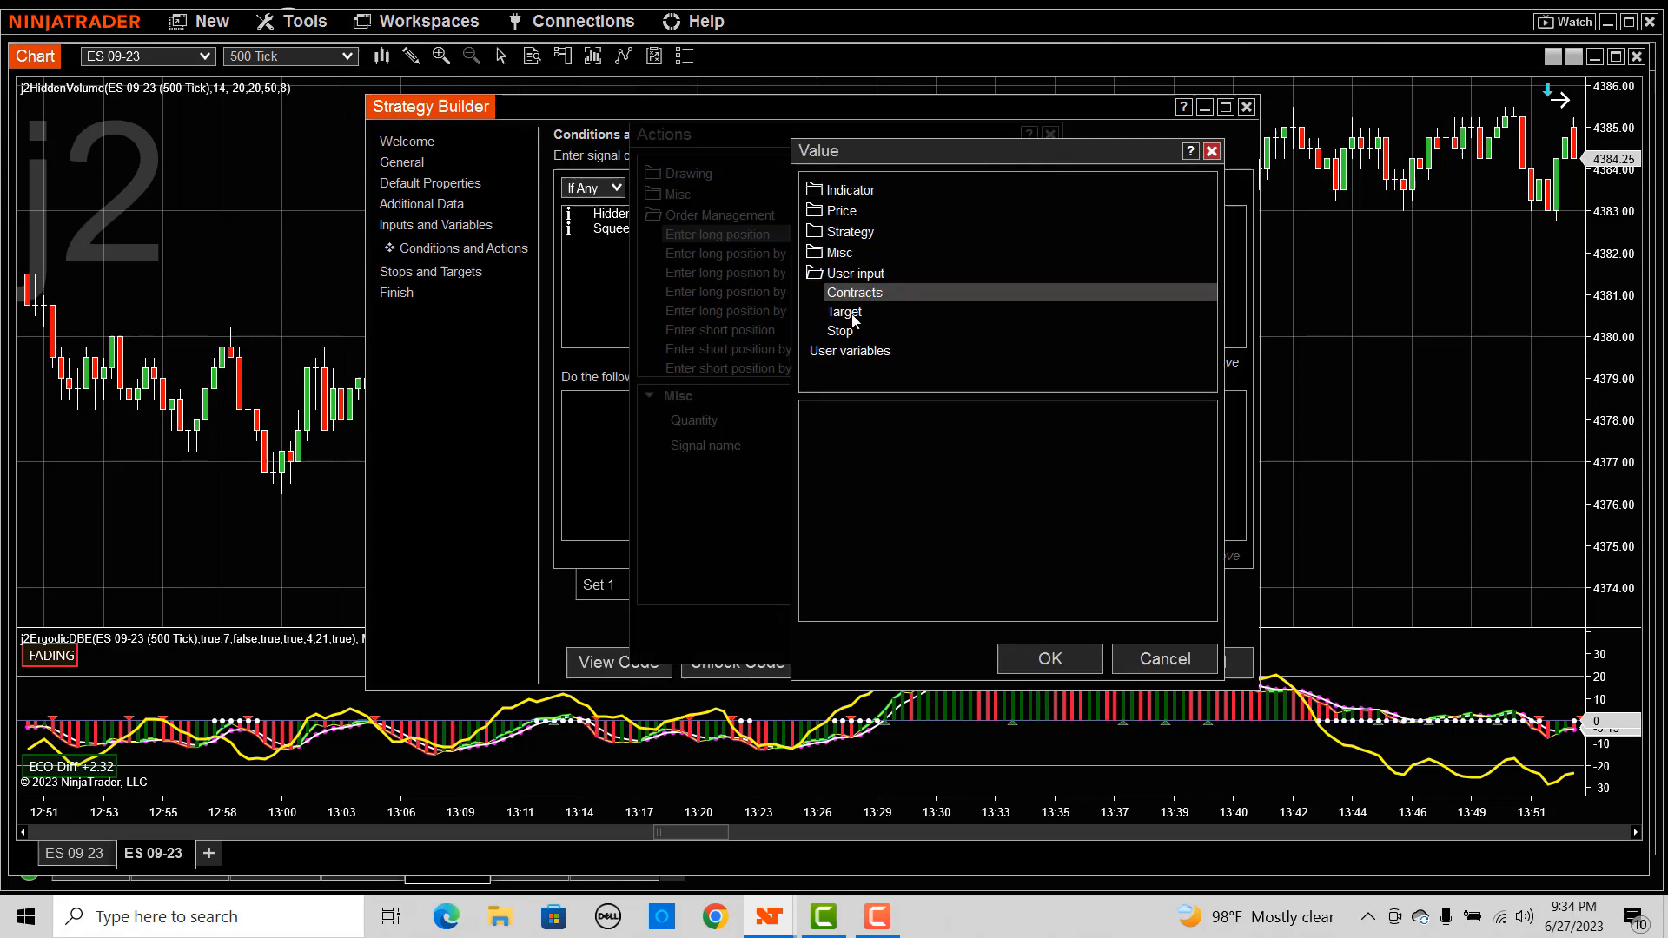
{"action": "left_click", "coordinate": [1050, 658]}
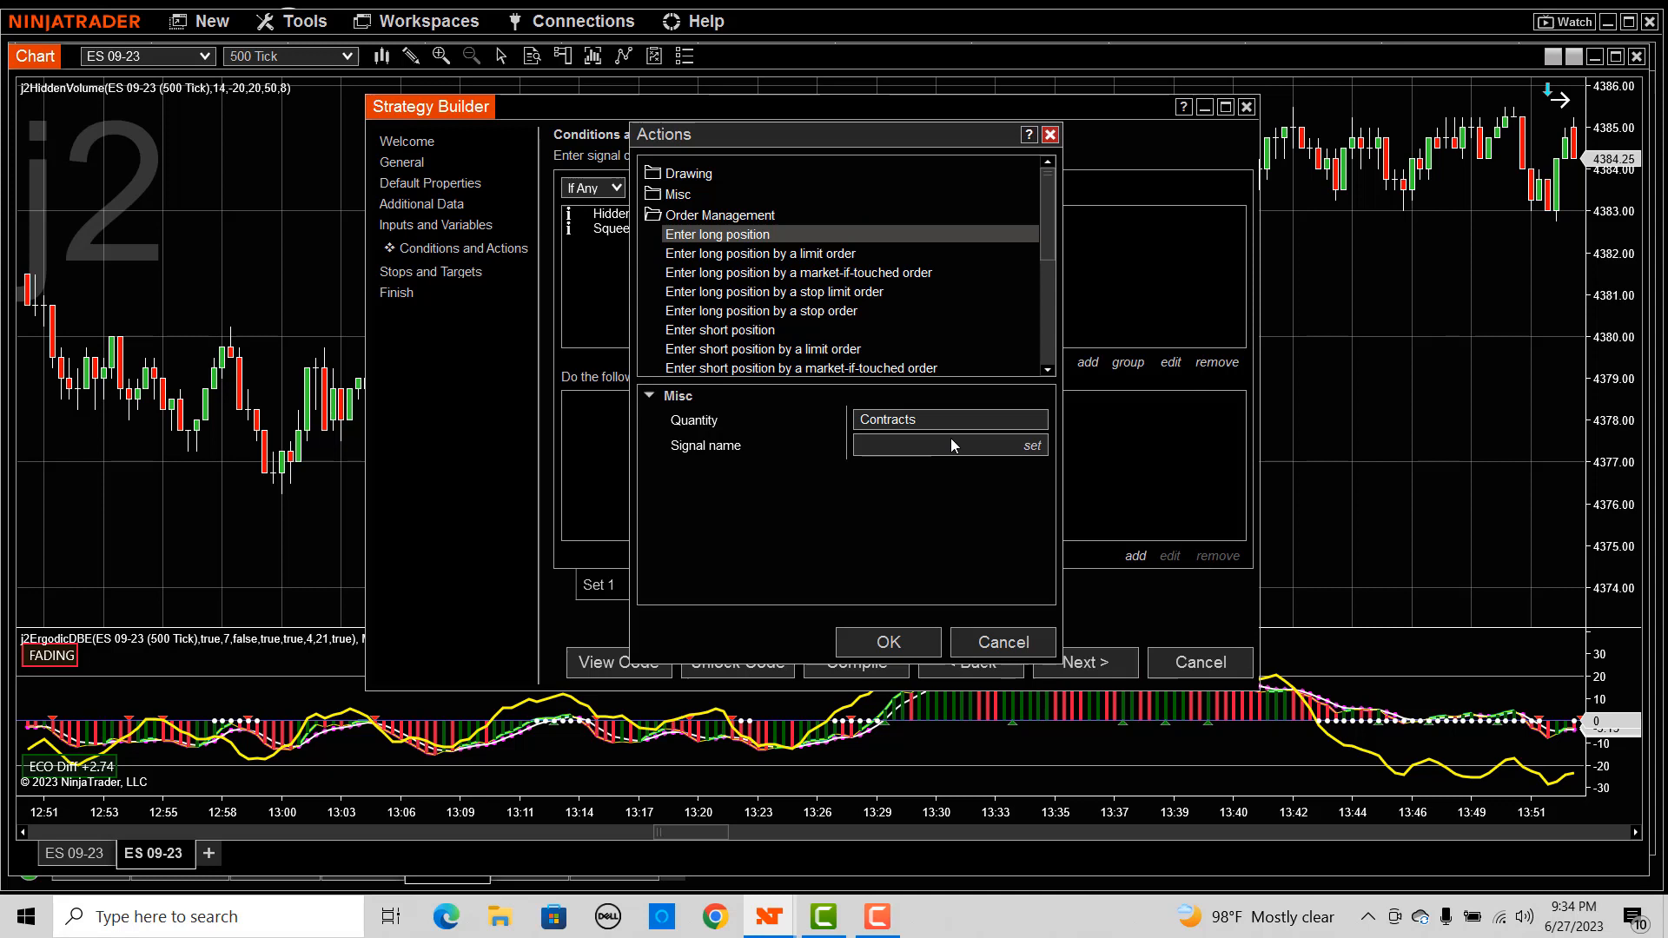
{"action": "type", "text": "@\"LO\""}
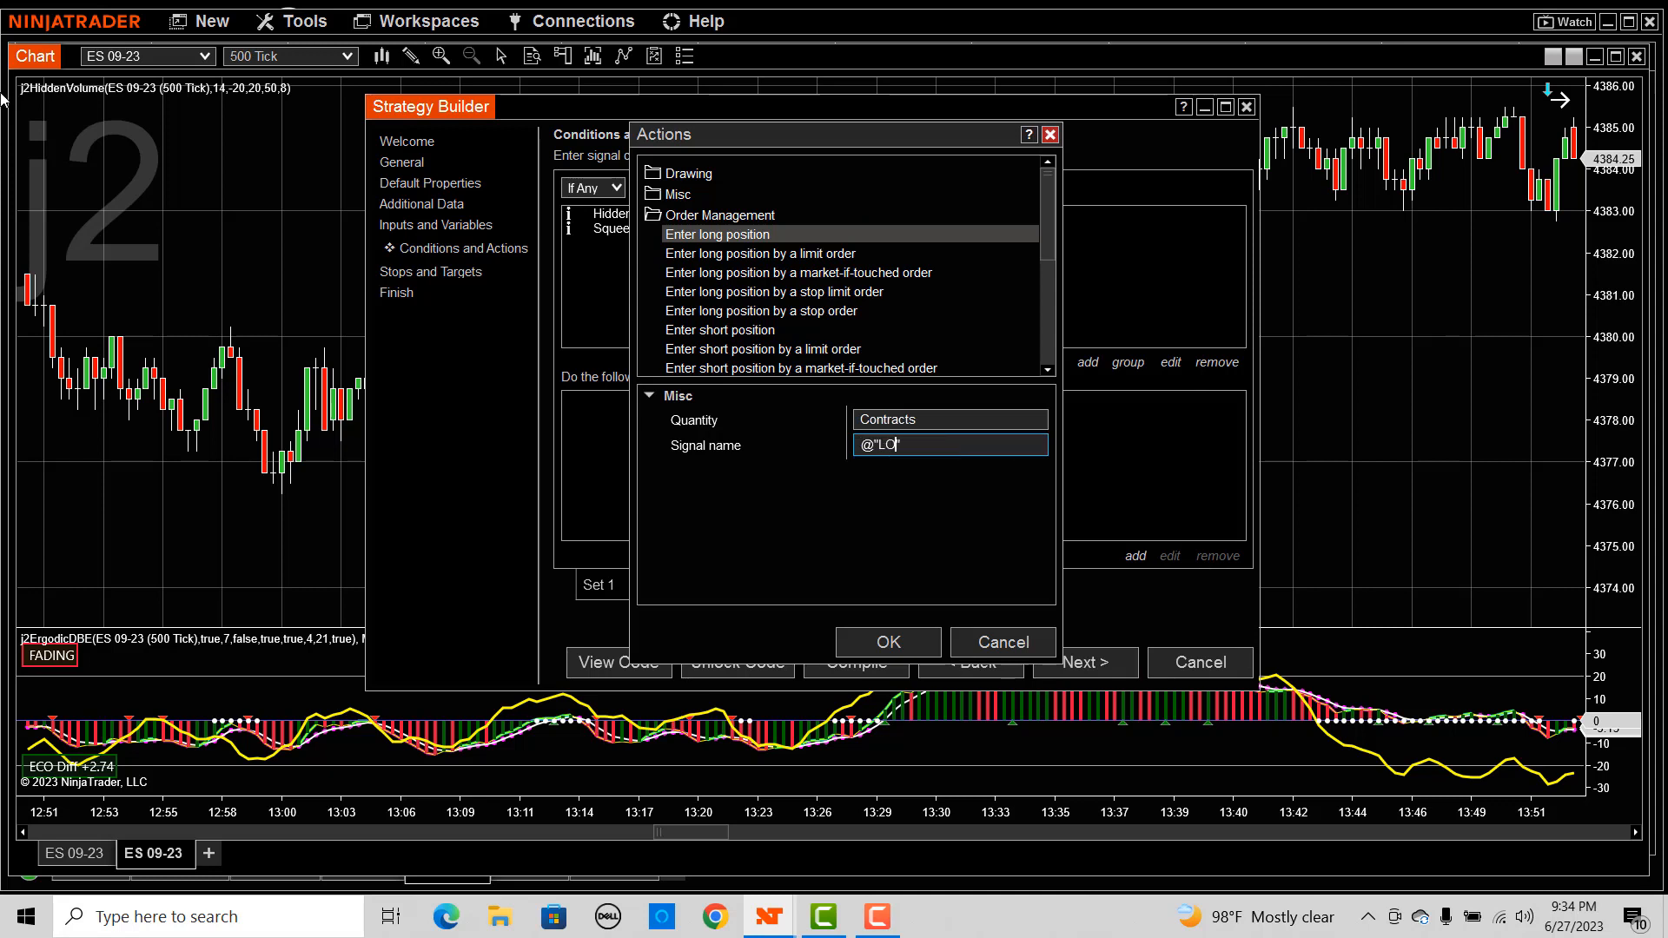
{"action": "left_click", "coordinate": [888, 642]}
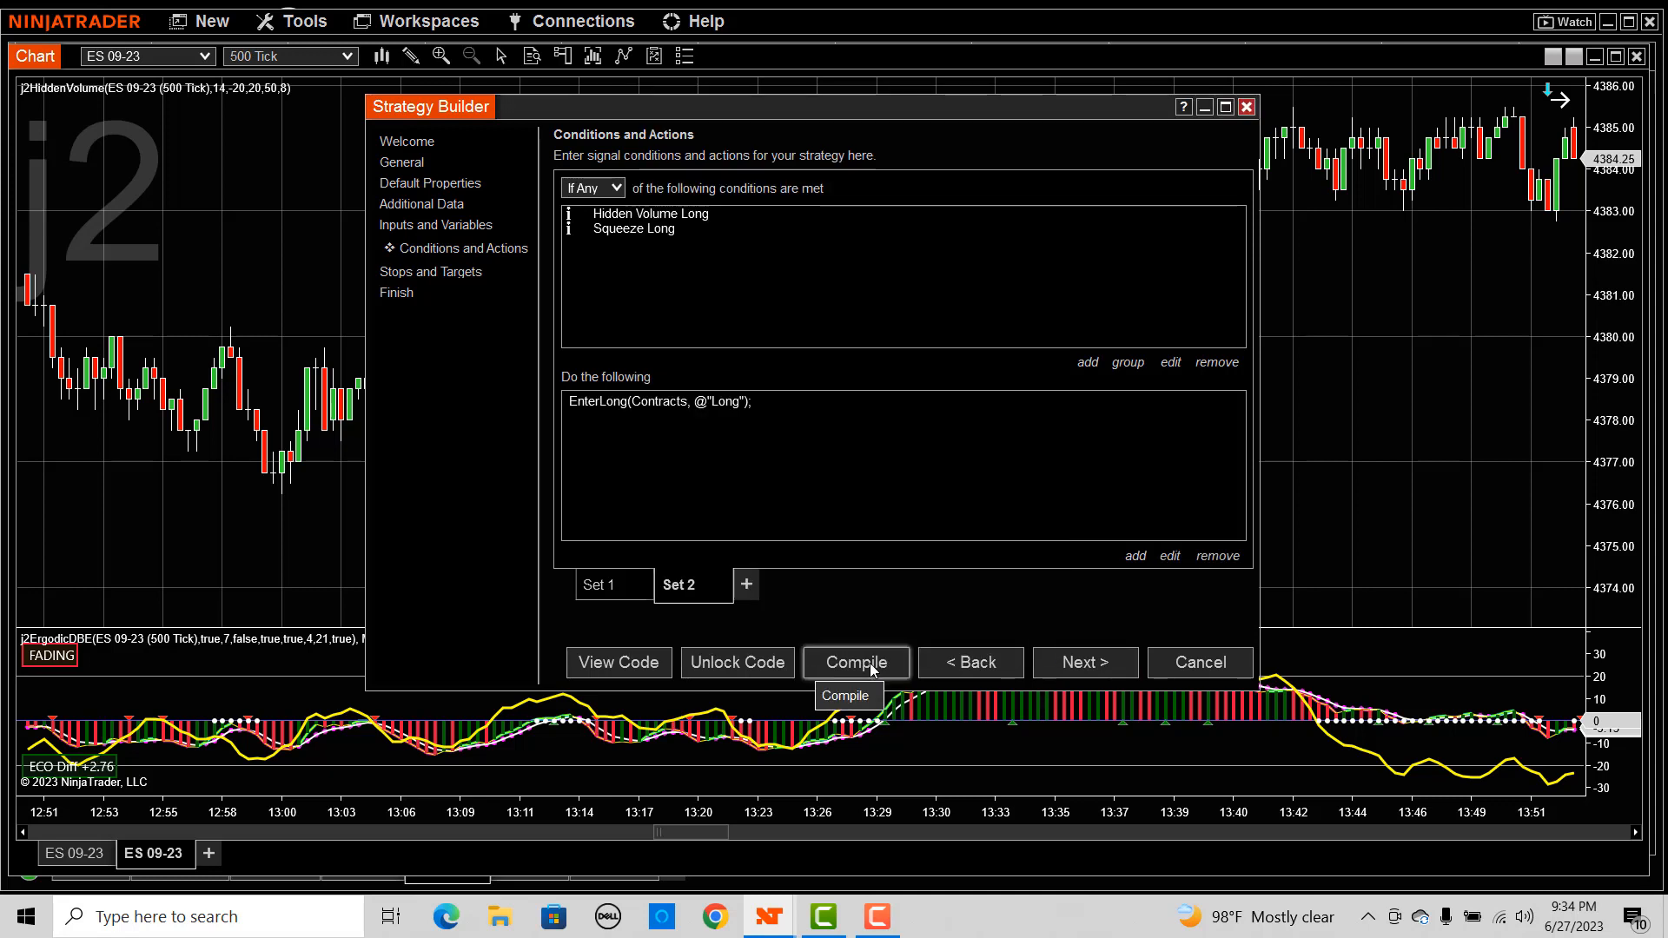
Compile the strategy and dismiss the success message.
{"action": "left_click", "coordinate": [856, 662]}
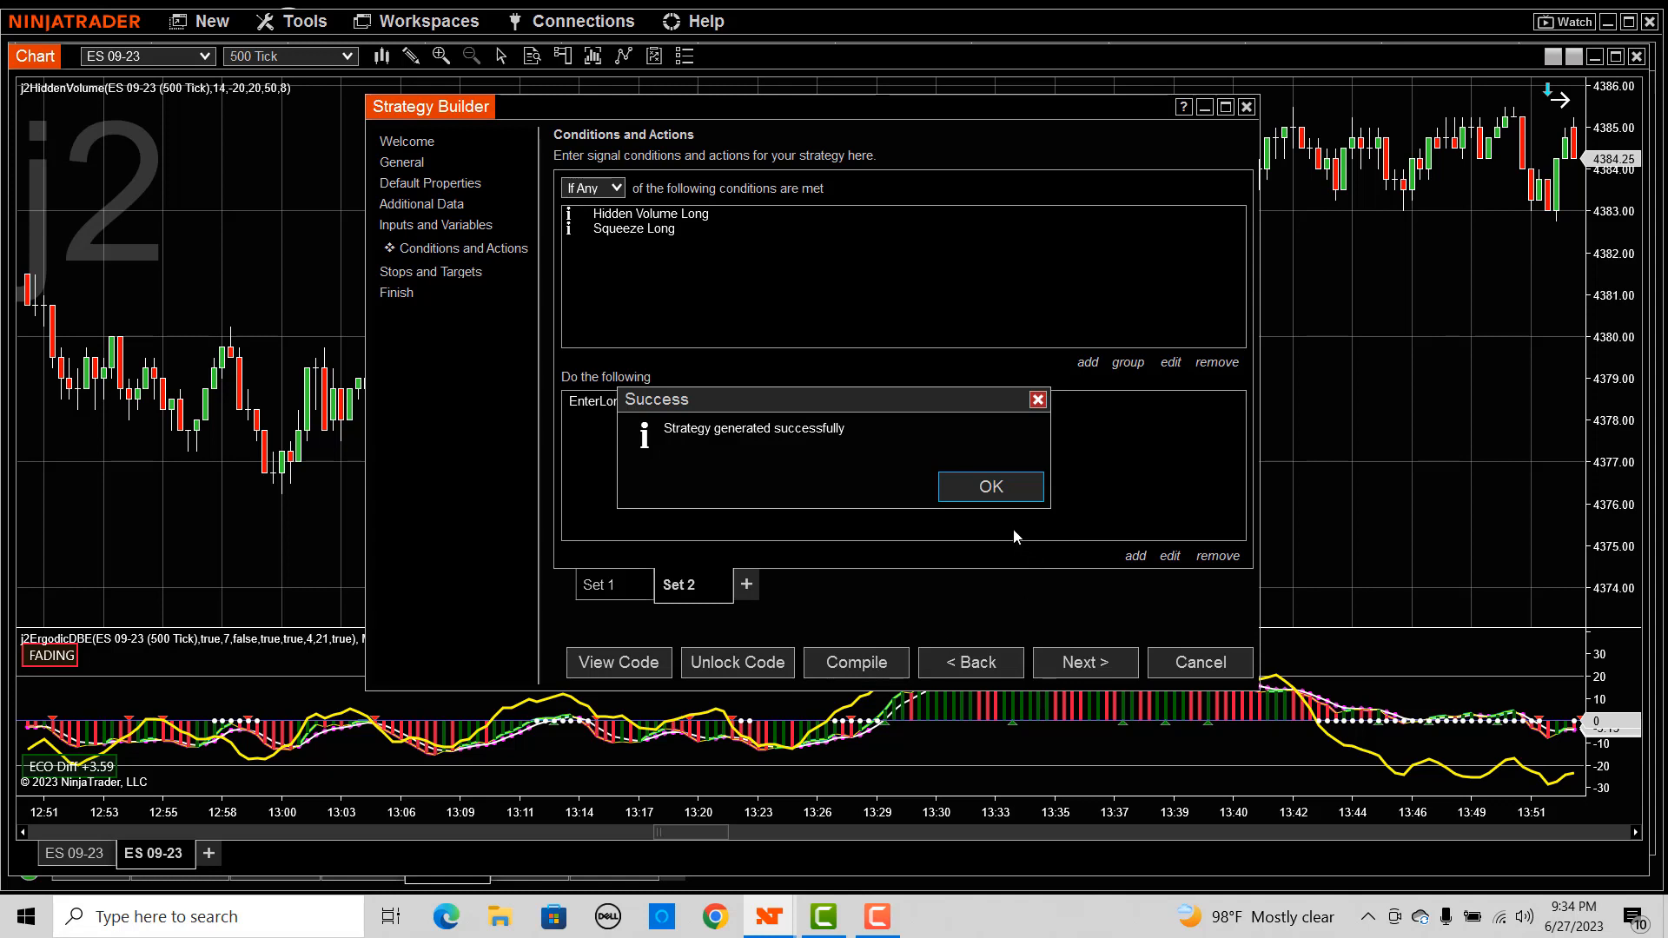
{"action": "left_click", "coordinate": [990, 487]}
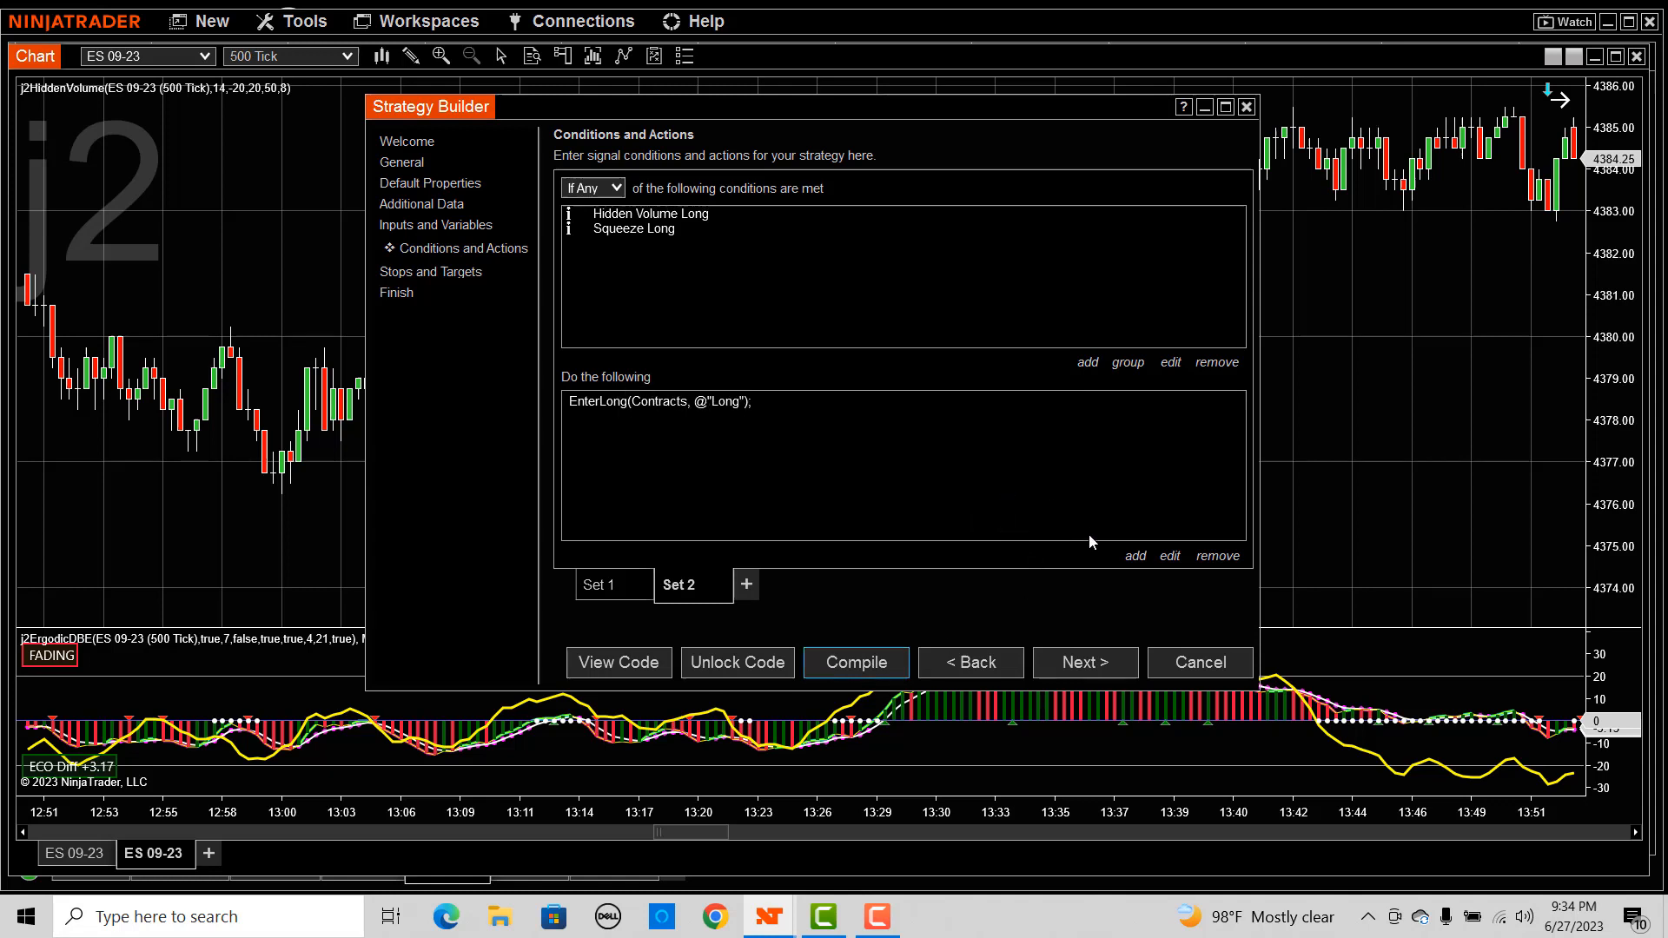
{"action": "left_click", "coordinate": [599, 585]}
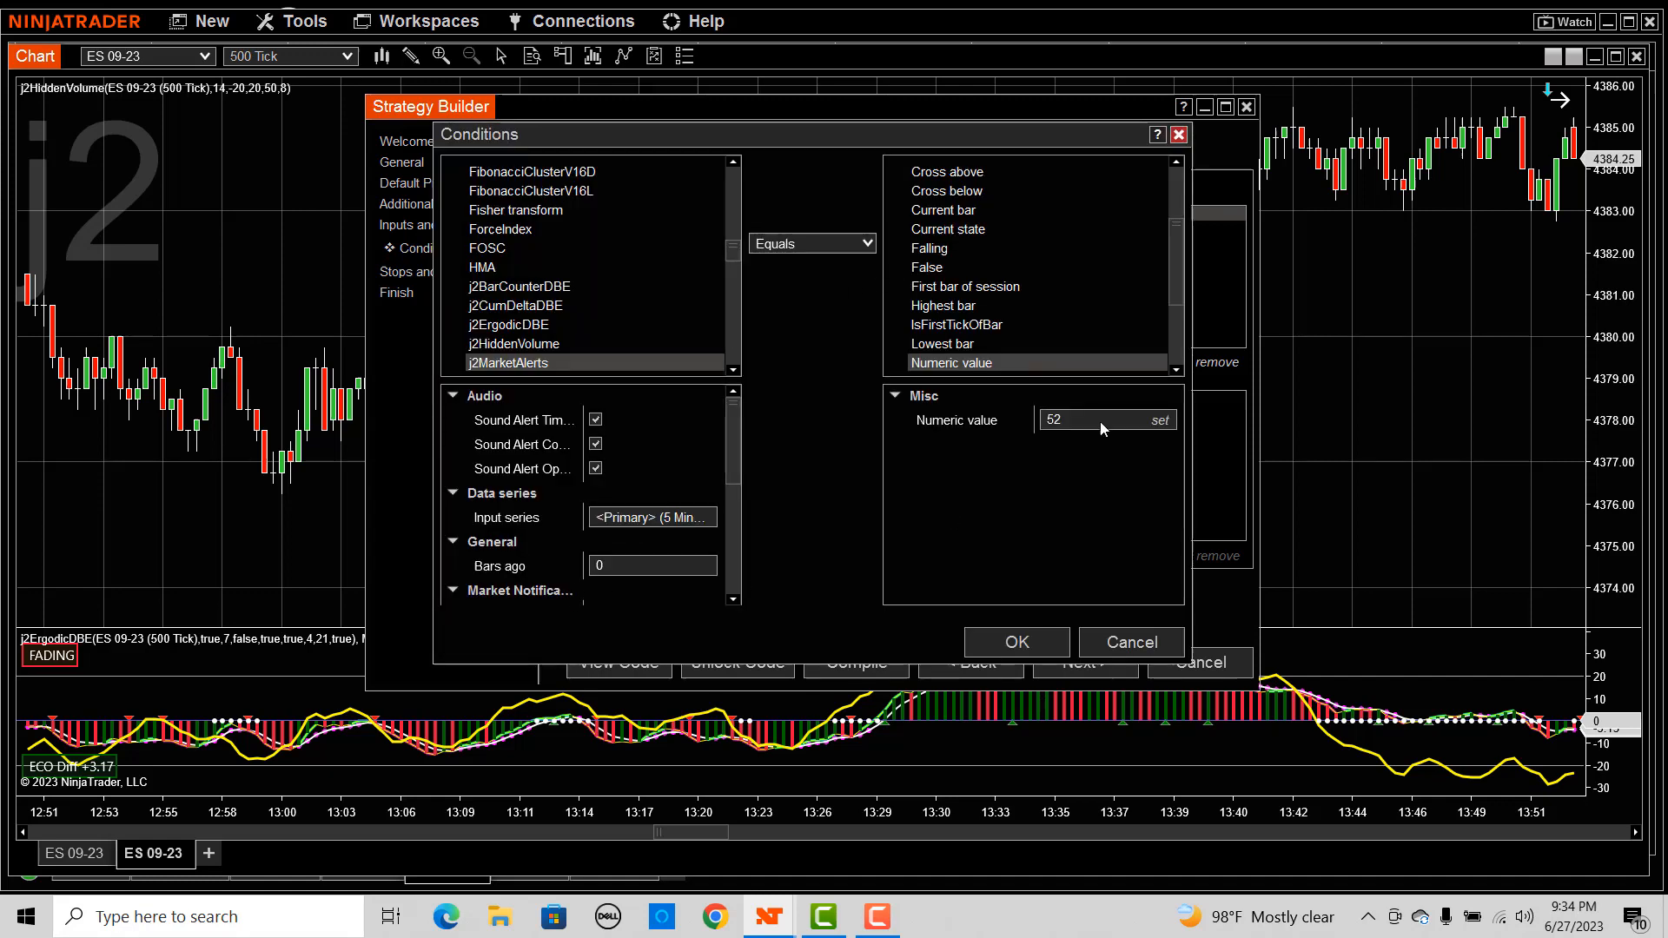
Review the Signal 52 and Hidden Volume Long groups unchanged, then switch to Set 1.
{"action": "left_click", "coordinate": [1017, 643]}
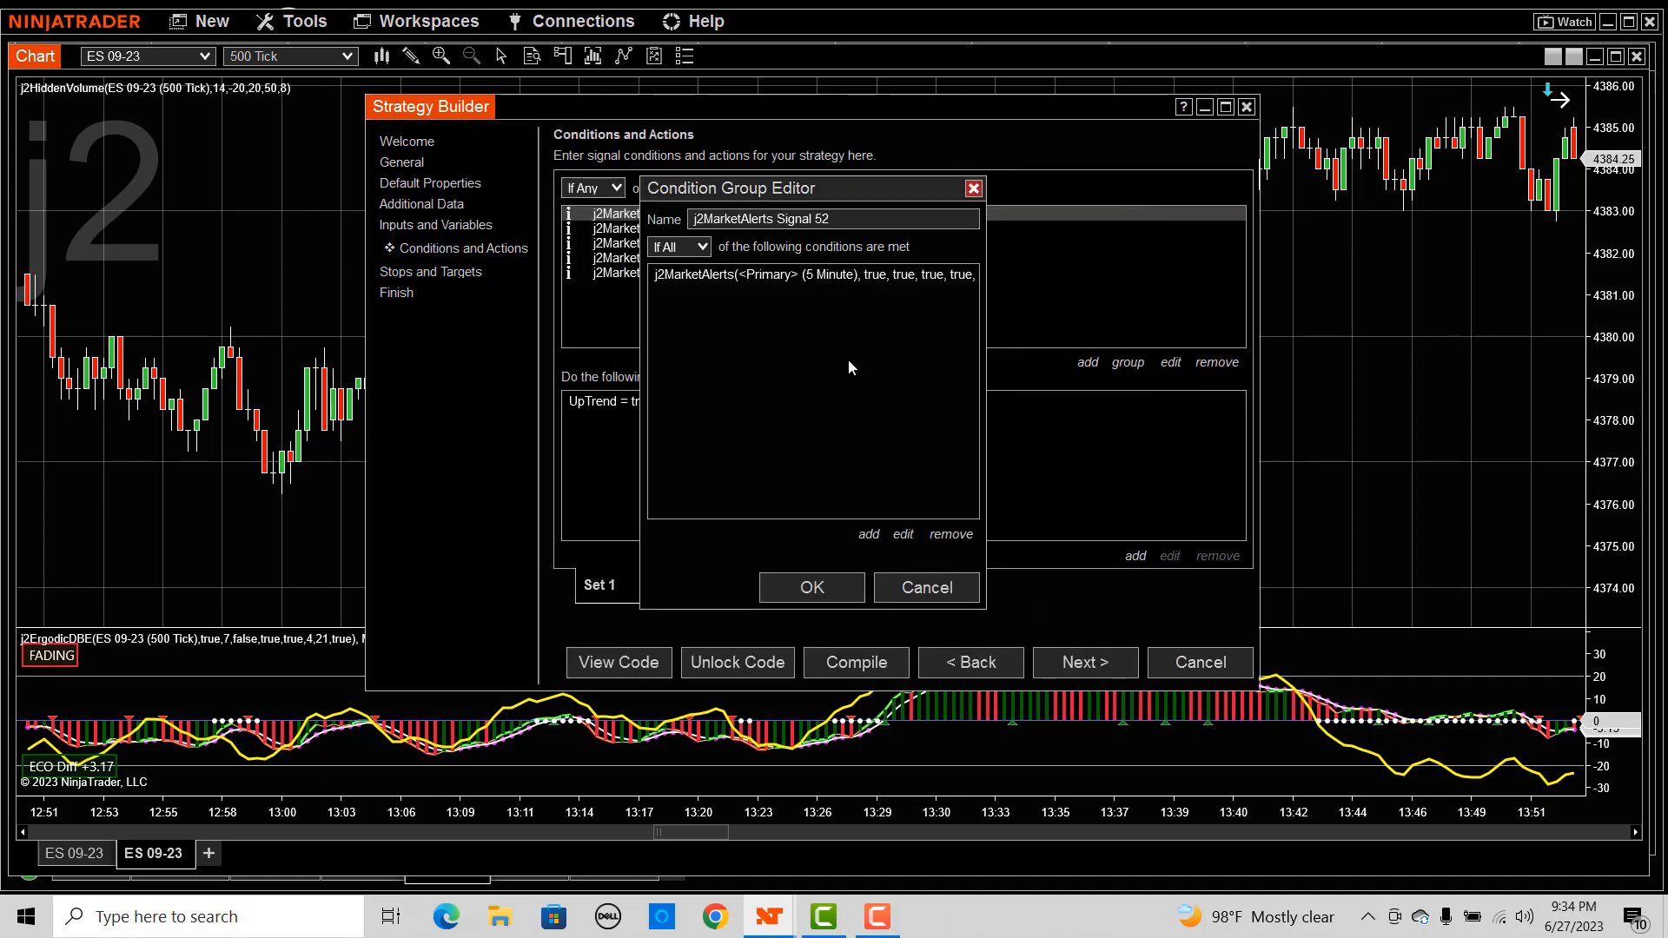
{"action": "left_click", "coordinate": [811, 587]}
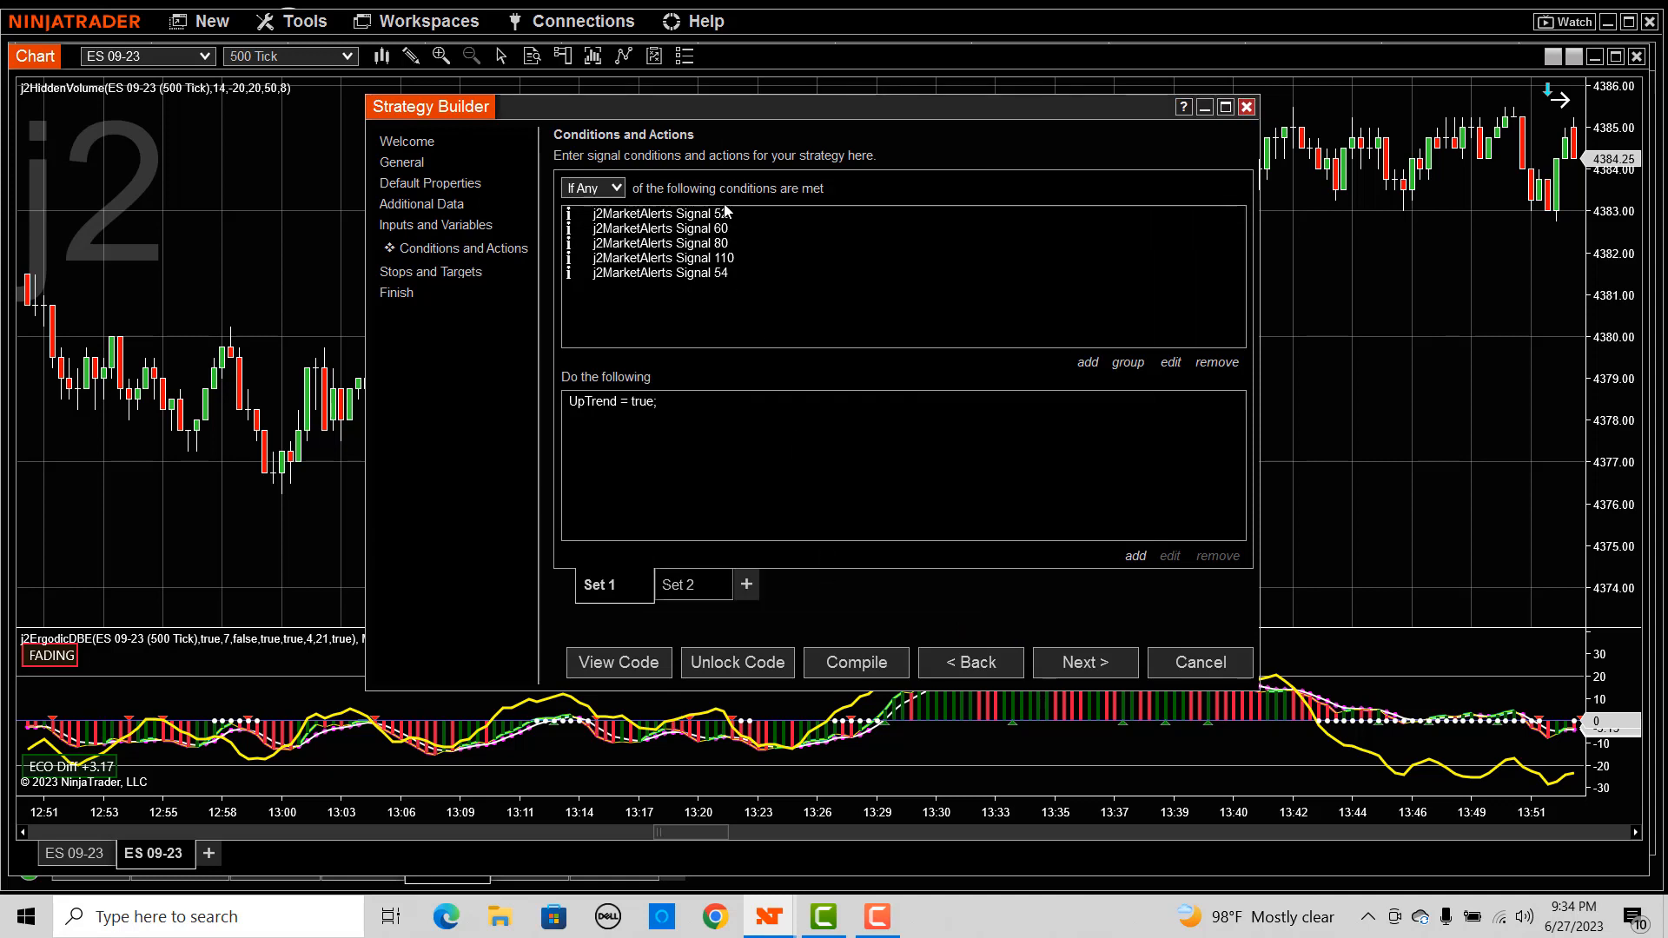
{"action": "mouse_move", "coordinate": [615, 427]}
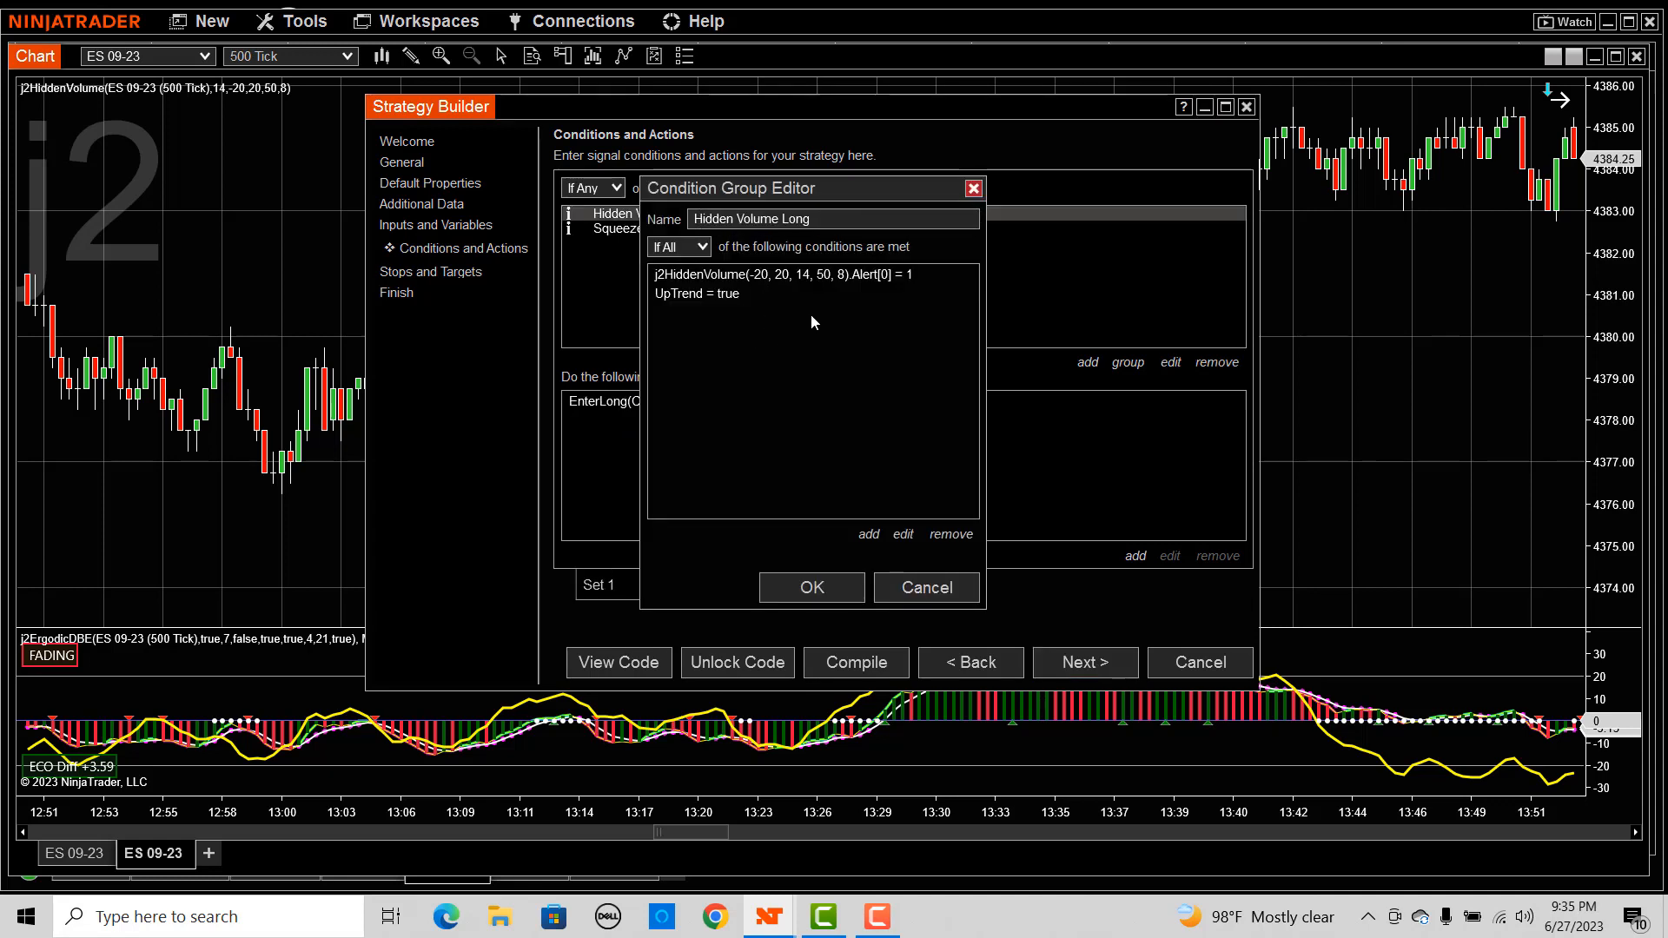
{"action": "left_click", "coordinate": [811, 588]}
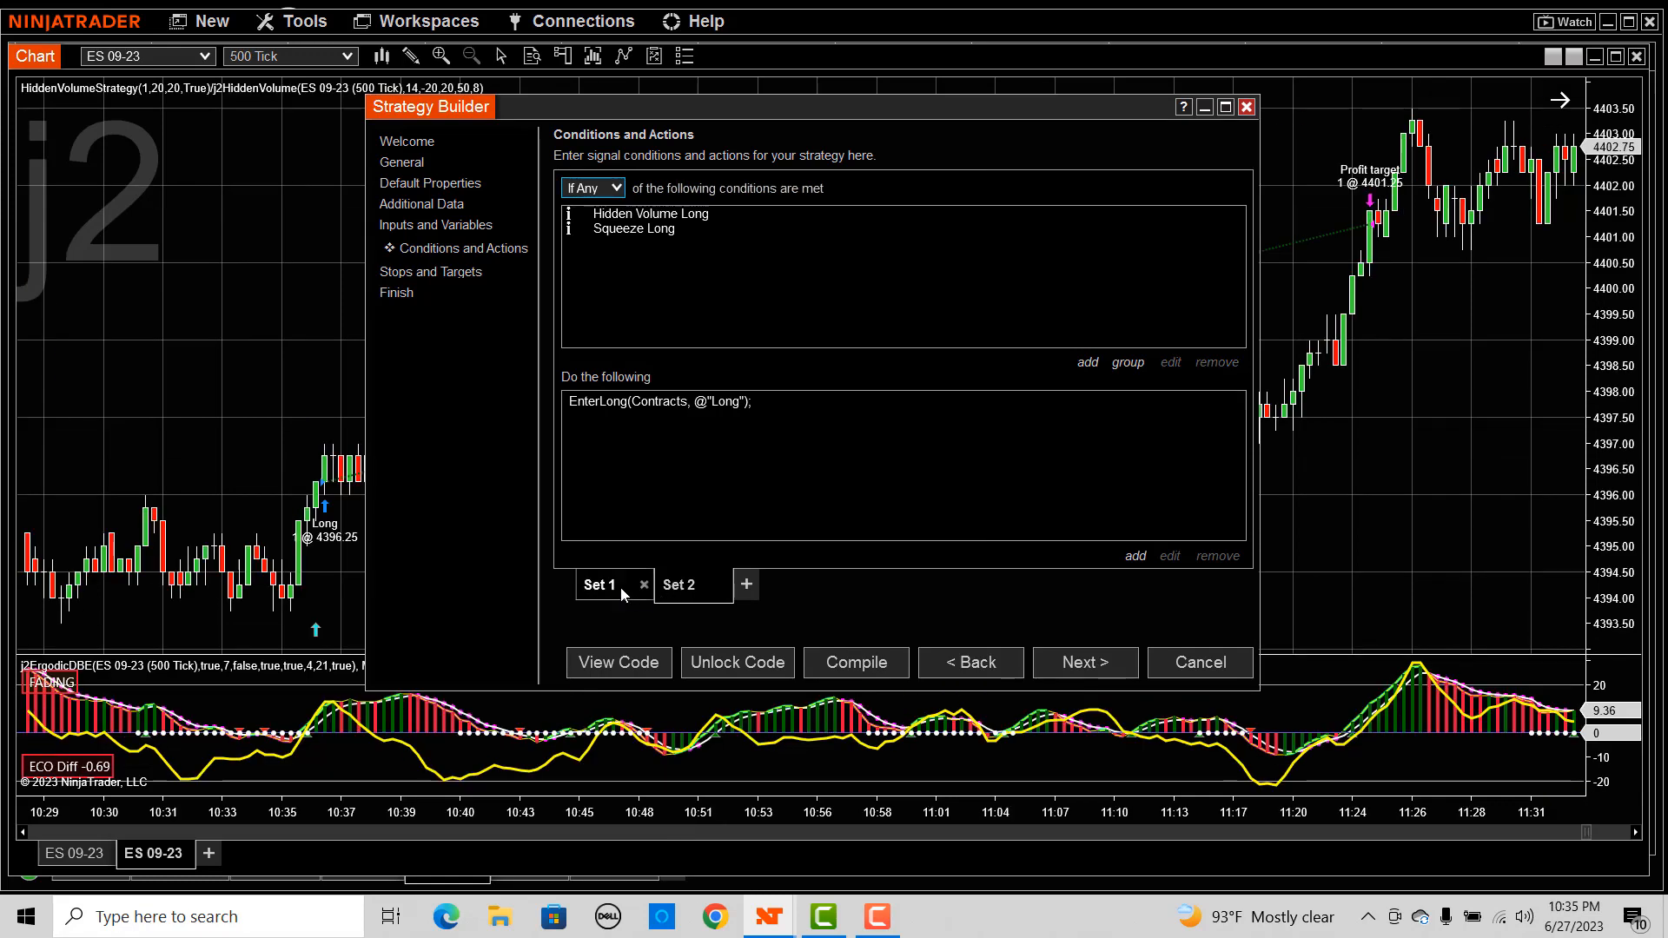
{"action": "left_click", "coordinate": [600, 585]}
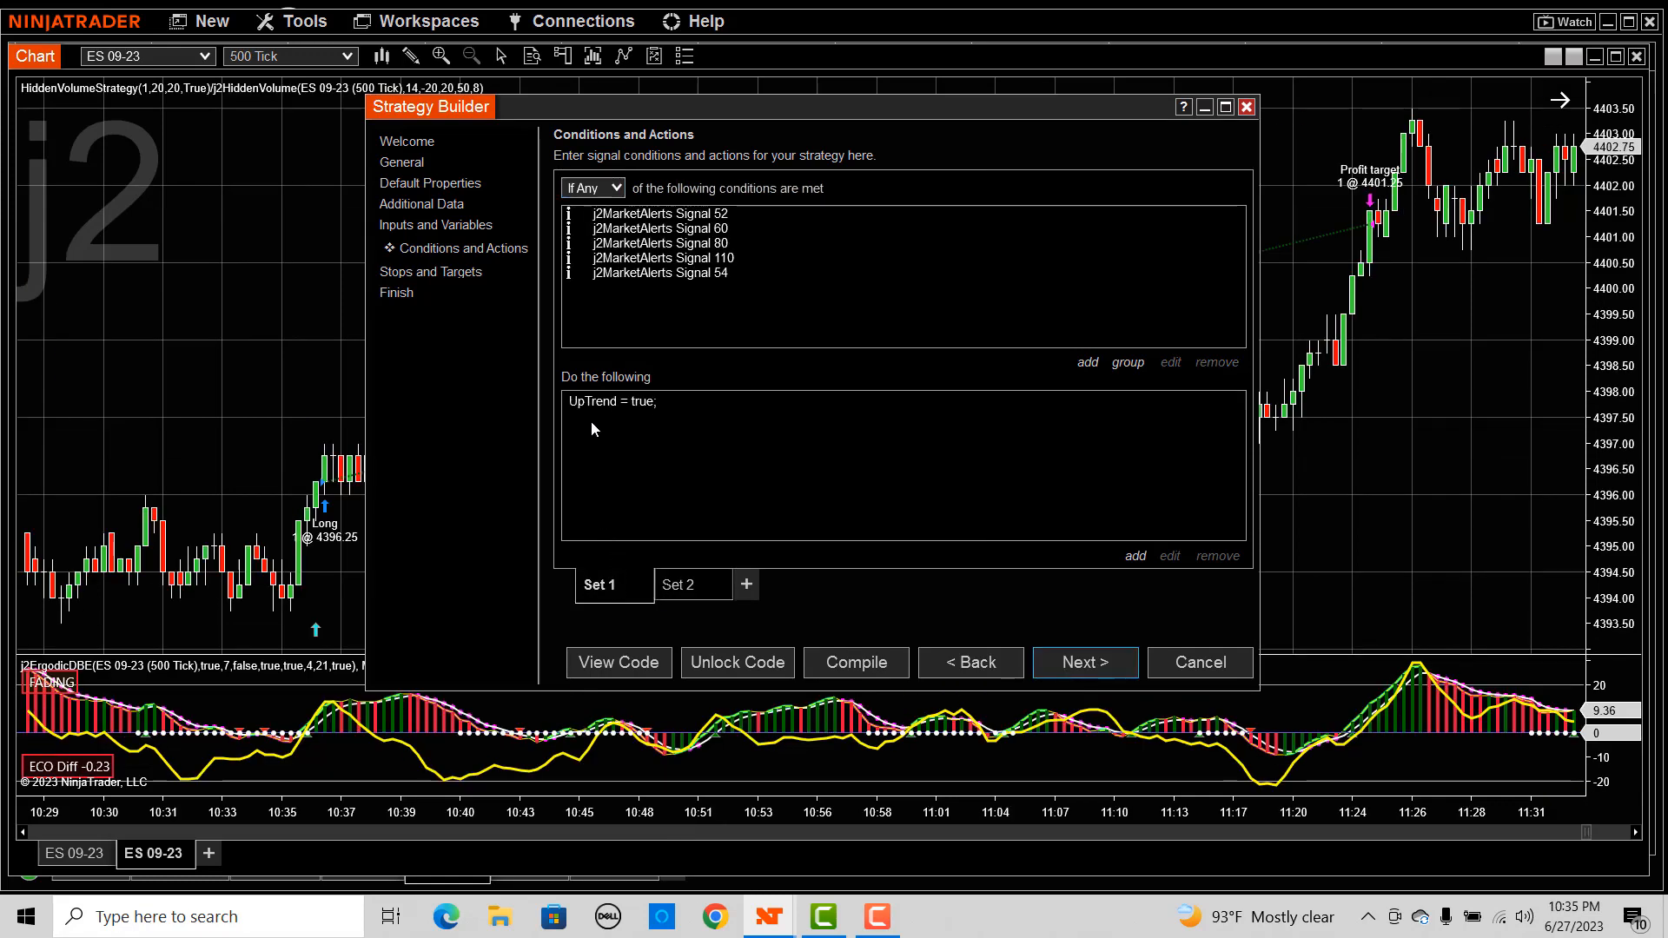
{"action": "mouse_move", "coordinate": [600, 417]}
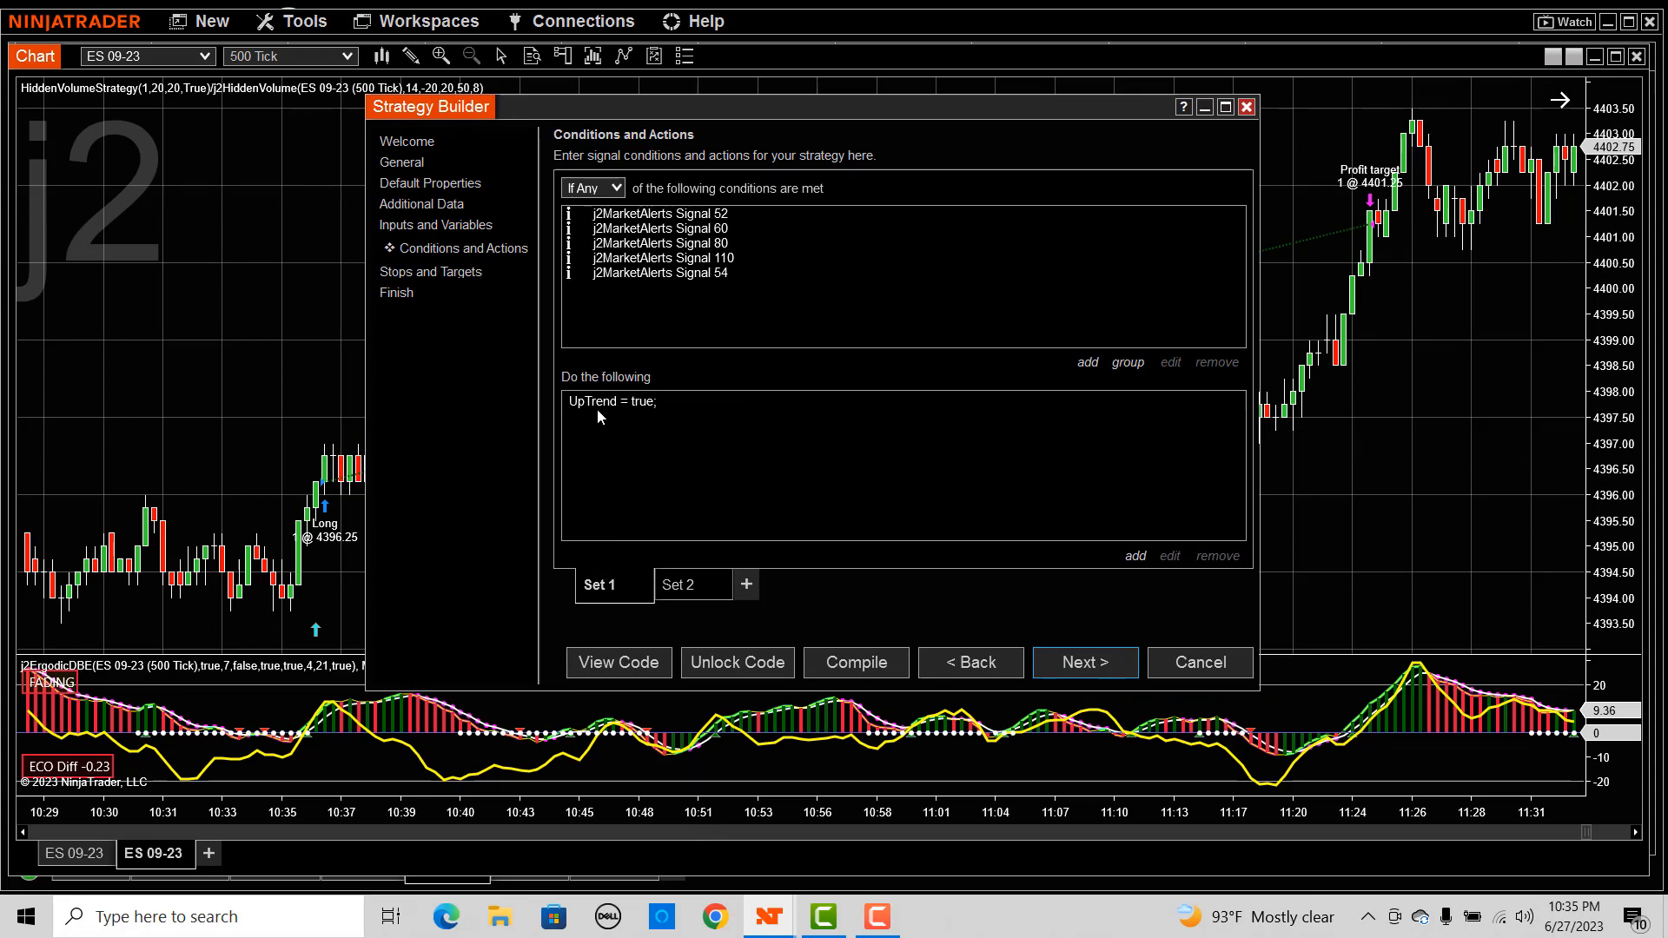
{"action": "mouse_move", "coordinate": [646, 430]}
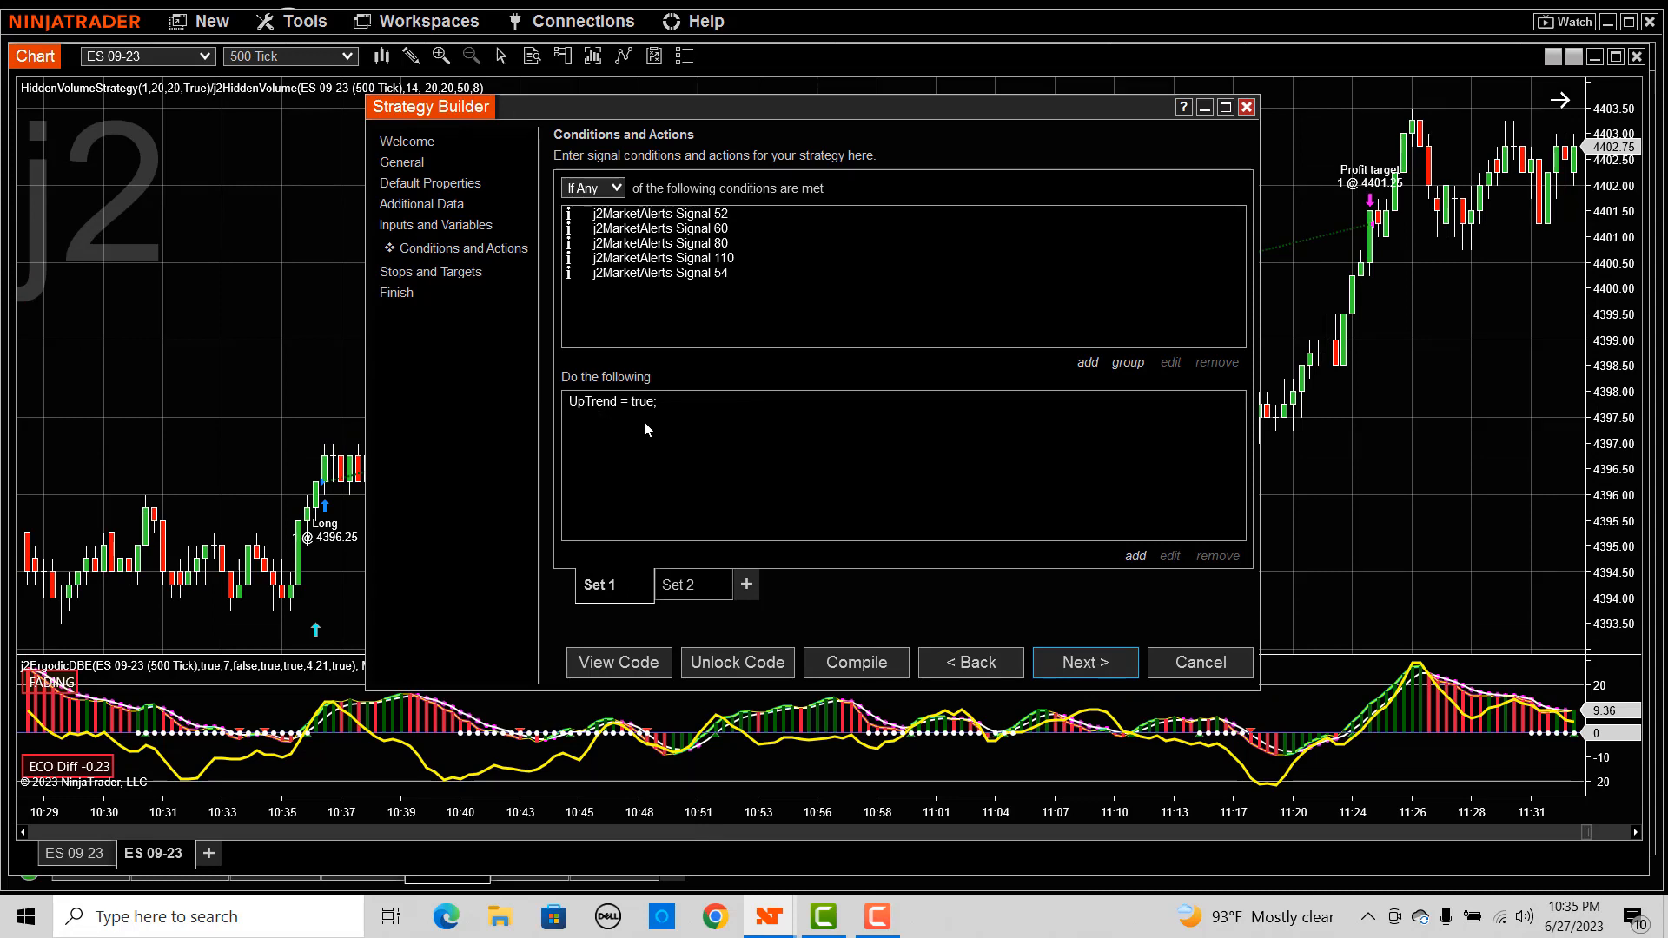